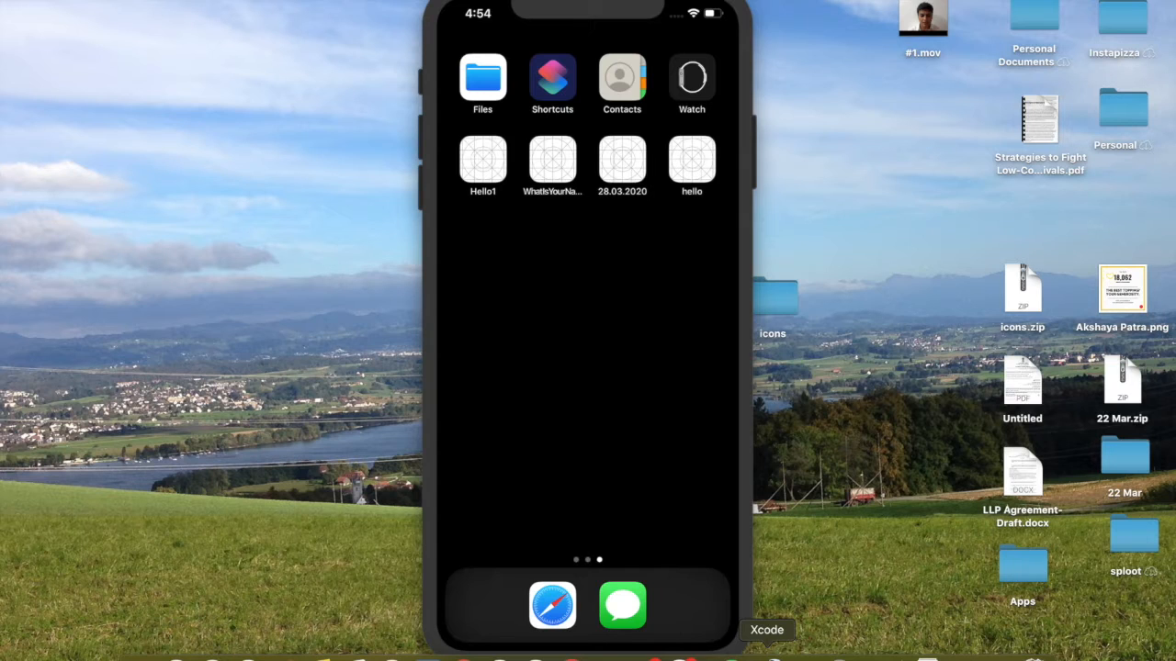
Step: Launch Xcode and start a new project from the Single View App template
click(766, 630)
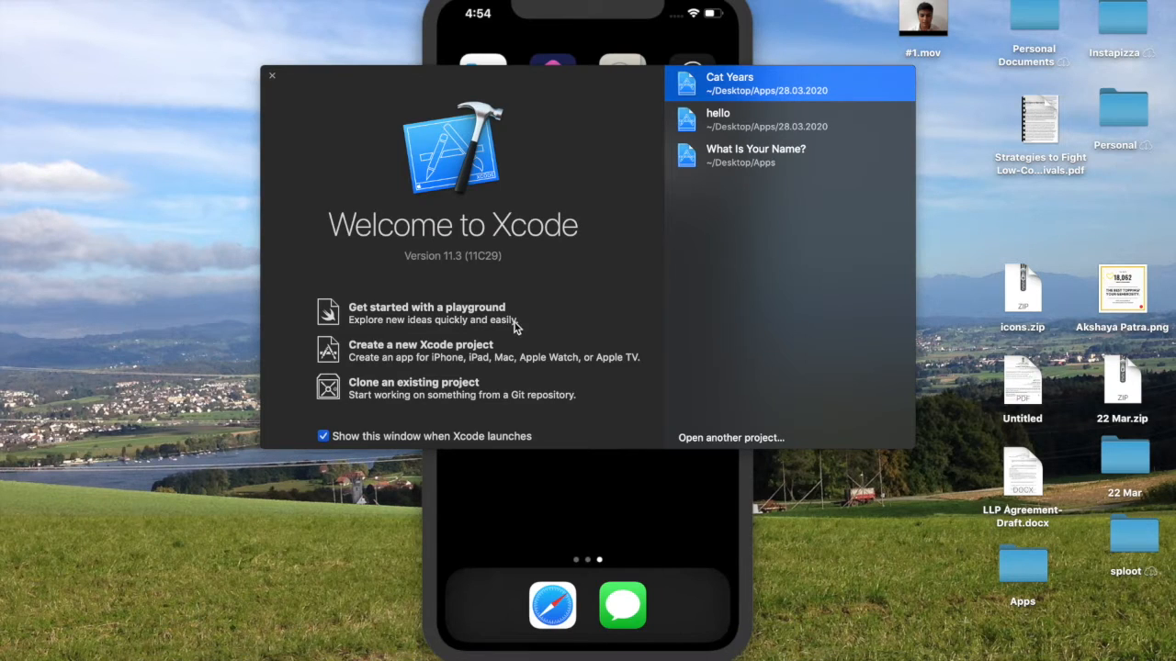
mouse_move(639, 364)
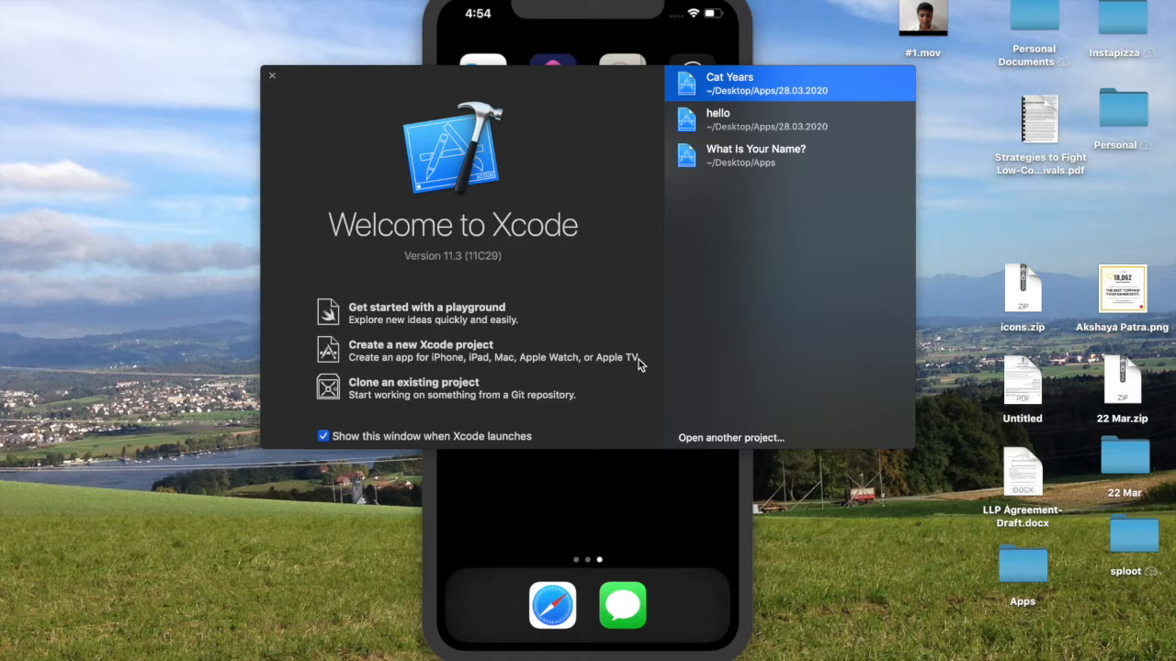
click(421, 349)
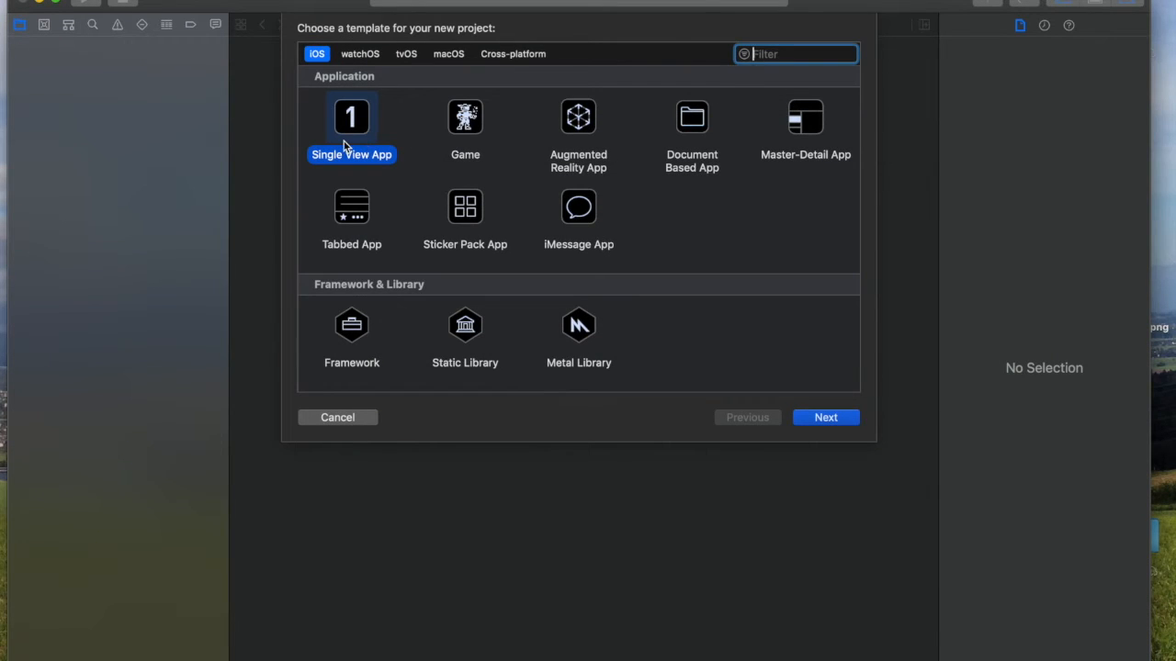
click(825, 417)
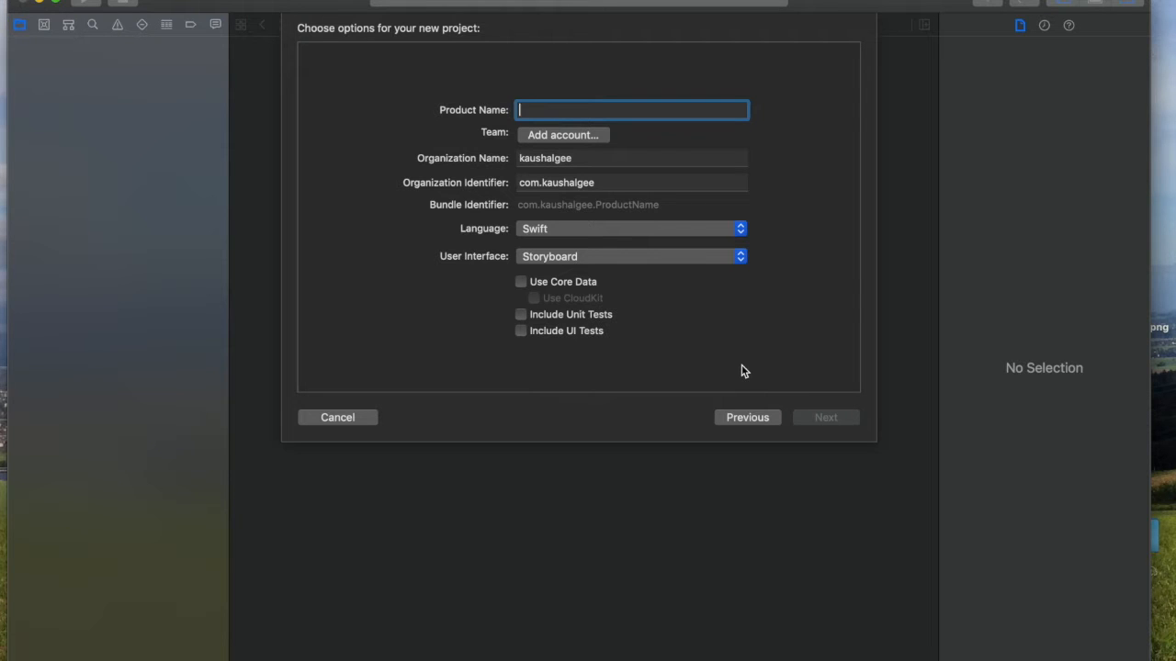
Step: Name the project 'Cat Age' and create it in the 28.03.2020 folder
text(Cat Age)
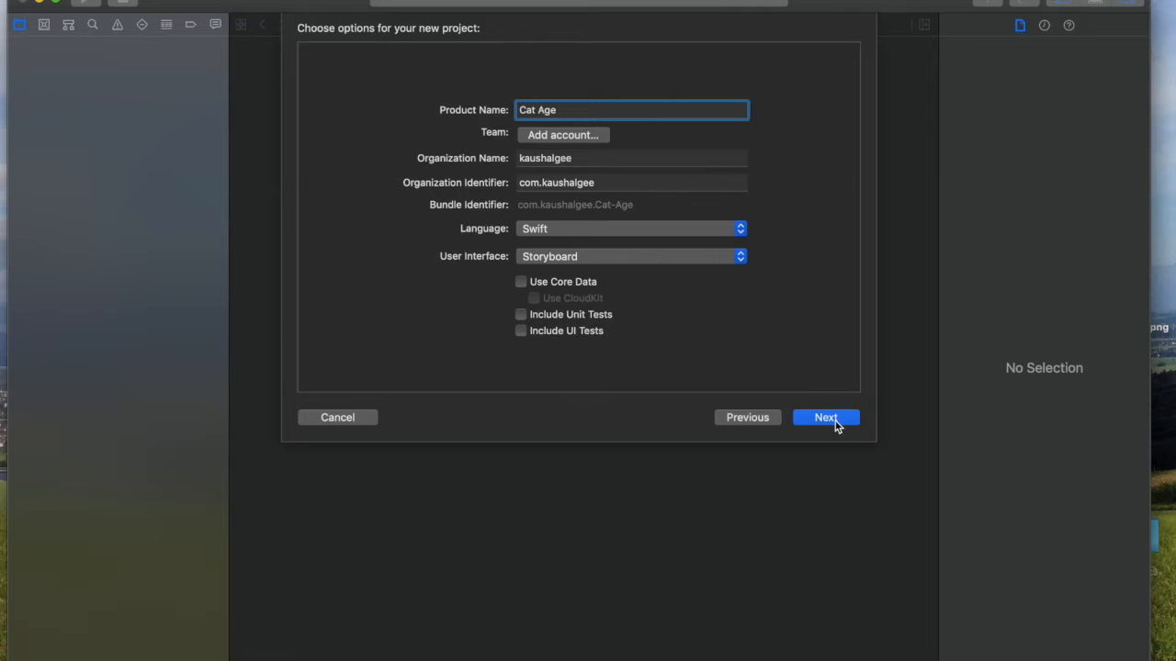
click(825, 417)
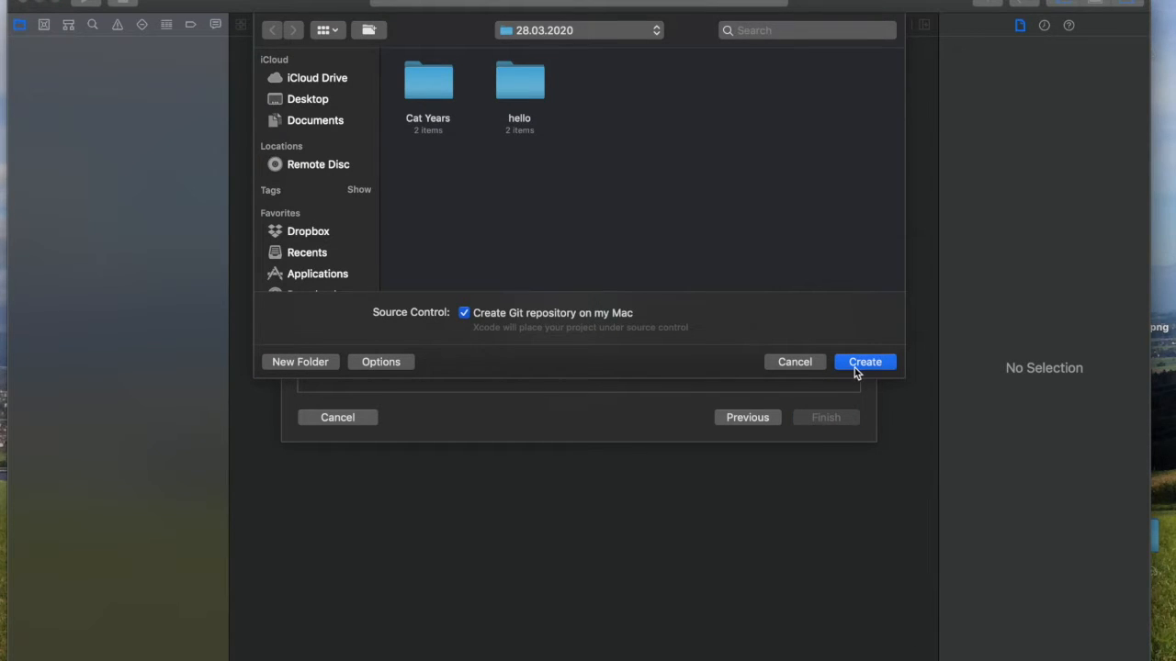
click(864, 360)
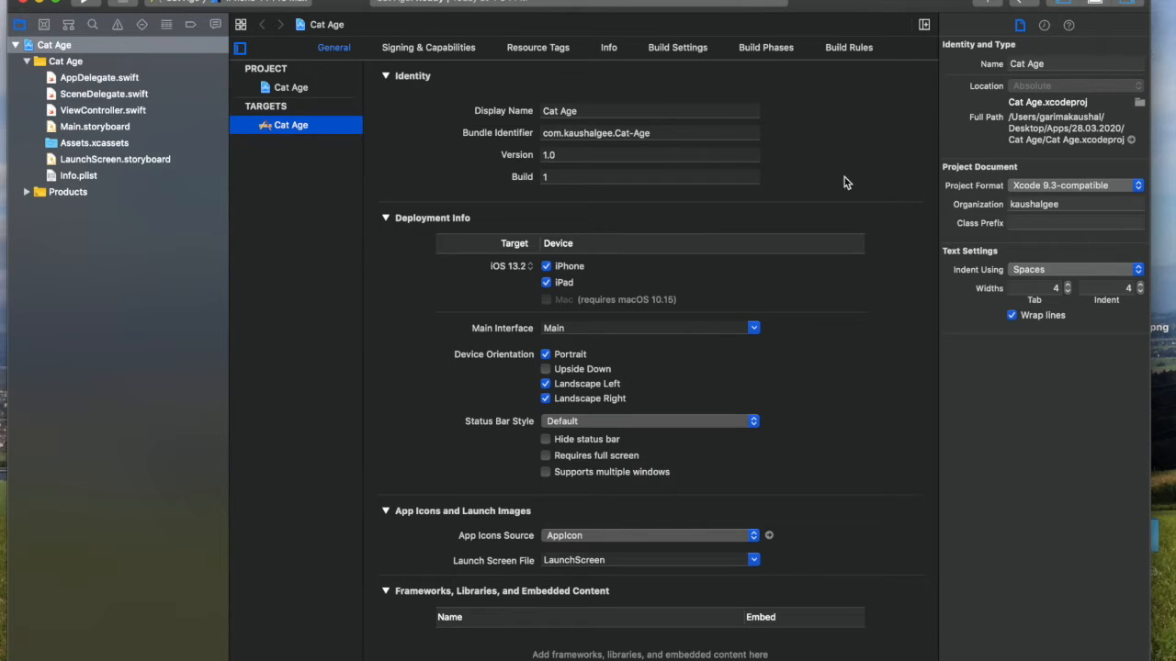
mouse_move(981, 476)
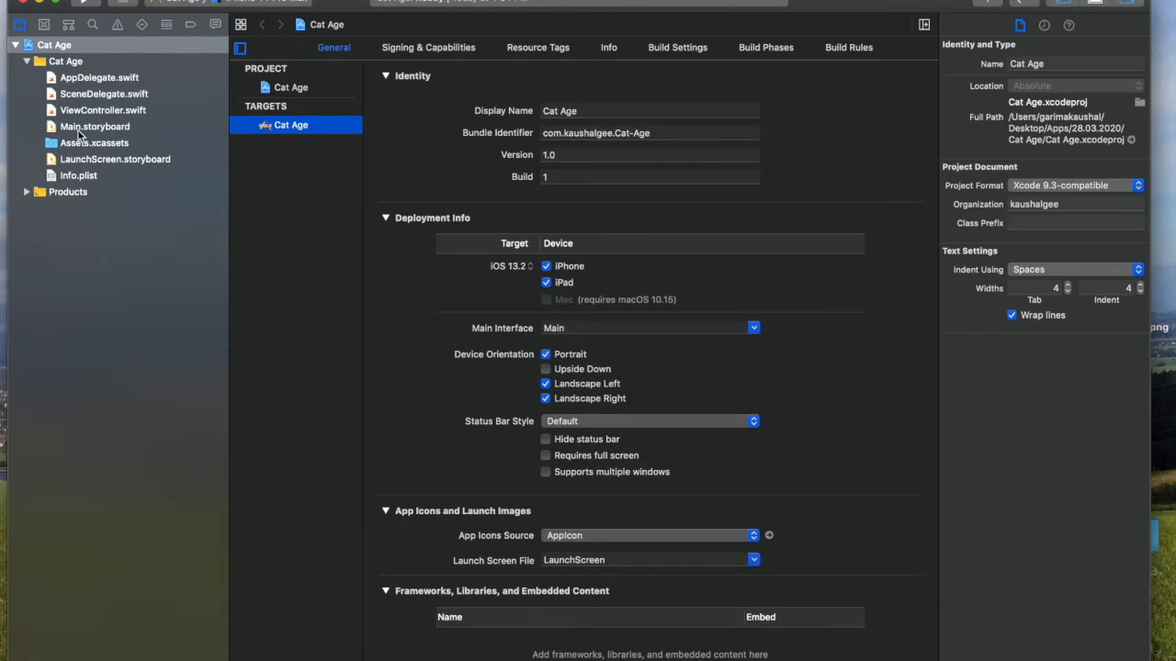
Step: Show ViewController.swift in the left editor pane and Main.storyboard in the right pane
click(66, 44)
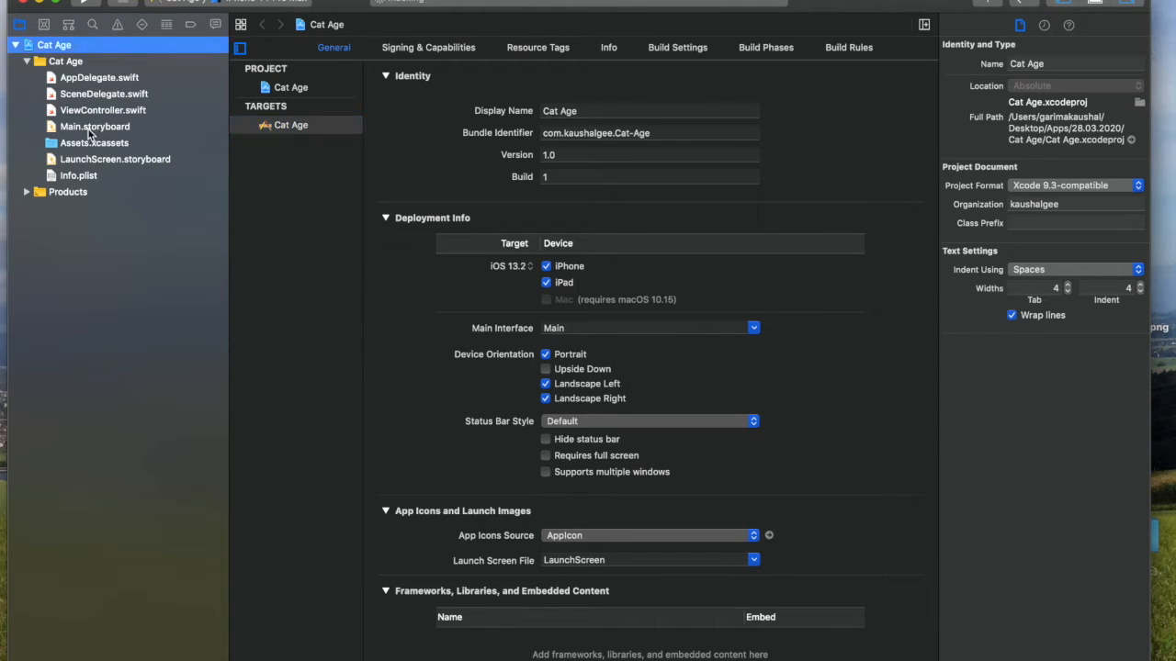
click(96, 125)
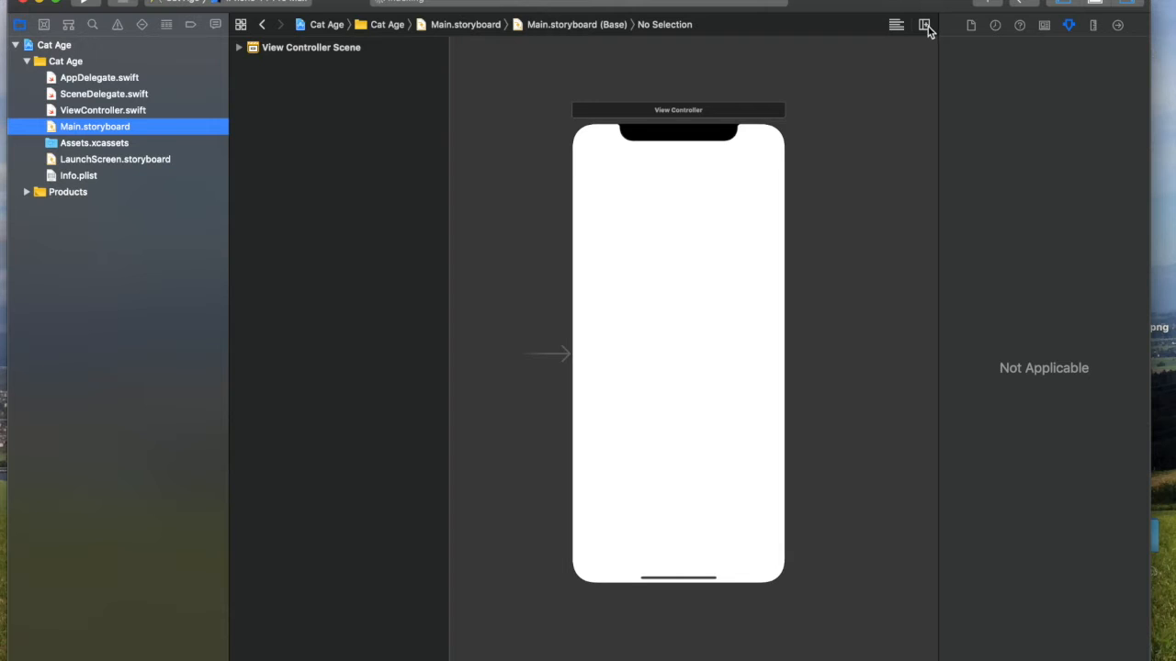
mouse_move(926, 26)
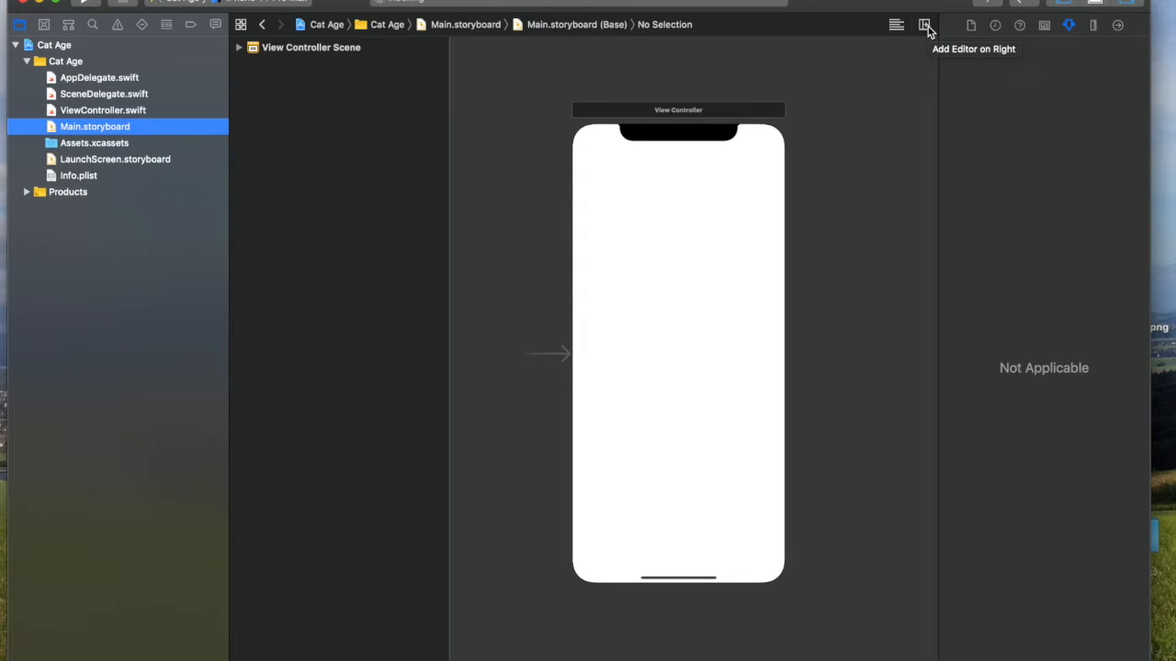
click(925, 25)
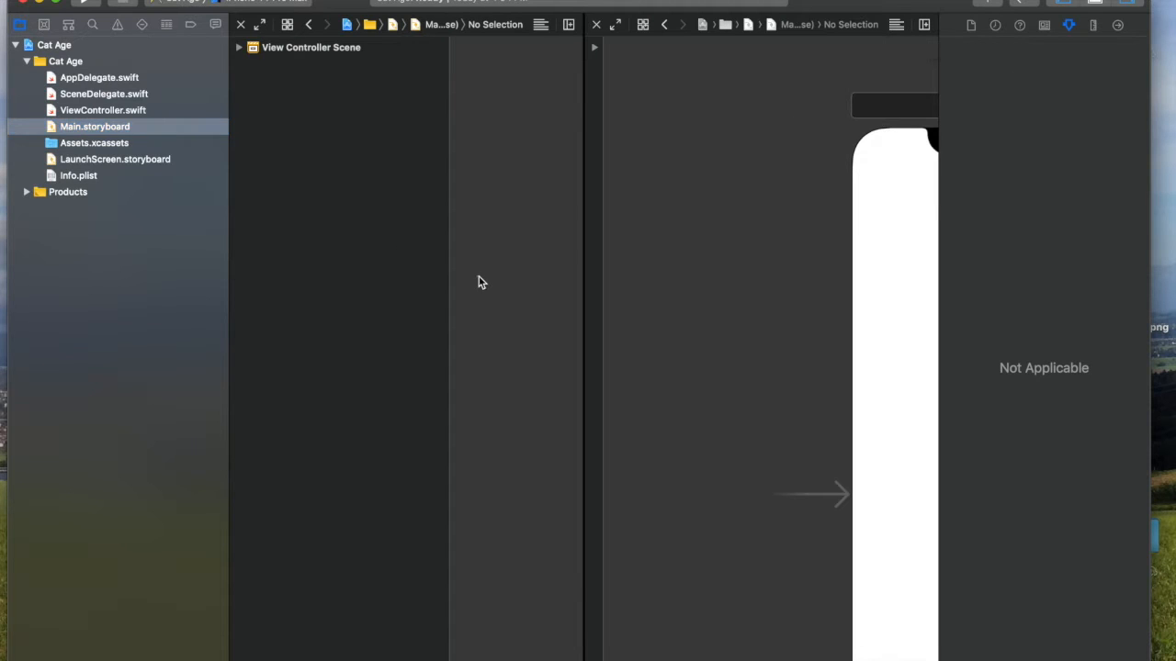
click(102, 110)
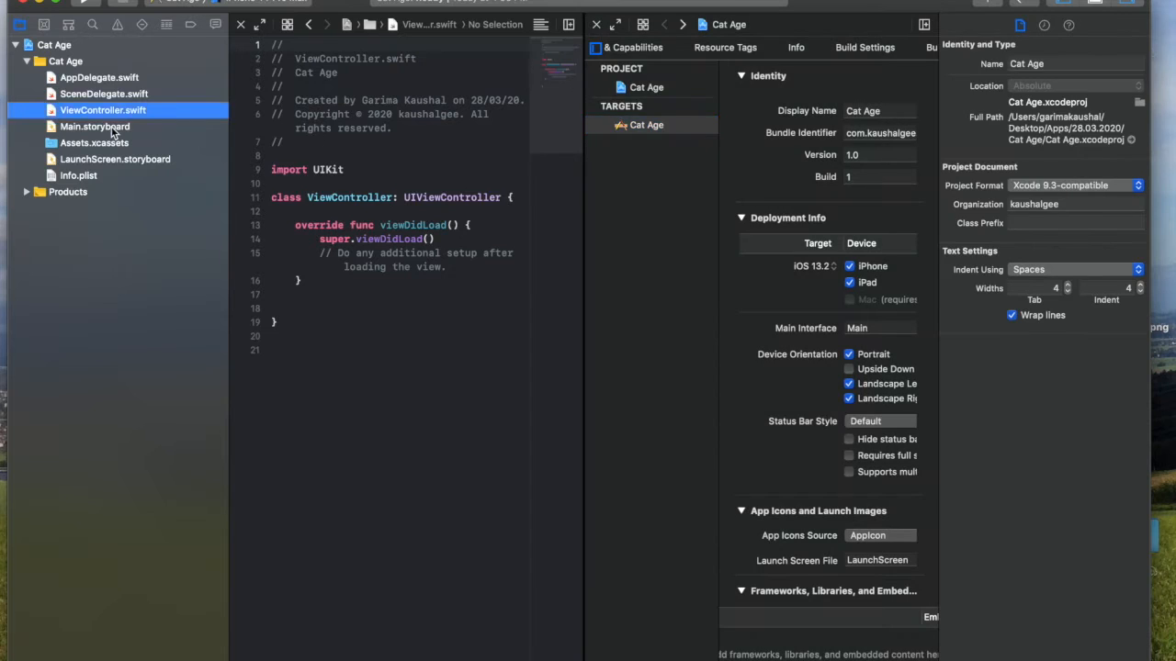
click(95, 124)
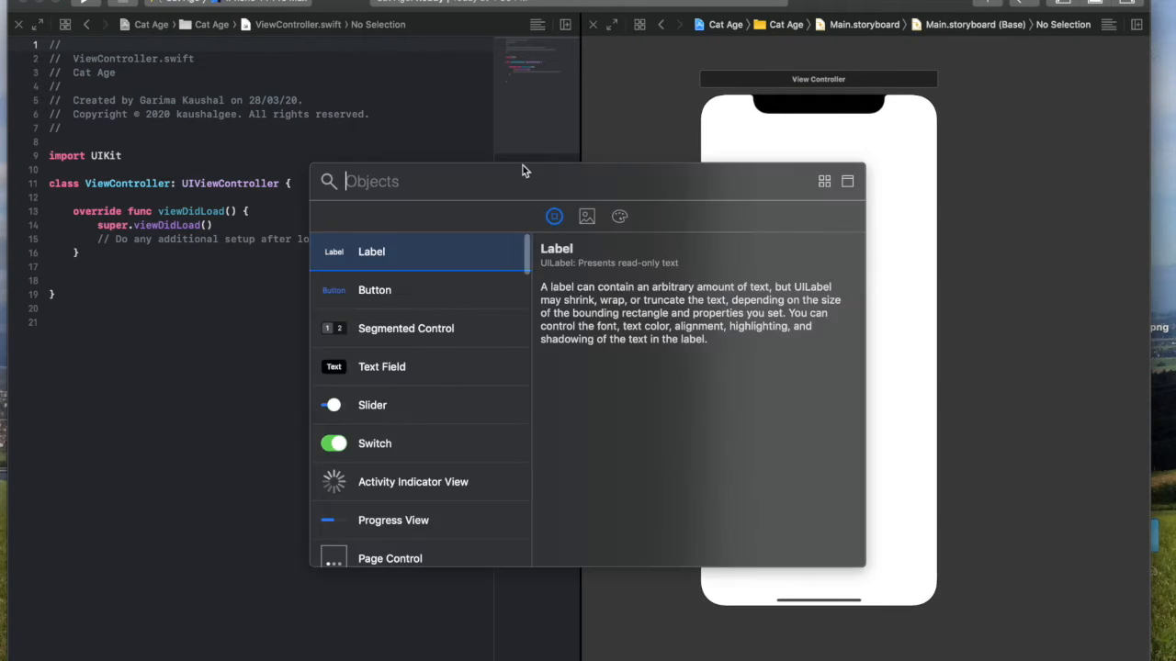
Step: Place a label near the top of the screen reading 'Cat Years'
drag(371, 251, 819, 157)
text(Cat ye)
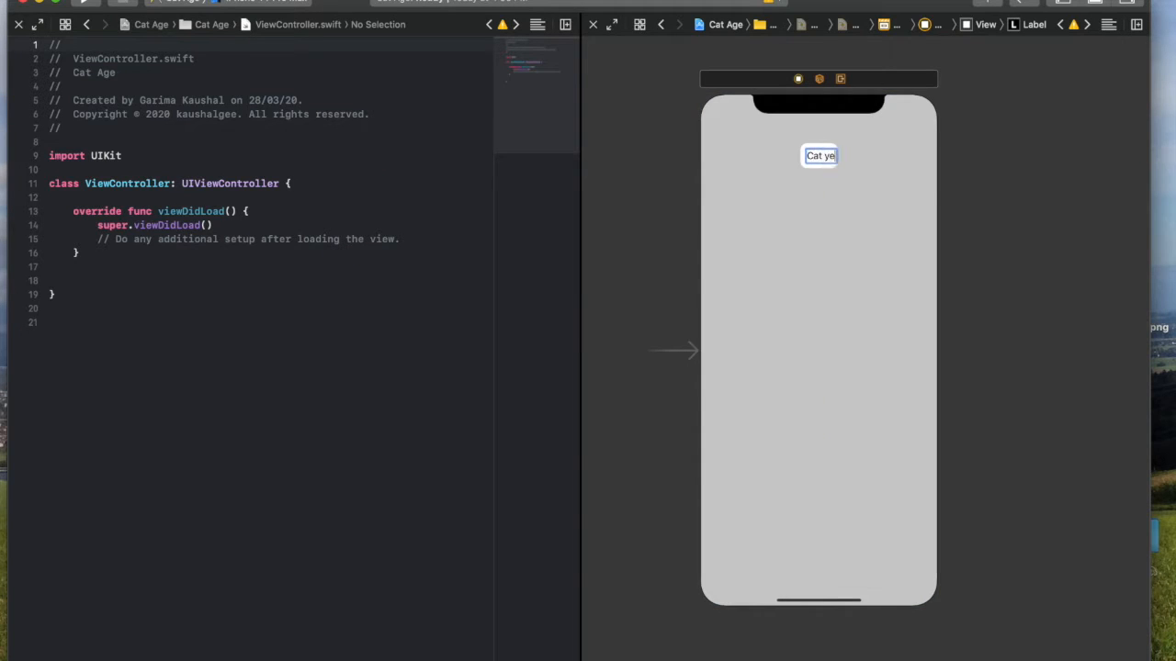
text(ars)
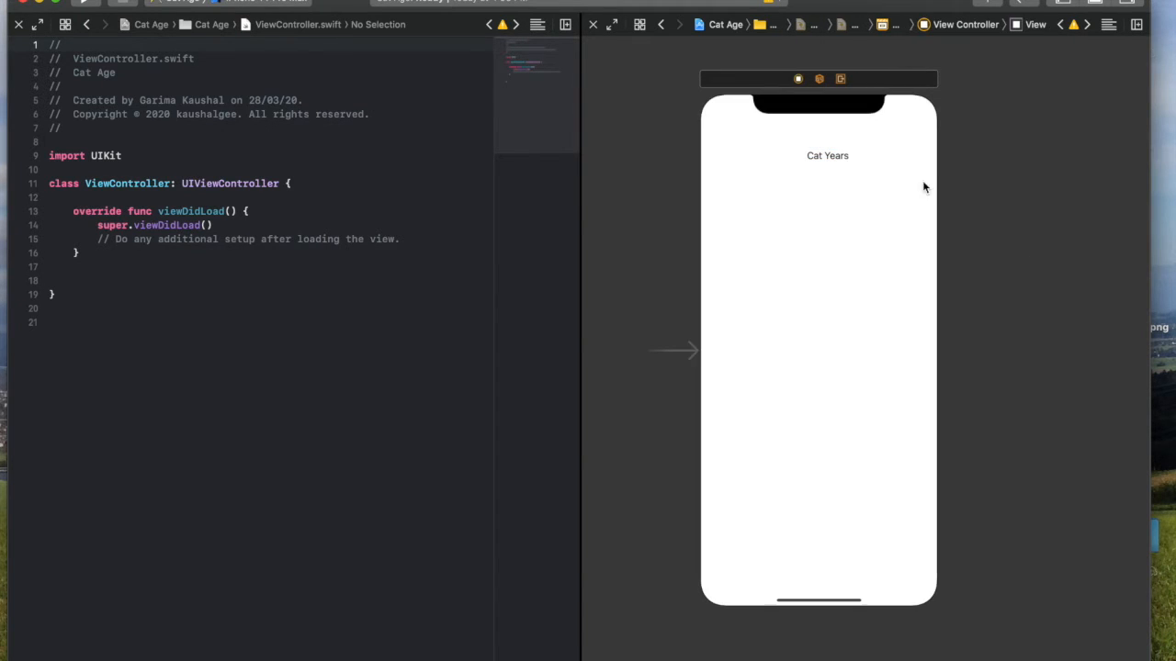
click(826, 155)
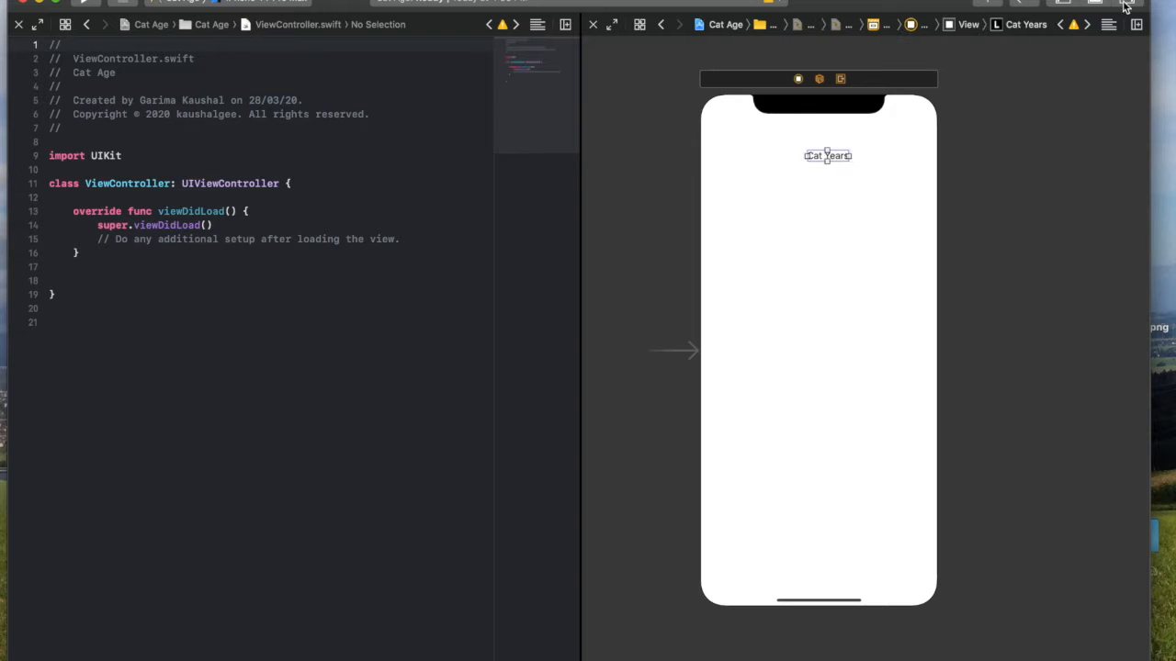
Step: Make the Cat Years title label larger and bold in the Attributes inspector
click(1135, 26)
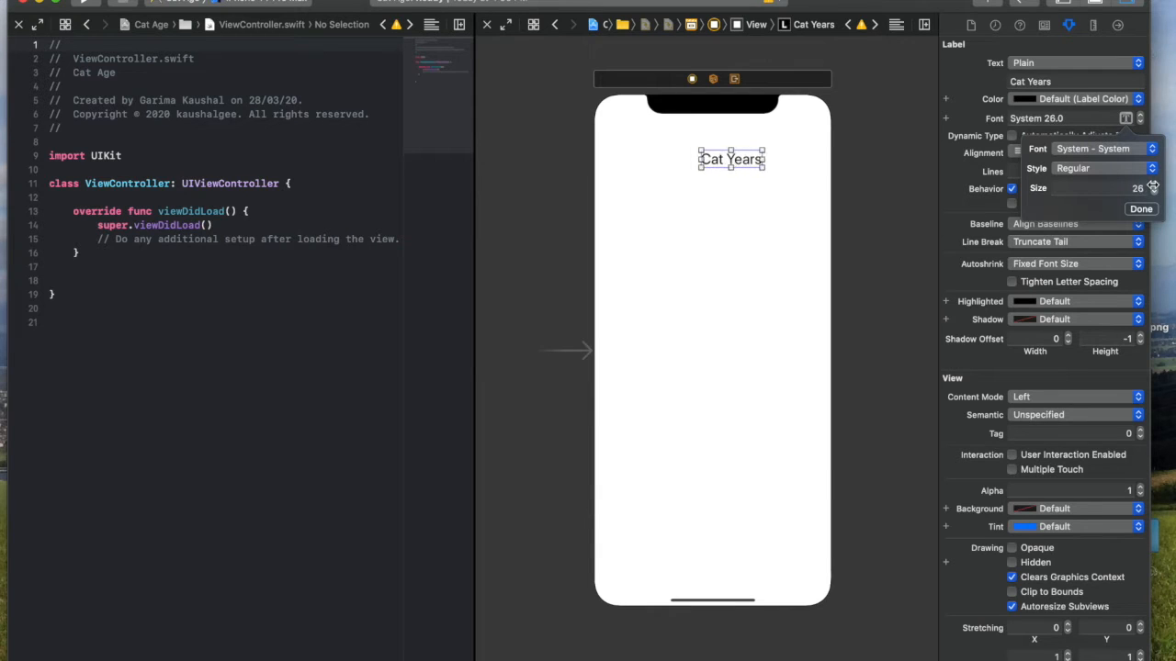
click(1106, 169)
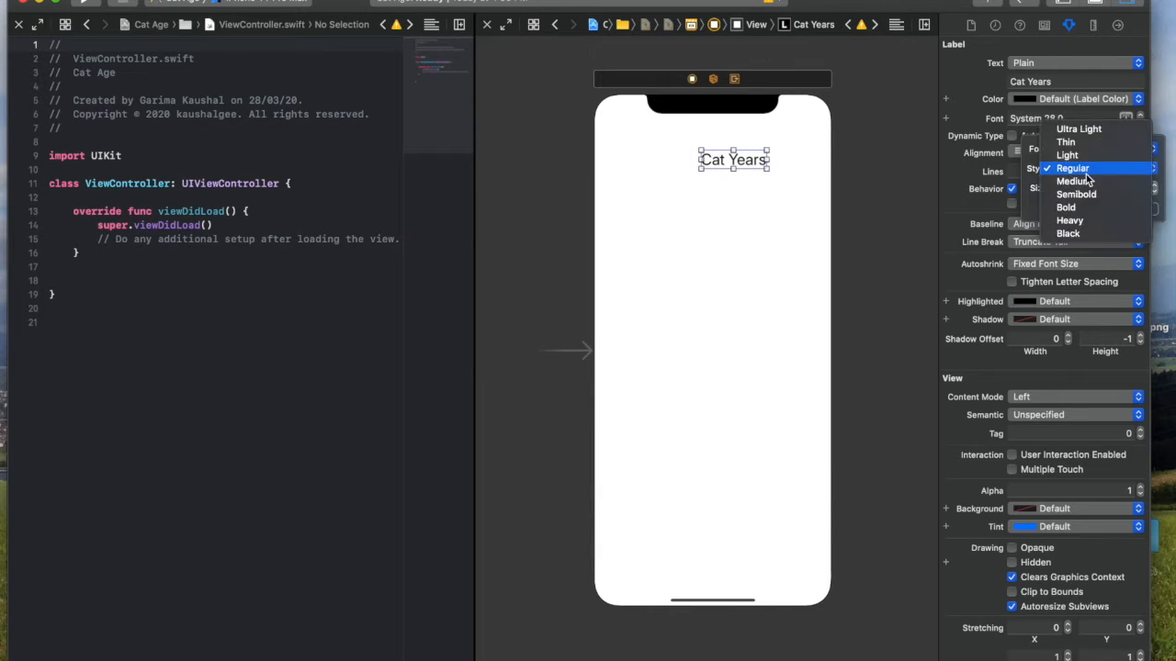
click(1065, 206)
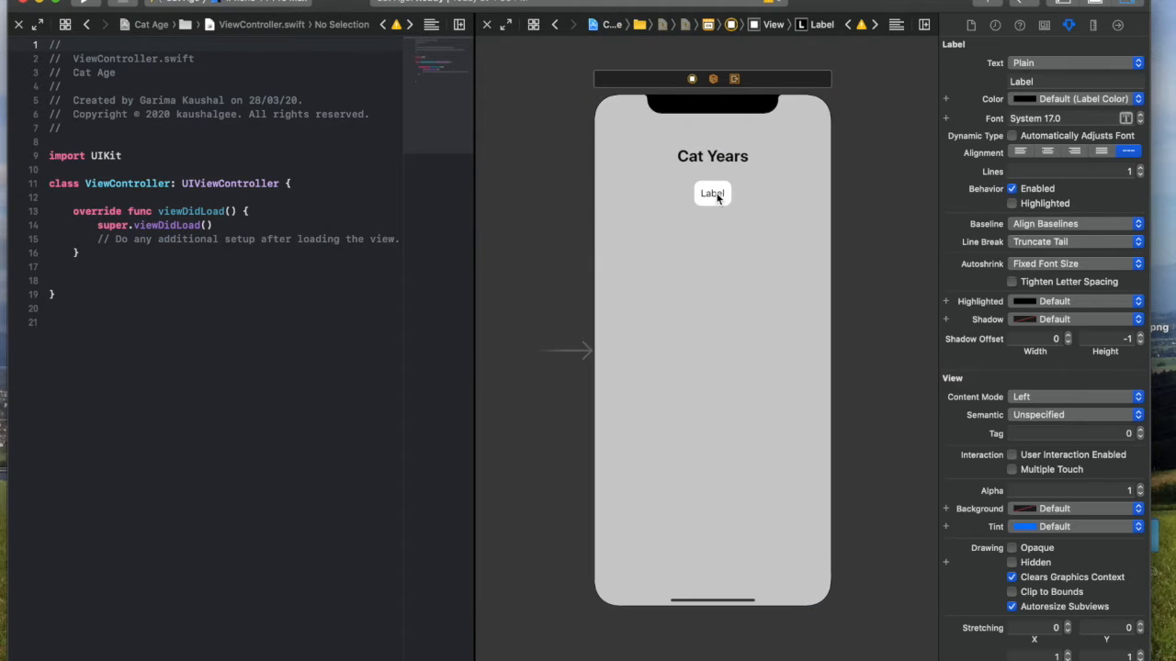
Step: Set the second label to 'How old is your cat?' and start adding a text field beneath it
text(How old is your cat?)
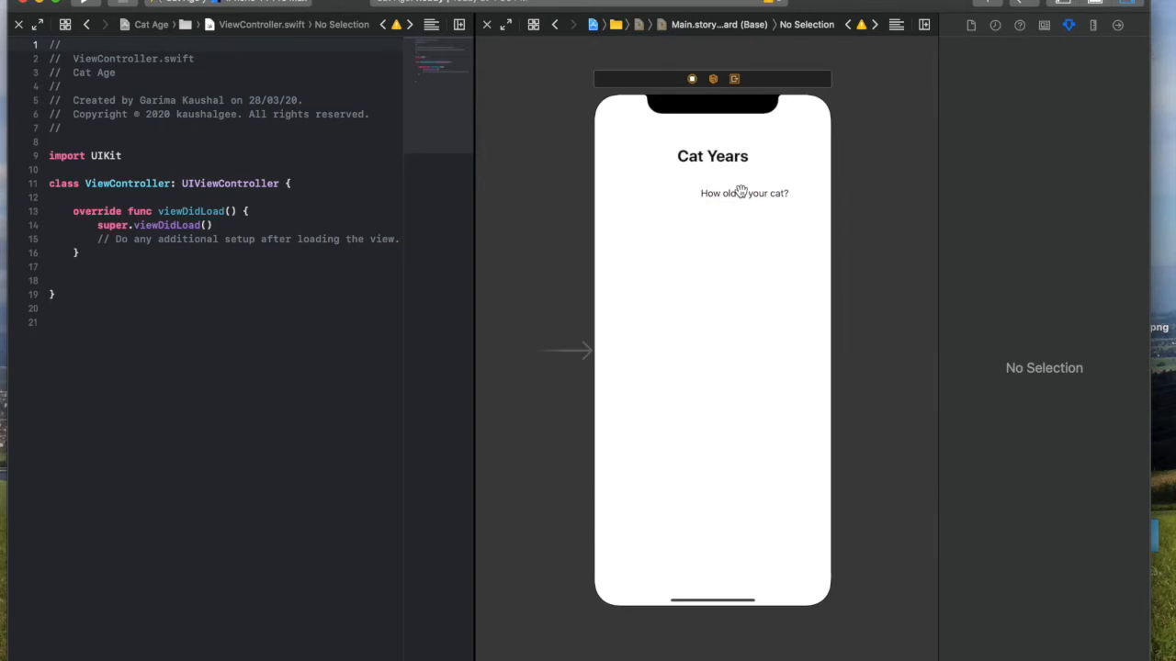
click(713, 193)
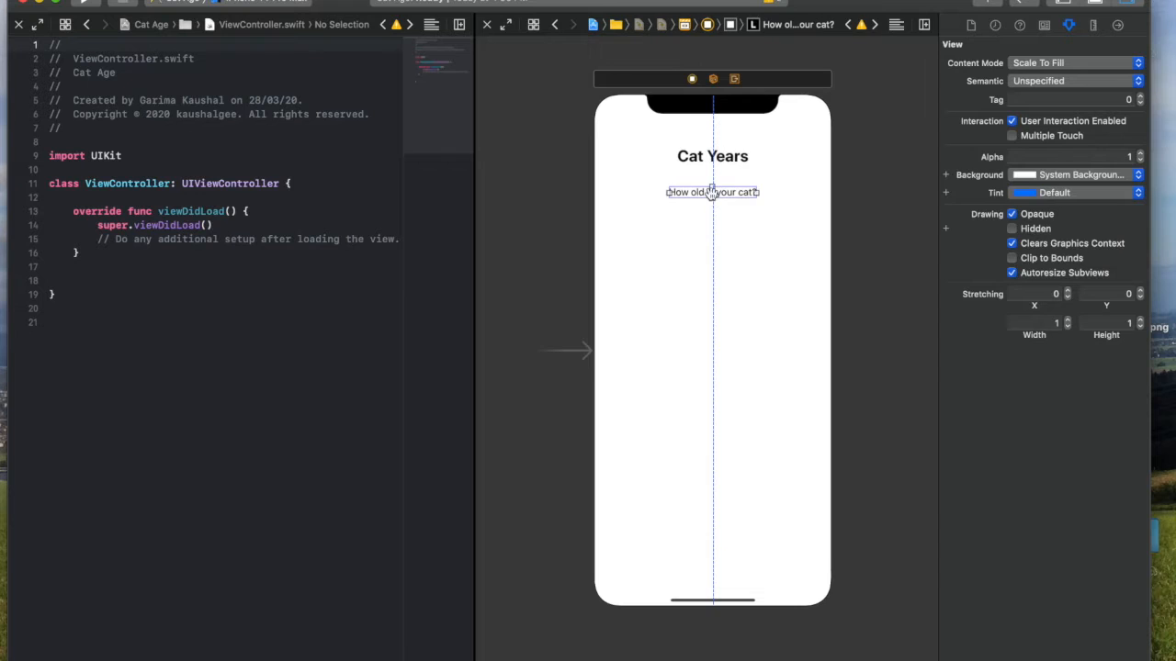
click(1069, 26)
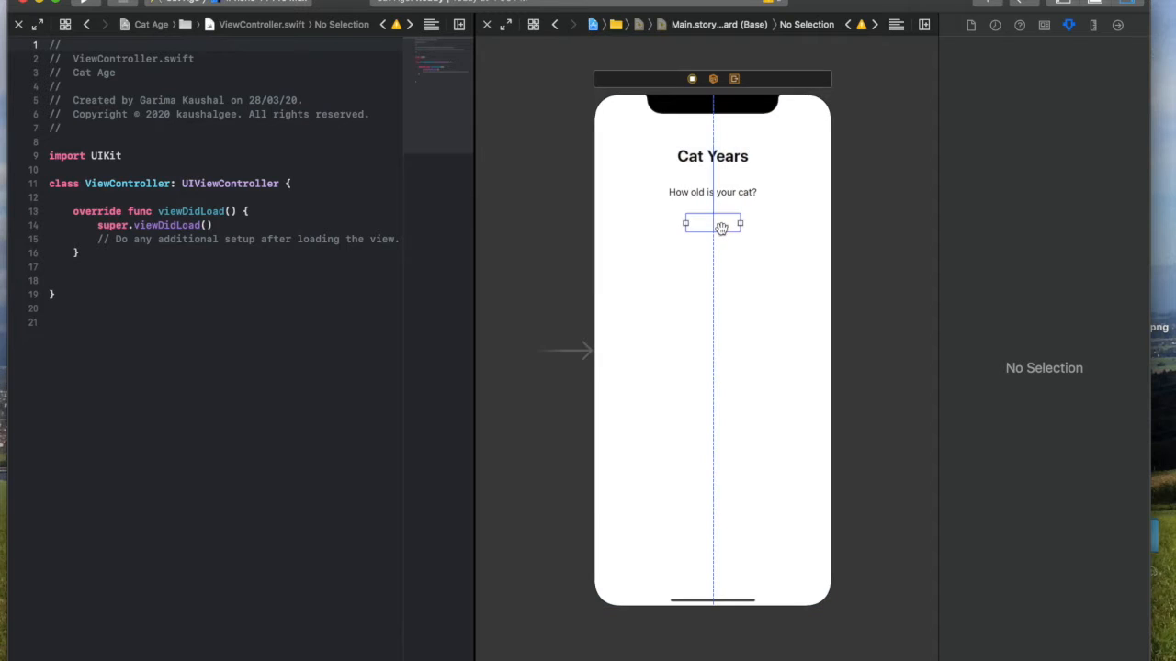
Step: Give the age text field the placeholder 'enter in years'
click(713, 225)
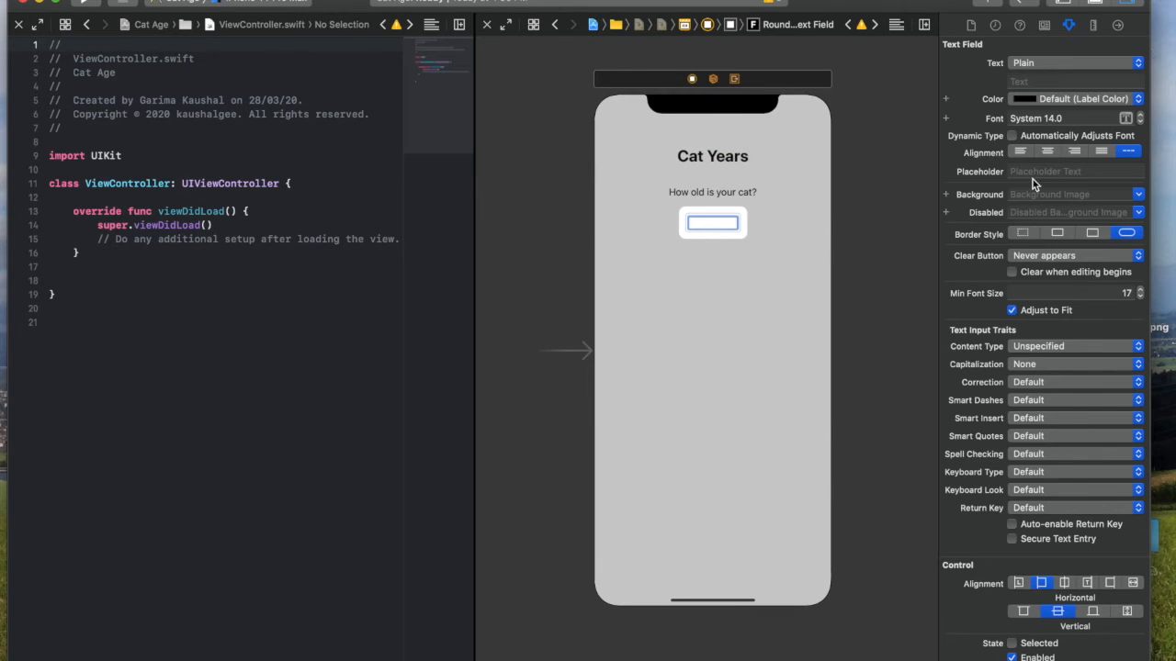
mouse_move(777, 279)
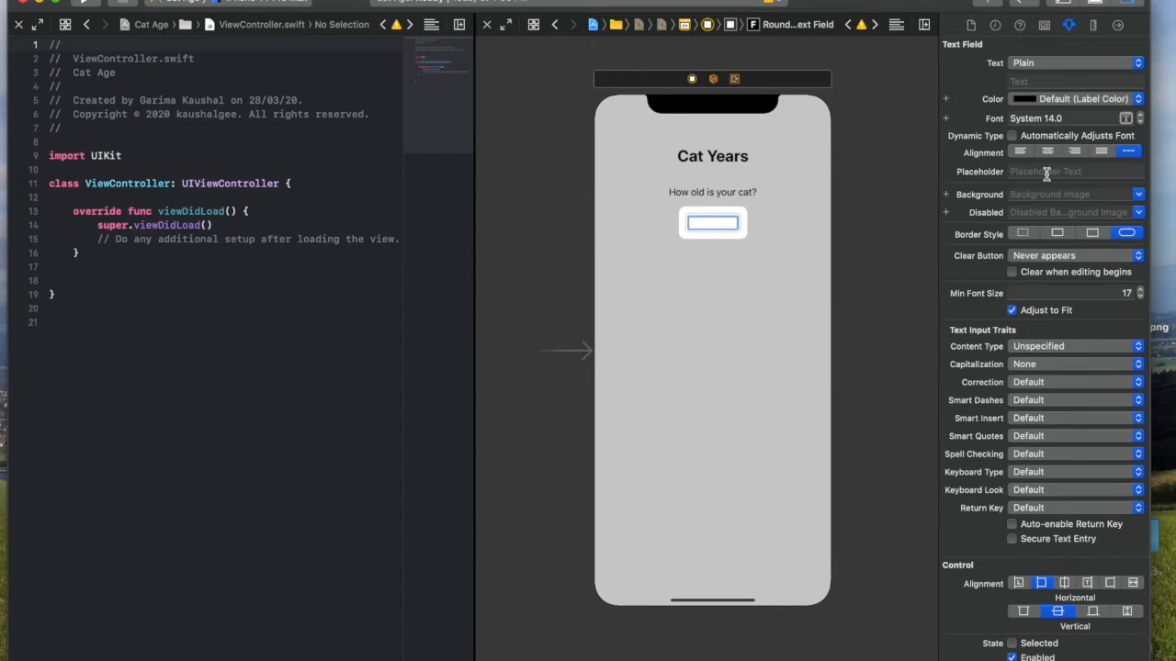
click(1075, 172)
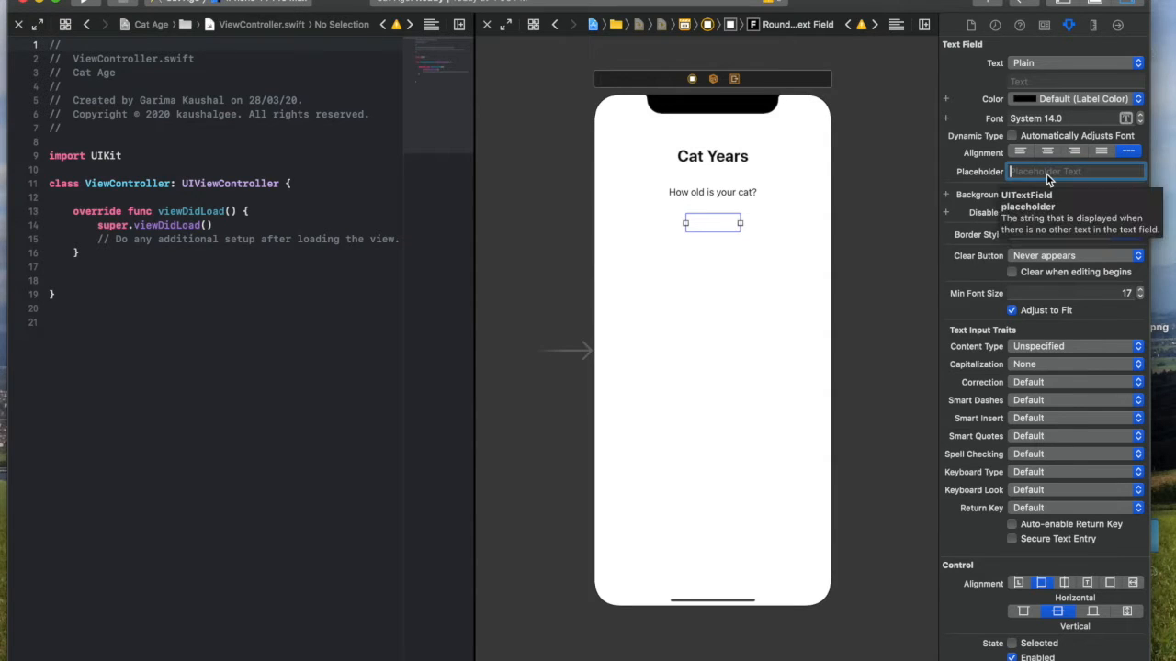
text(enter)
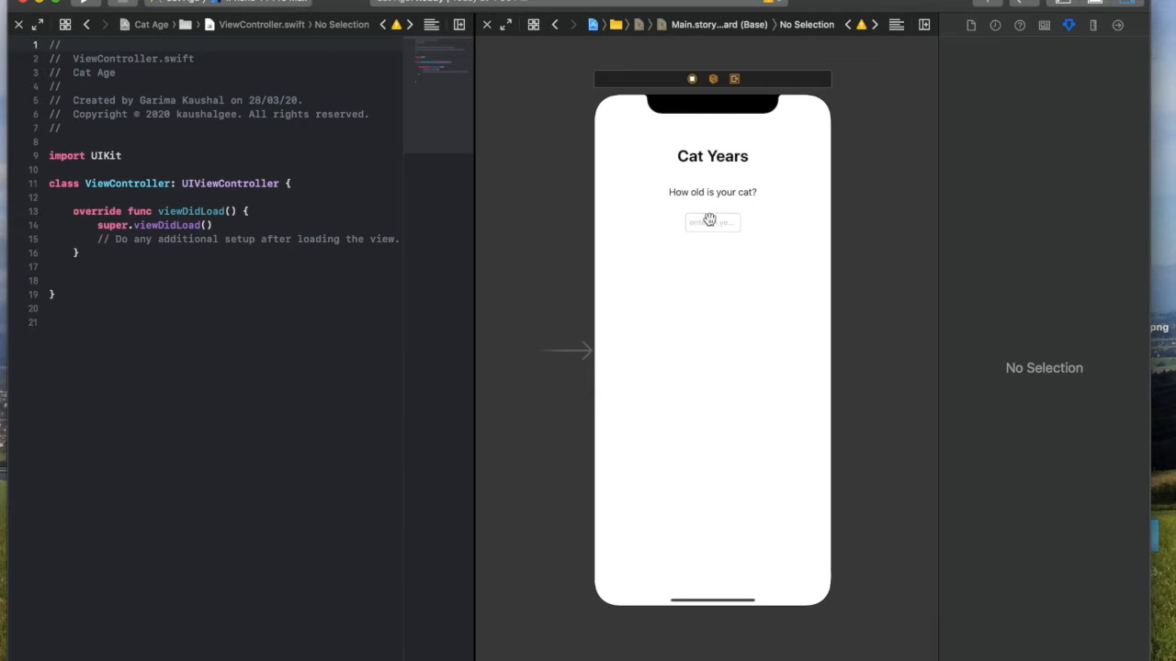
click(713, 222)
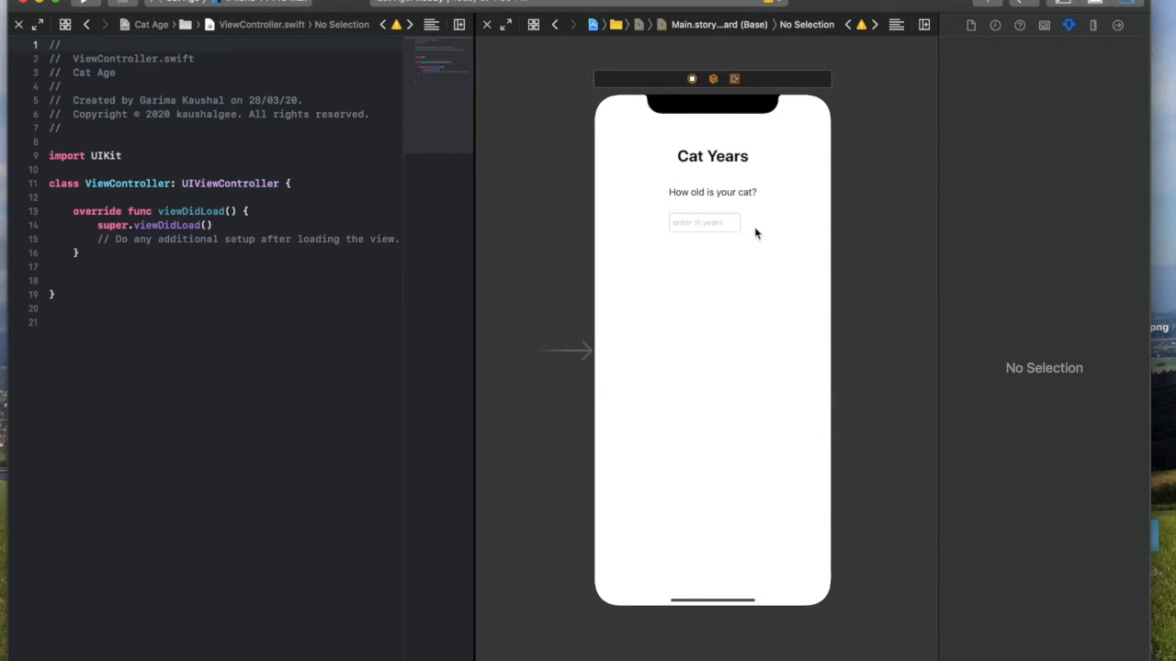
Step: Reselect the age text field to check it, then deselect it
click(713, 220)
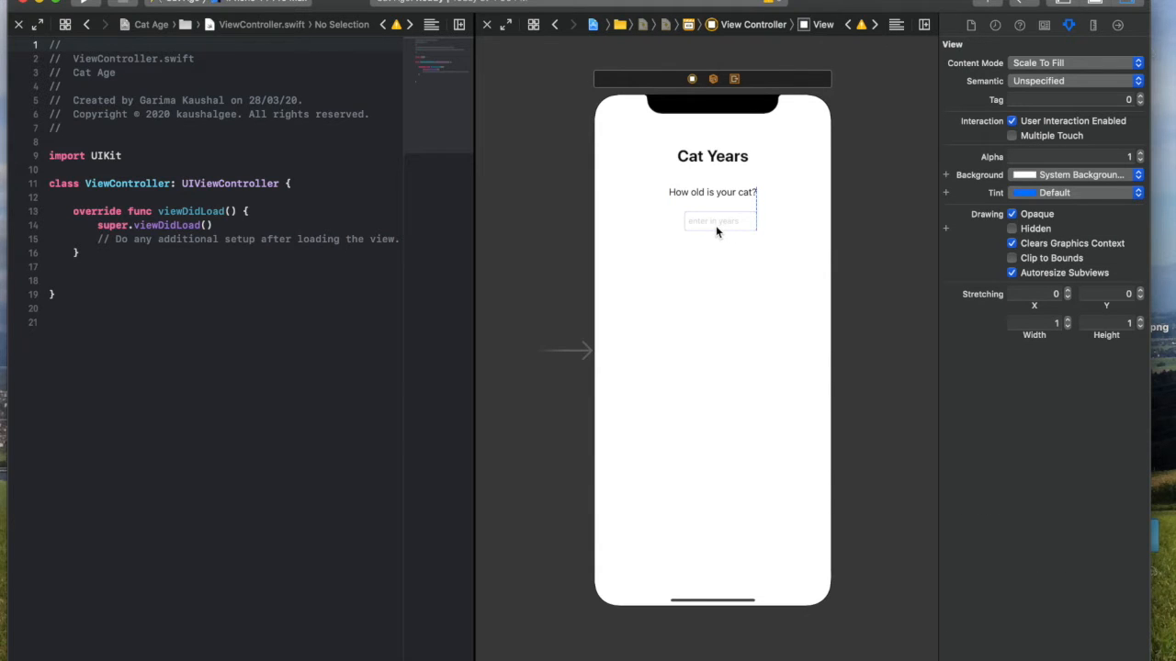
click(713, 221)
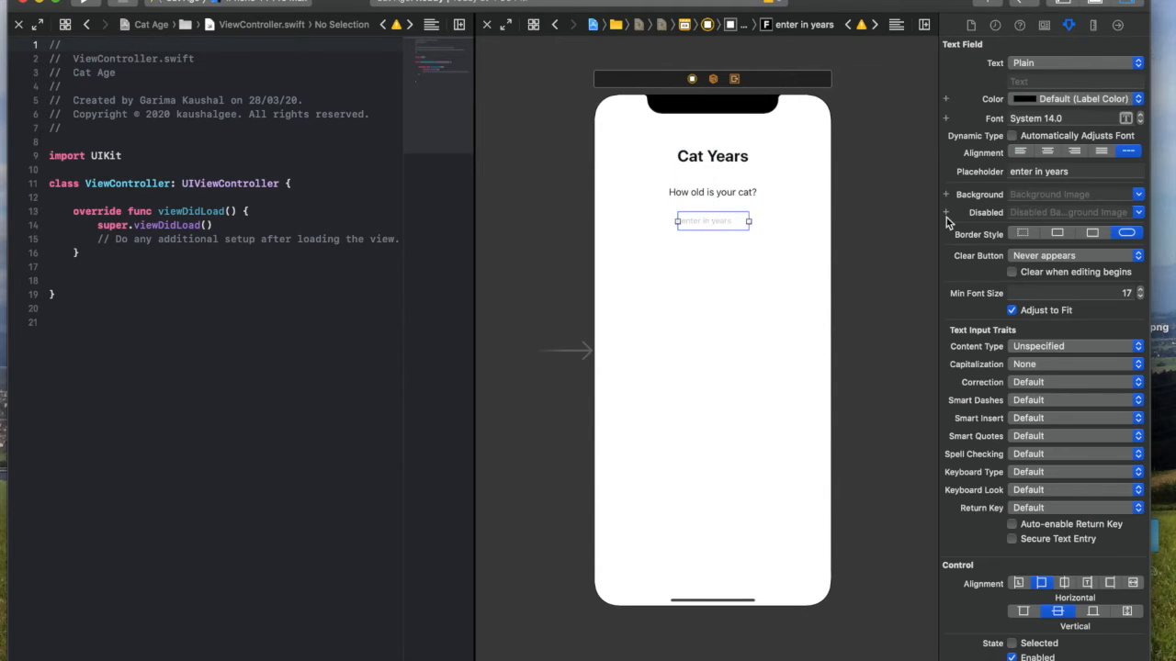
click(1074, 470)
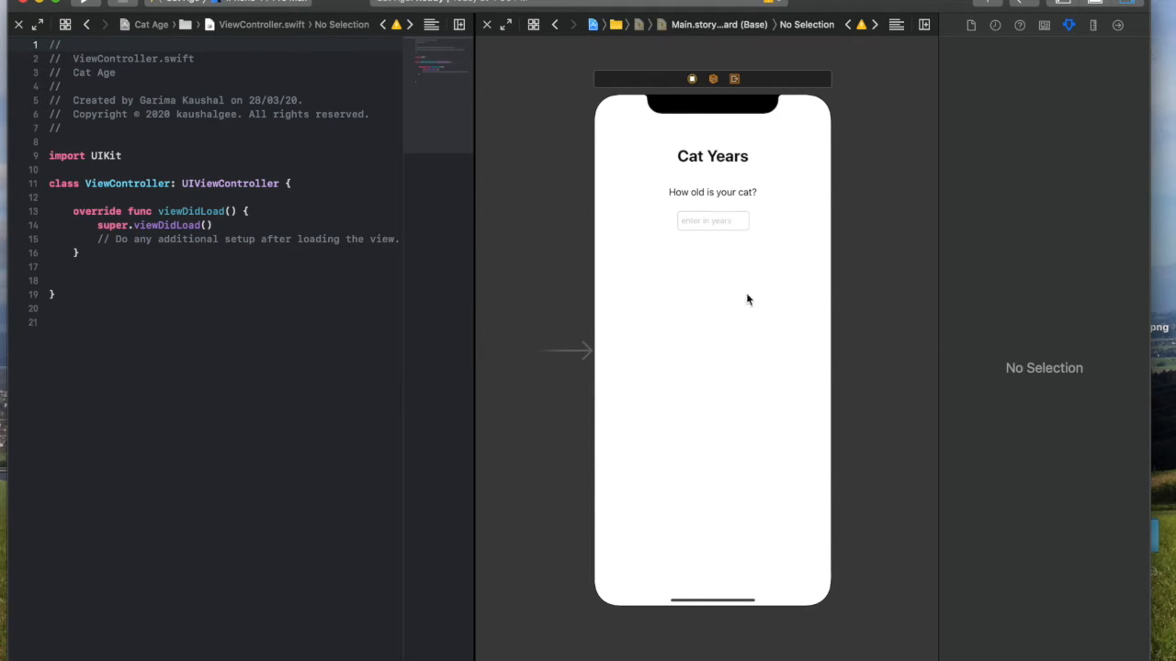
mouse_move(782, 426)
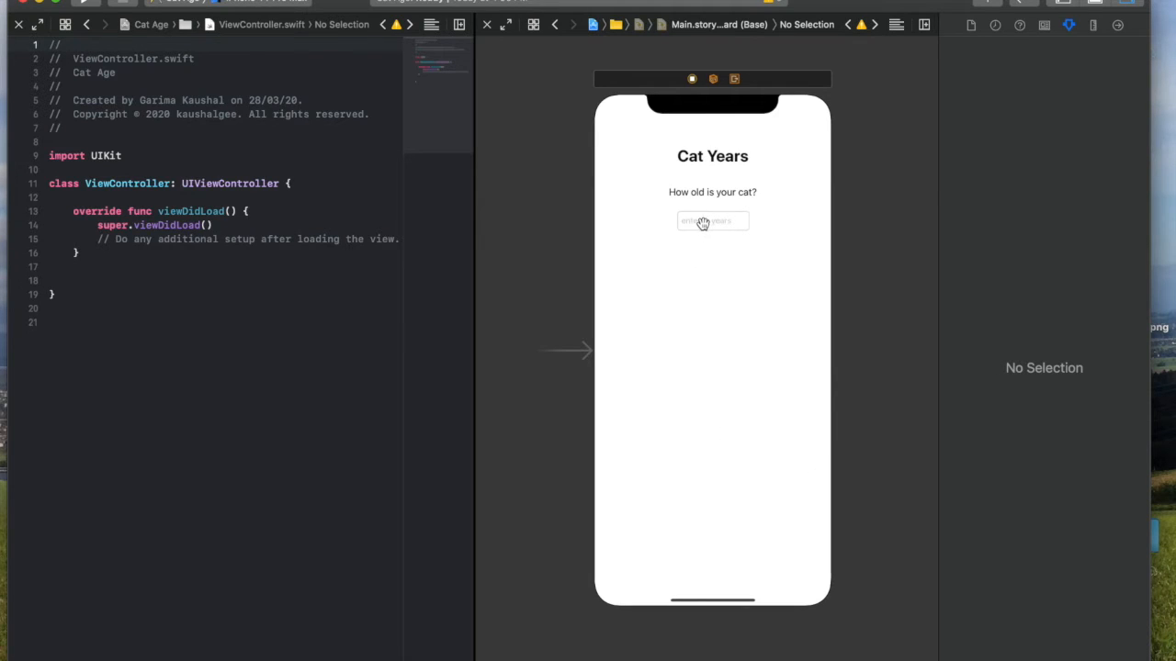
mouse_move(891, 114)
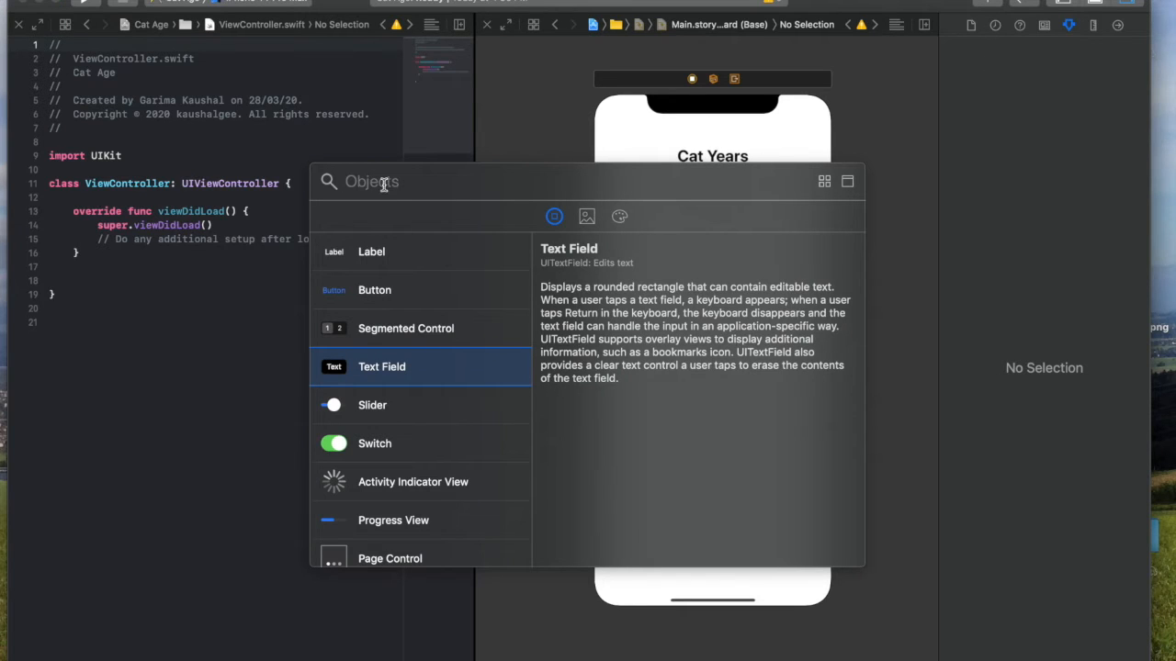
Step: Add a Button below the age text field titled 'Submit'
text(button)
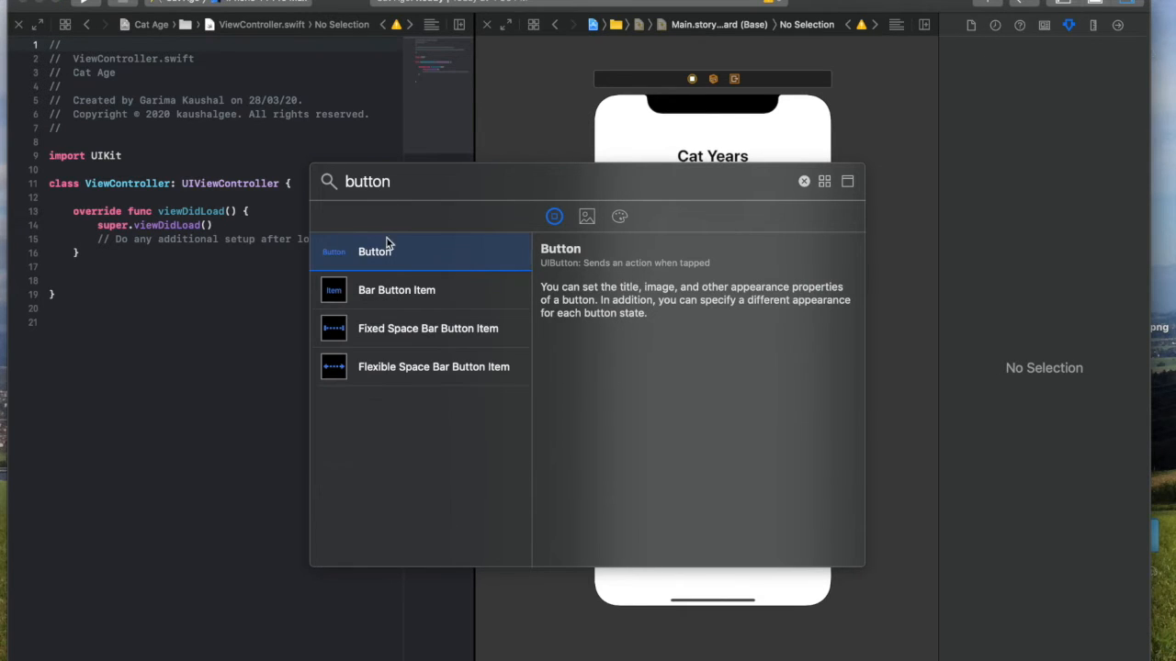
drag(375, 251, 715, 267)
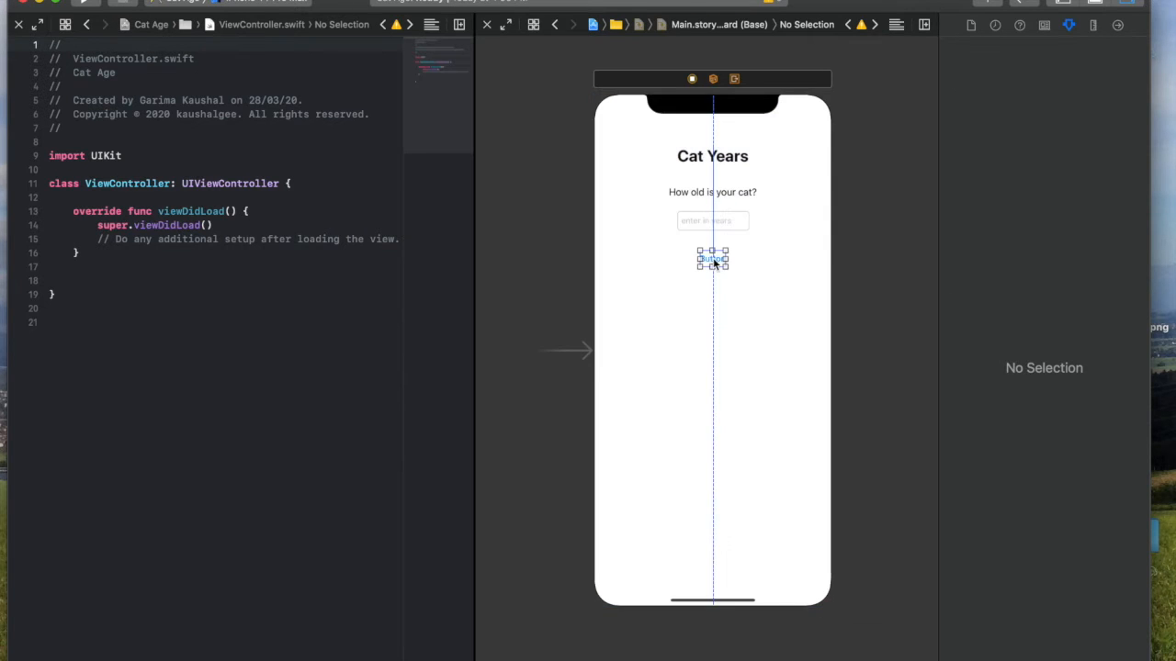
click(713, 259)
text(Submit)
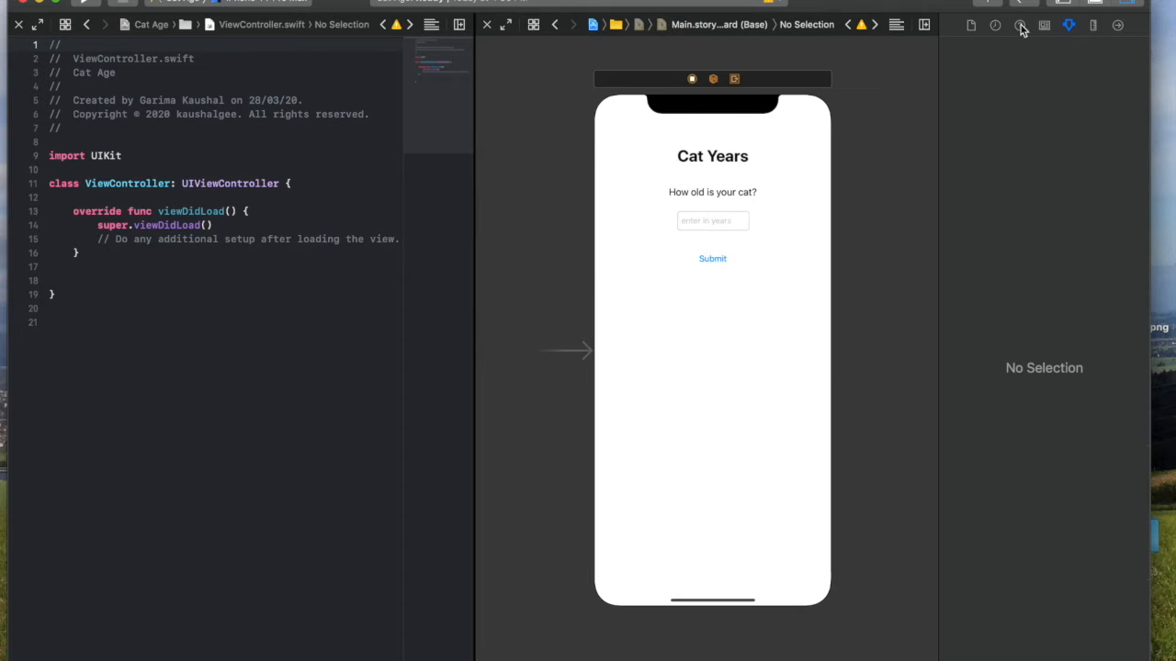
Step: Add an 'In cat years, your cat is:' label and a '56' result label below Submit
text(lab)
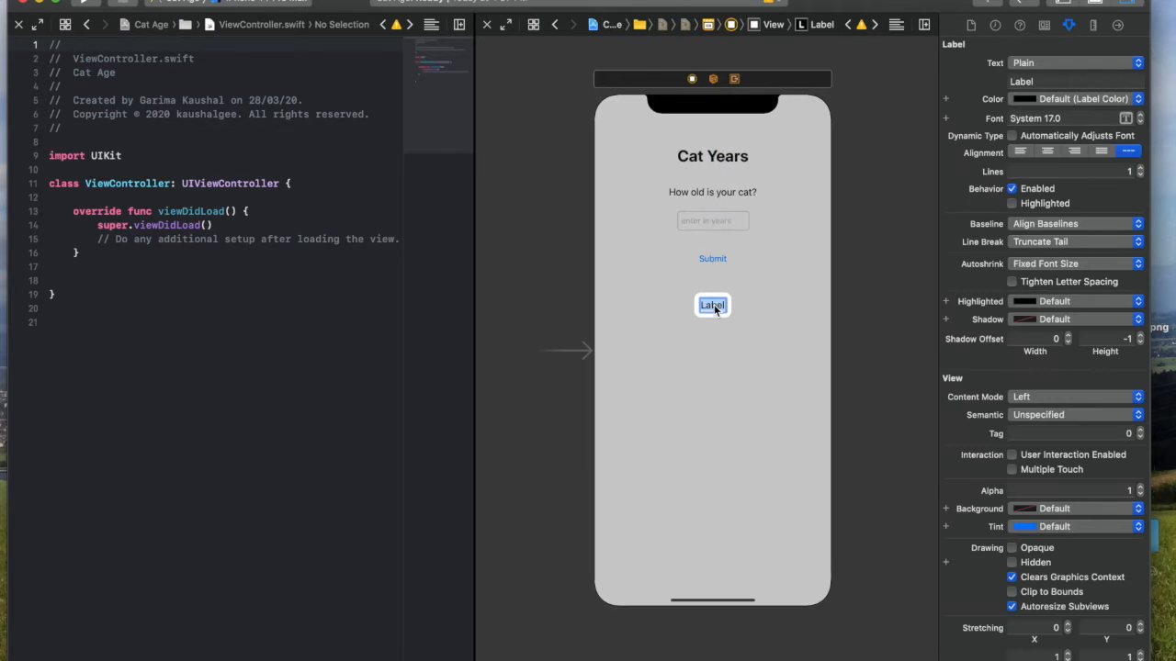
text(n cat years, your cat is:)
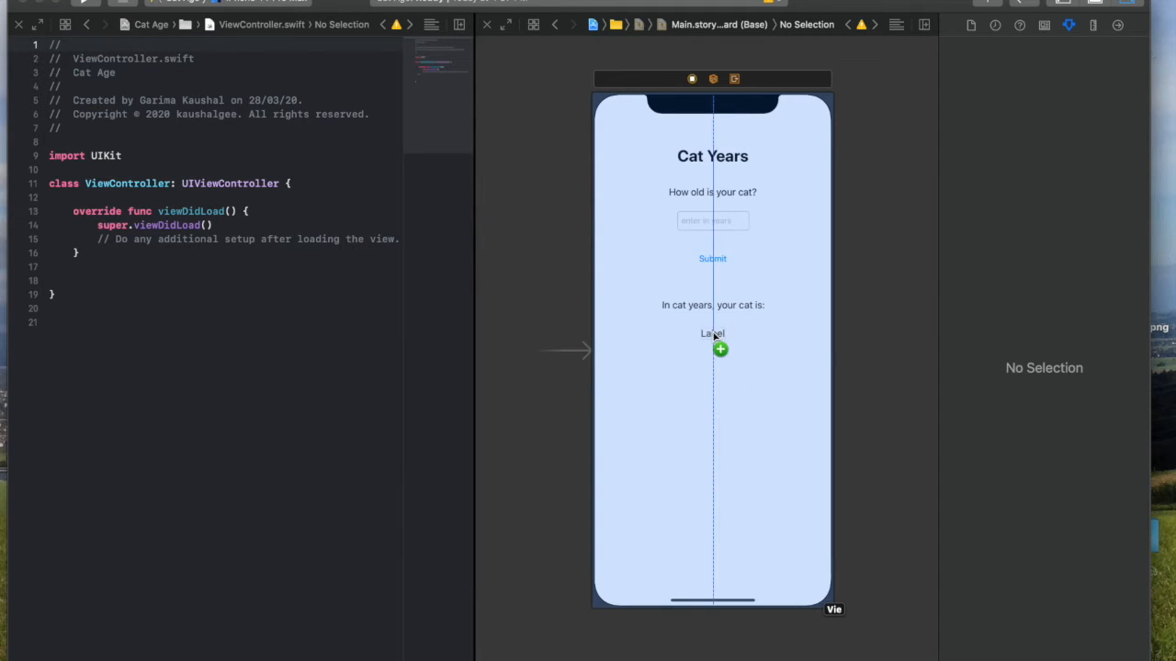
click(713, 334)
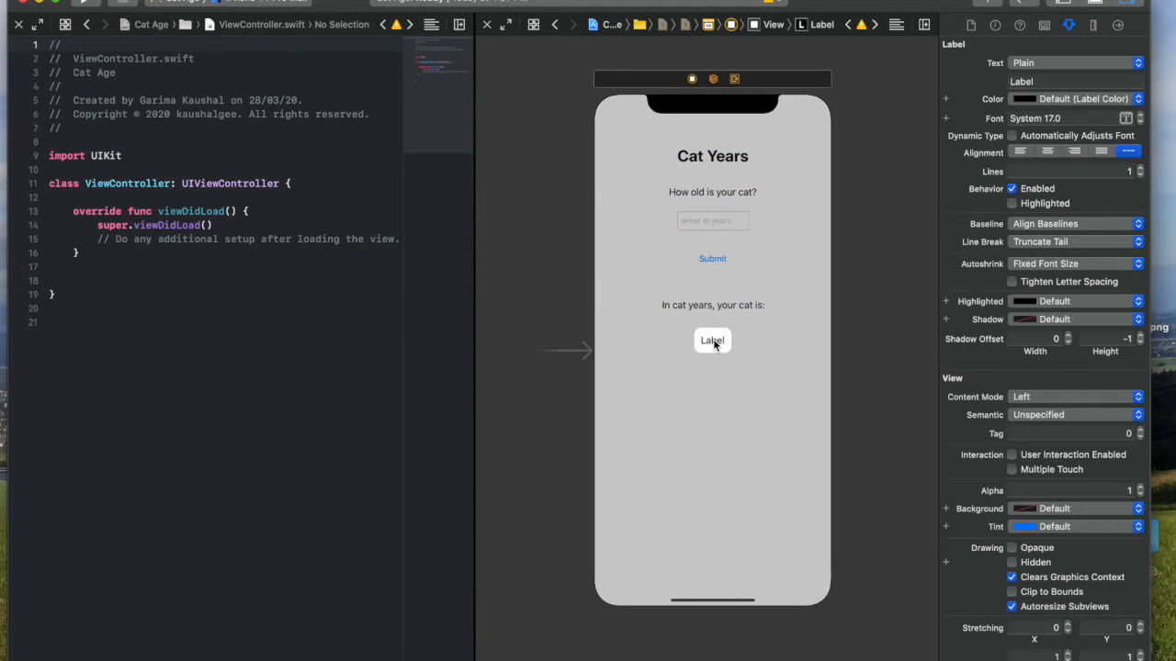
click(713, 340)
text(56)
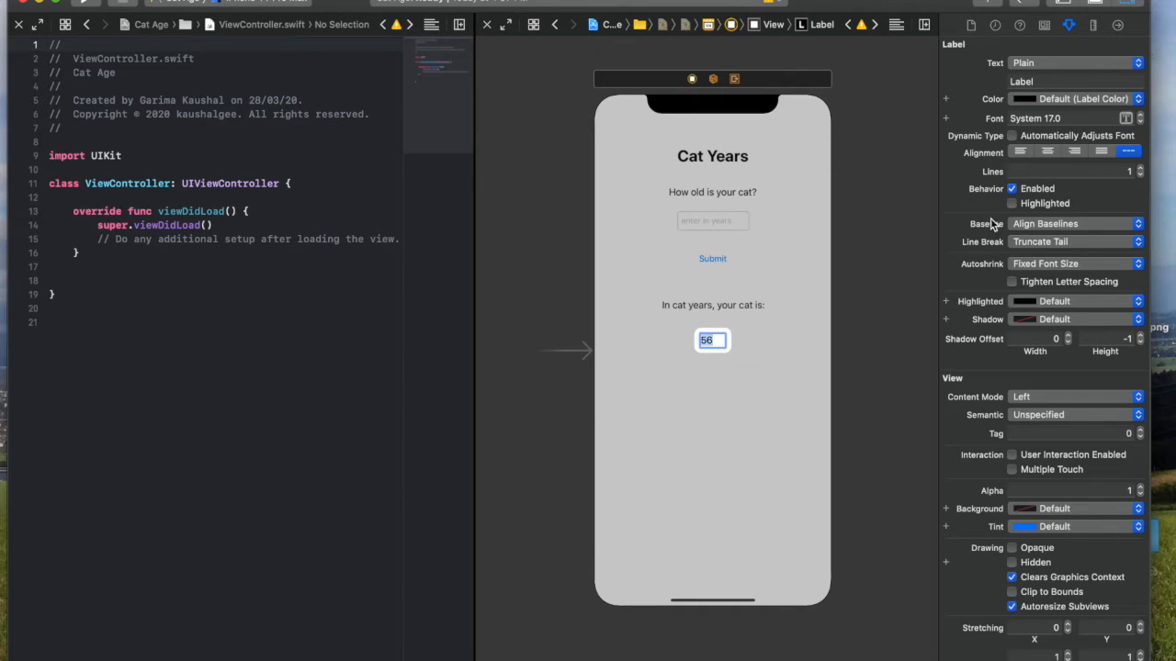
click(1047, 151)
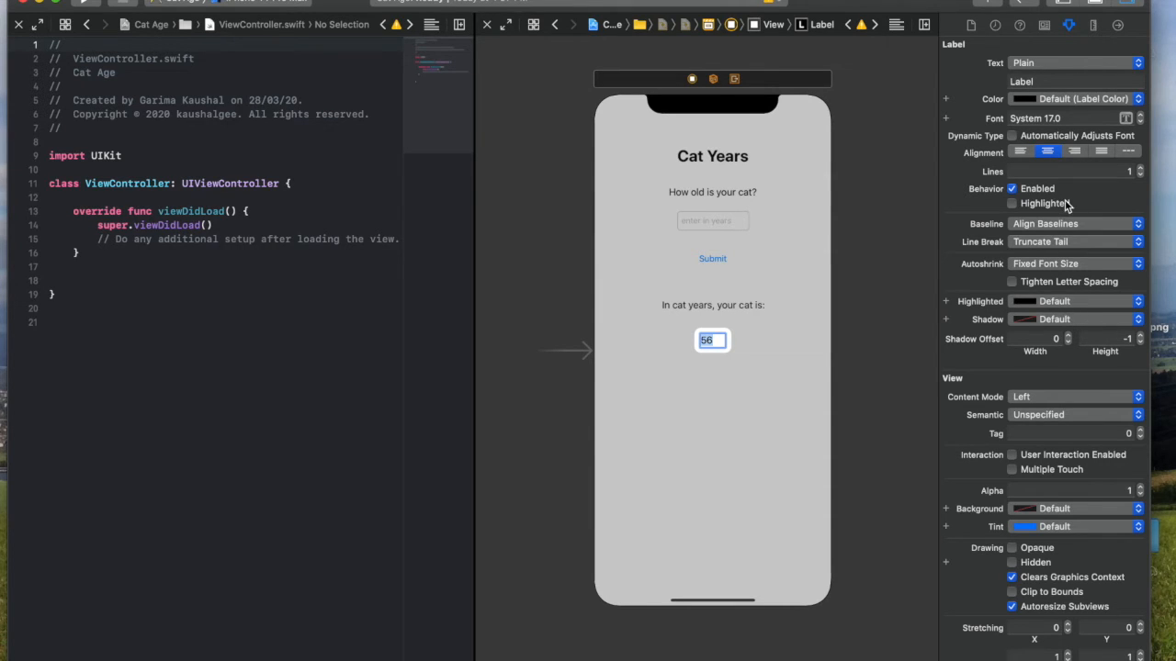
Step: Colour the 56 result label System Green
click(1075, 100)
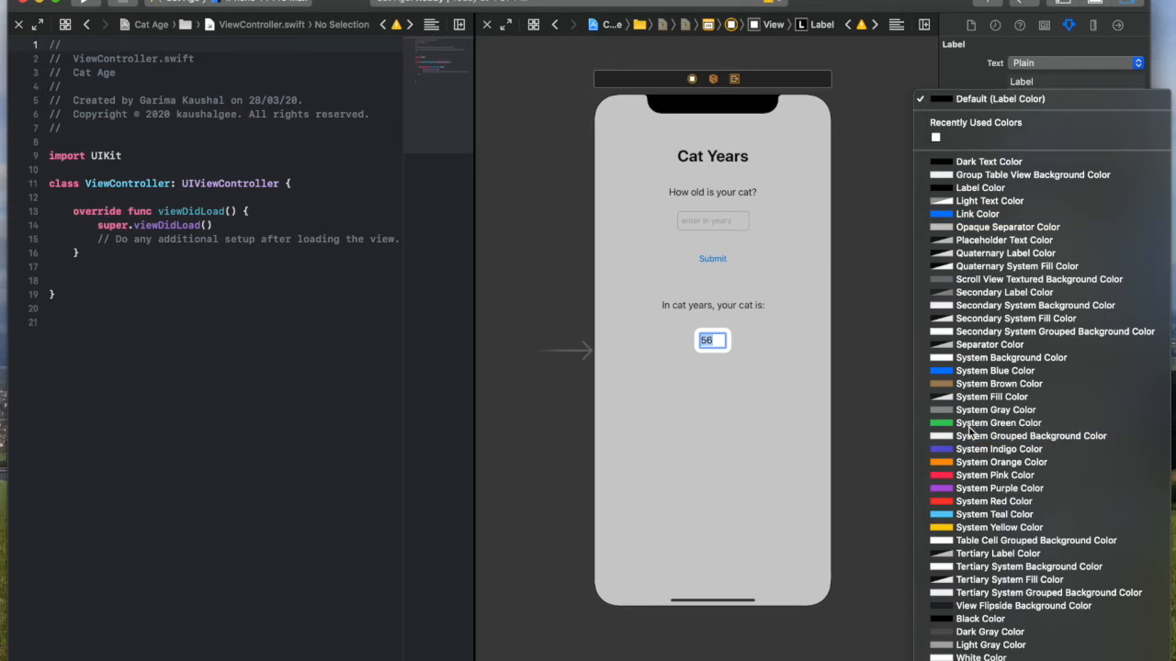
click(999, 423)
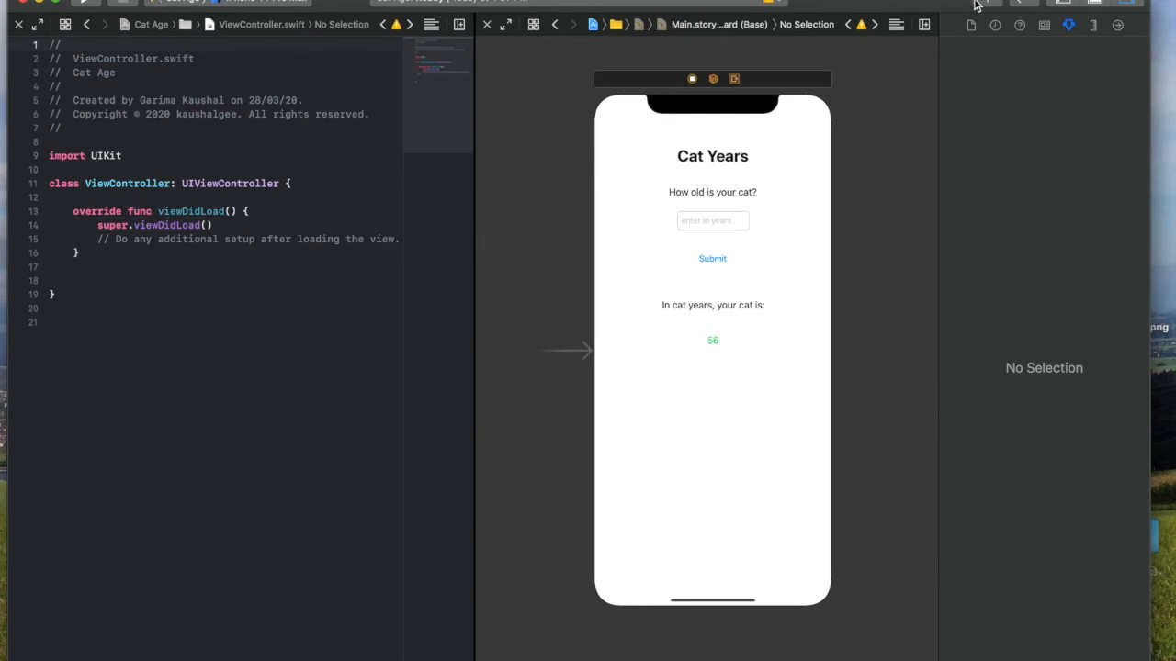
Step: Place an empty Image View below the green 56 result label
text(image)
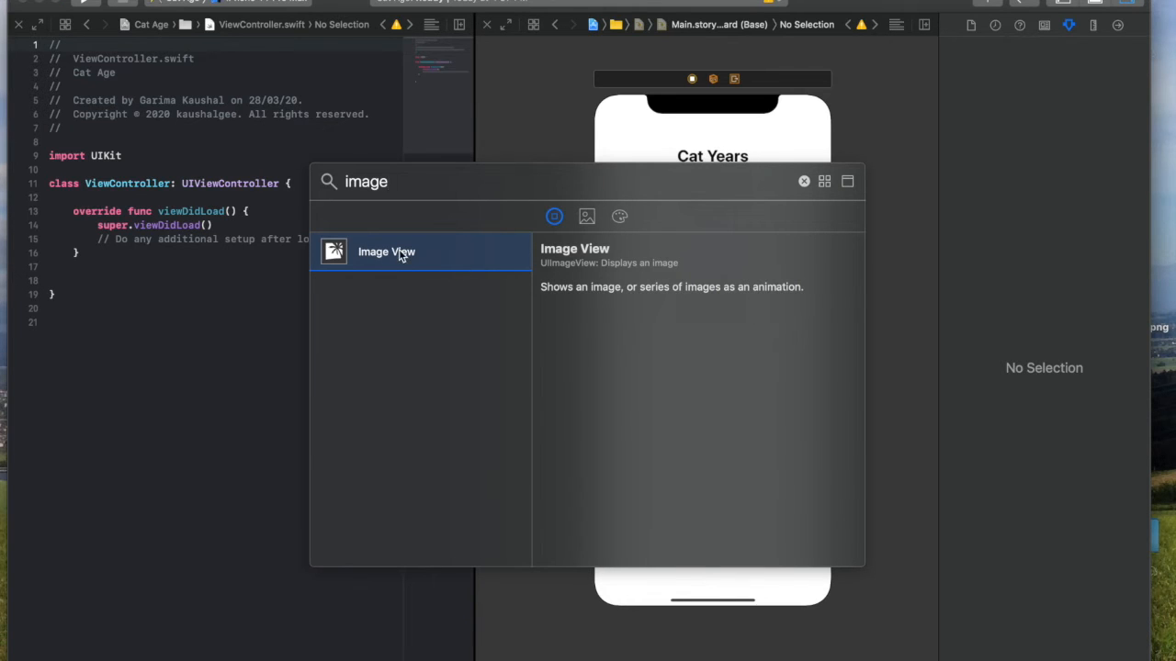
drag(386, 249, 706, 419)
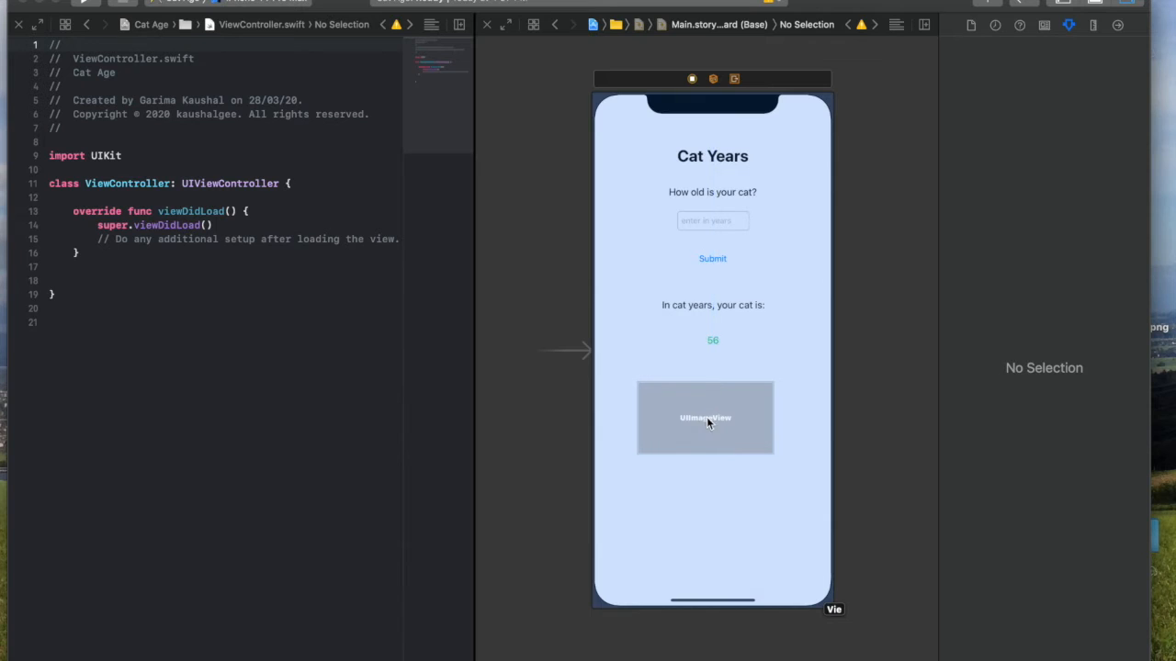
click(705, 418)
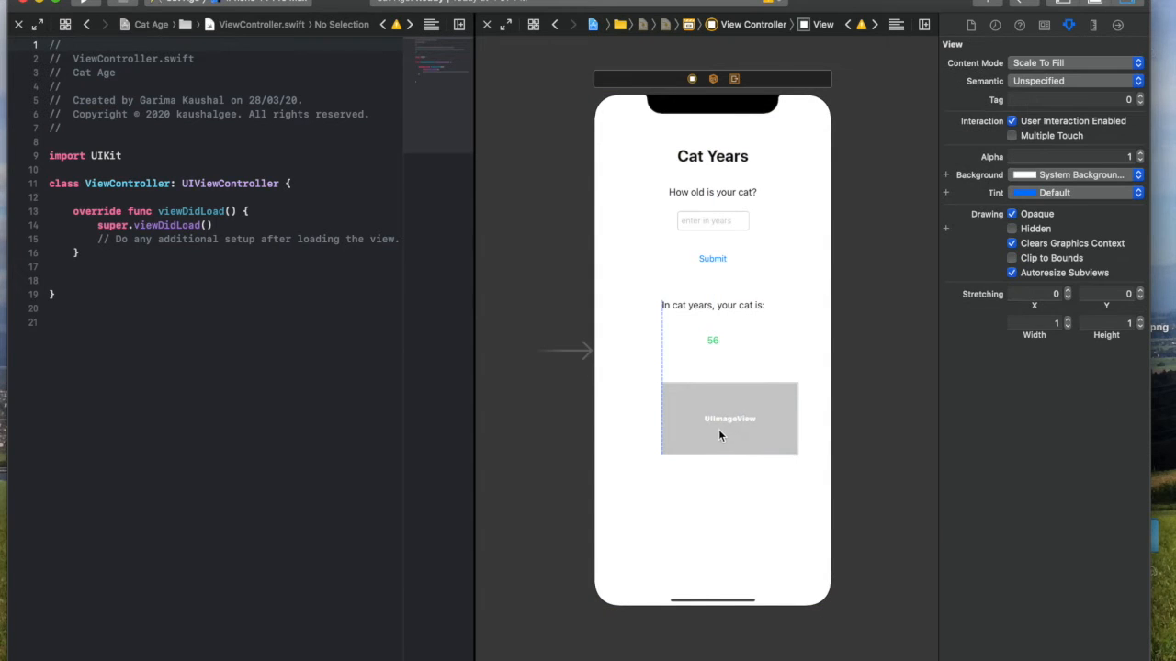
click(729, 419)
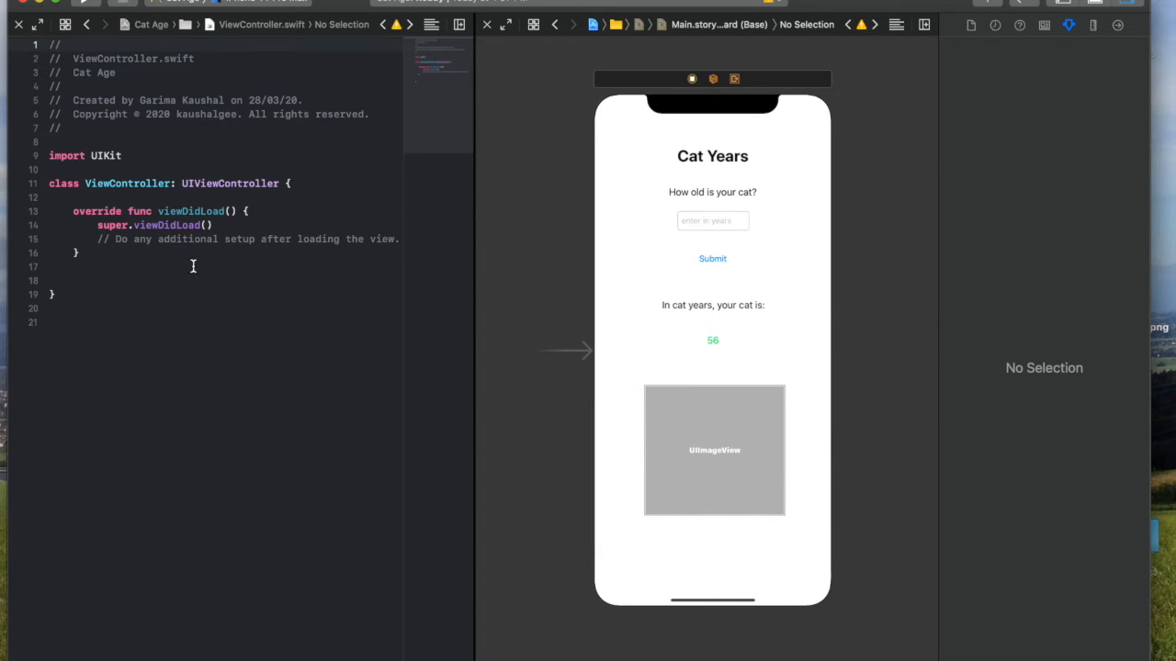
click(64, 25)
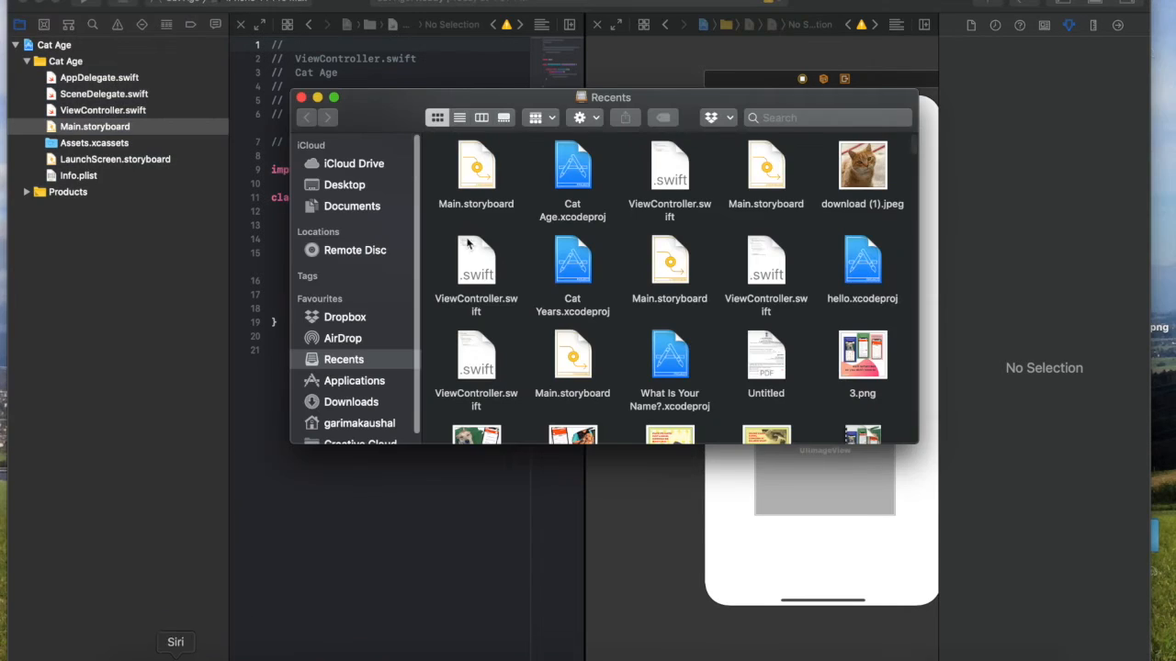
Step: Copy download (1).jpeg from the Finder Apps folder into the Cat Age project
click(345, 184)
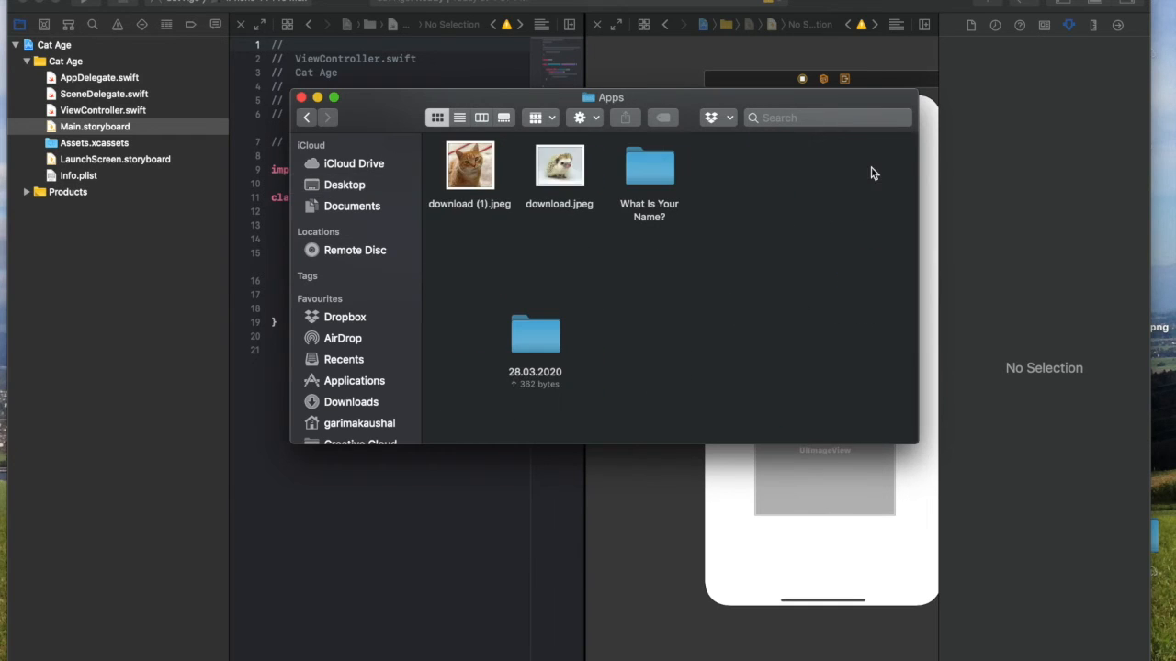
click(470, 165)
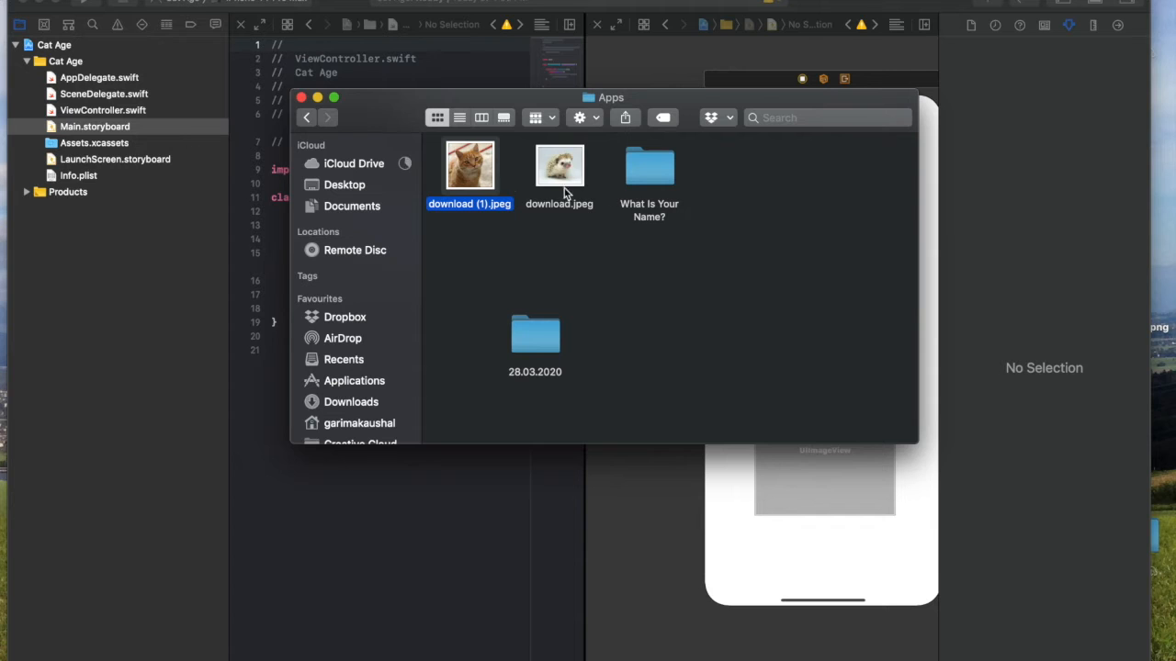
key(space)
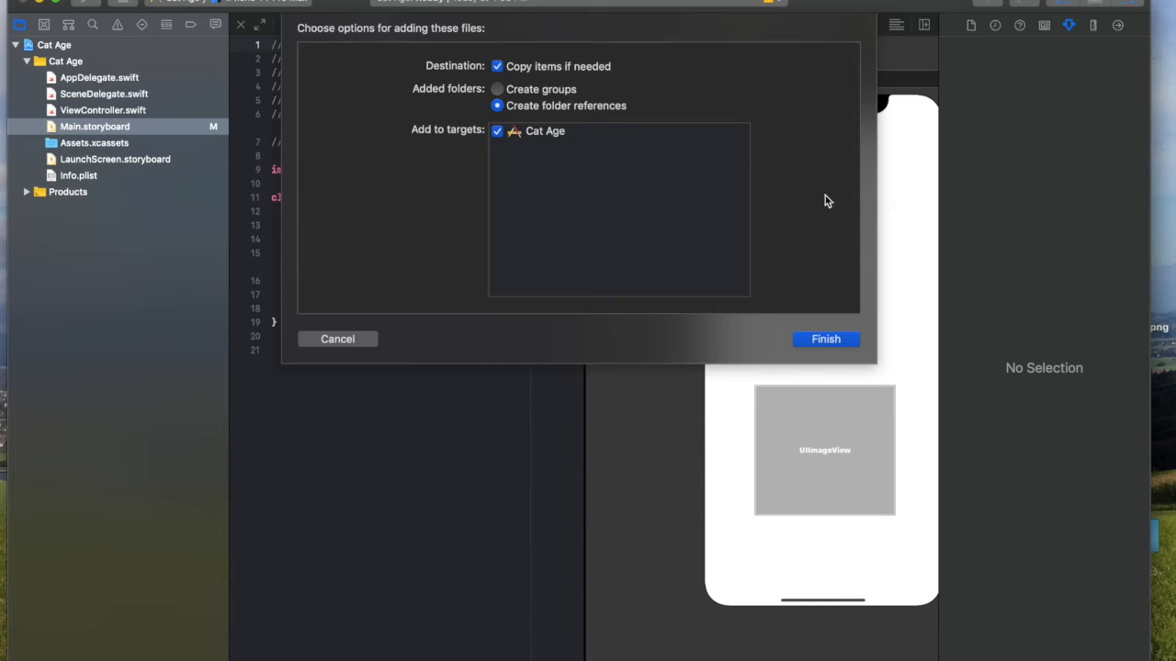
click(825, 338)
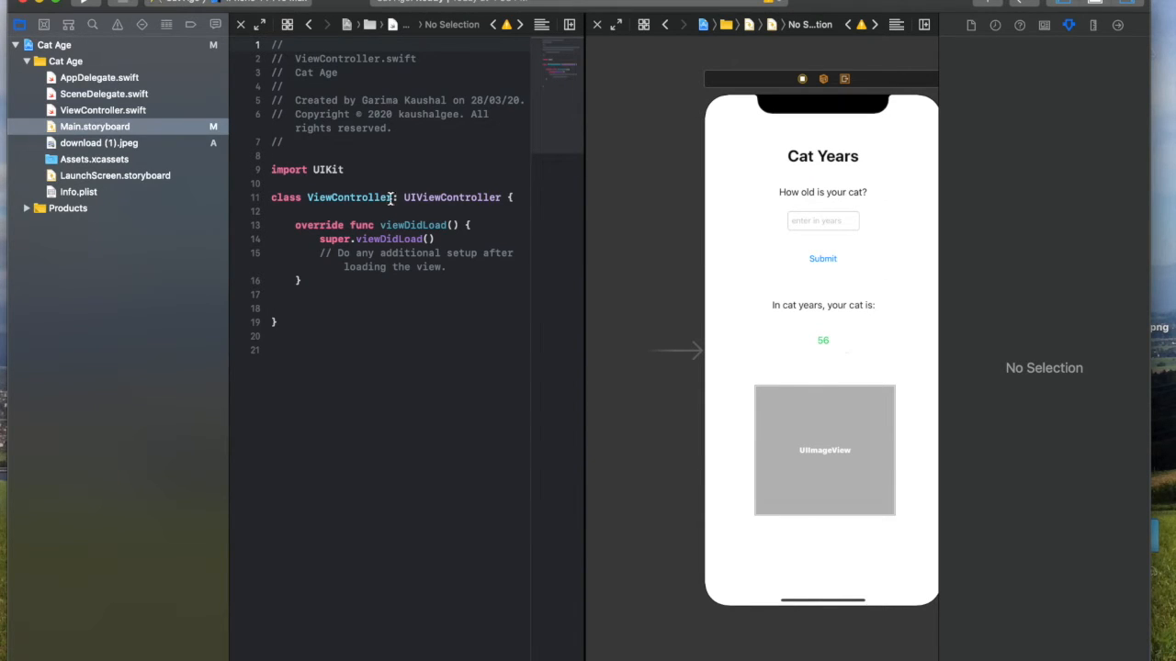
Step: Set the storyboard's image view to show the download (1).jpeg cat photo
click(99, 143)
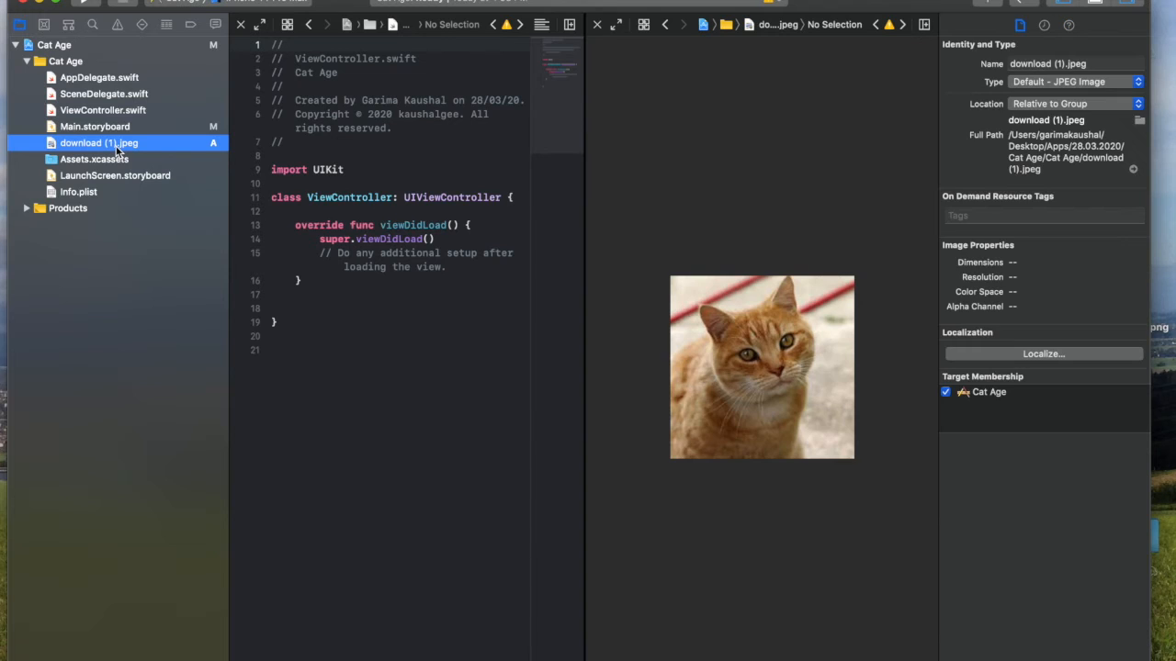
click(96, 125)
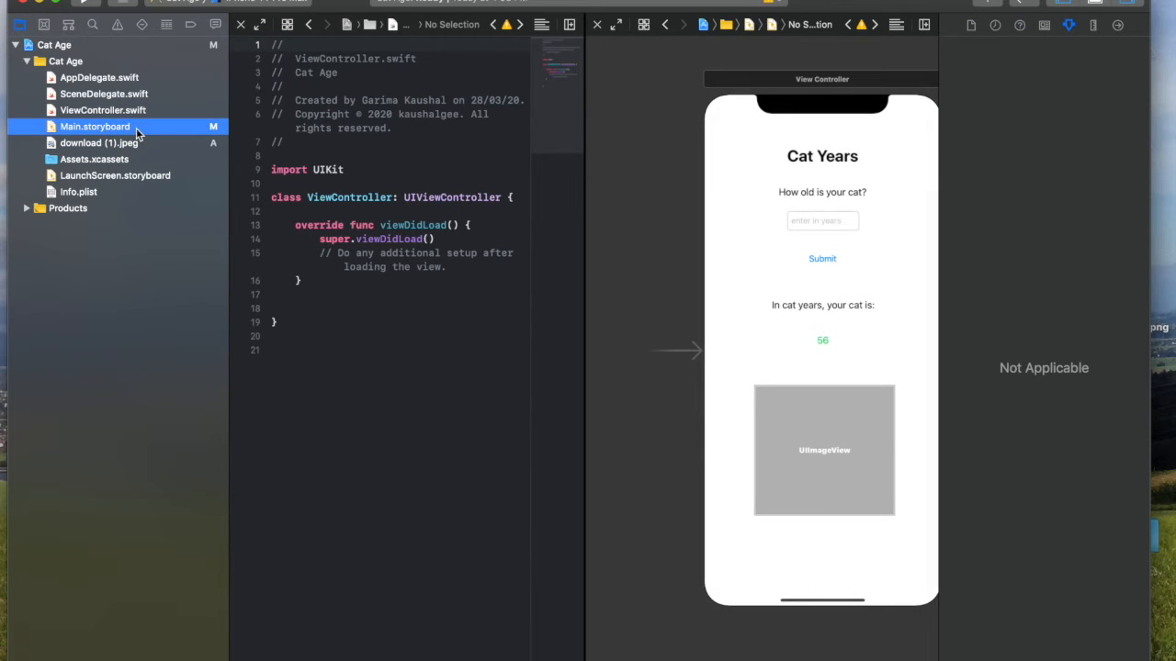
click(823, 450)
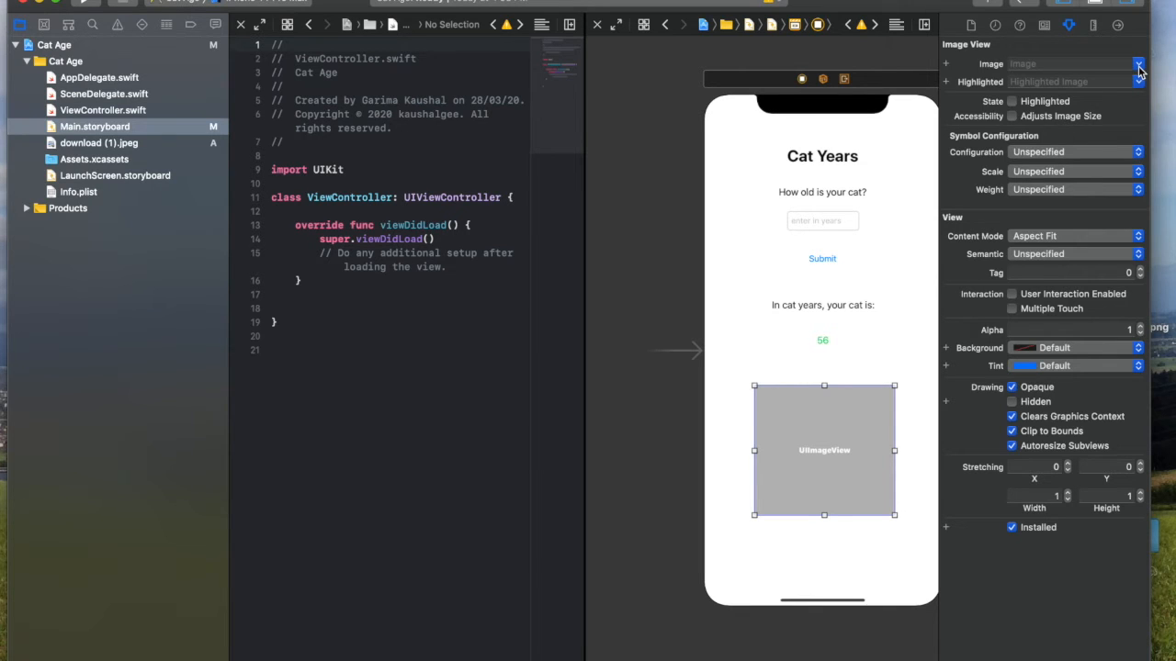
click(1139, 64)
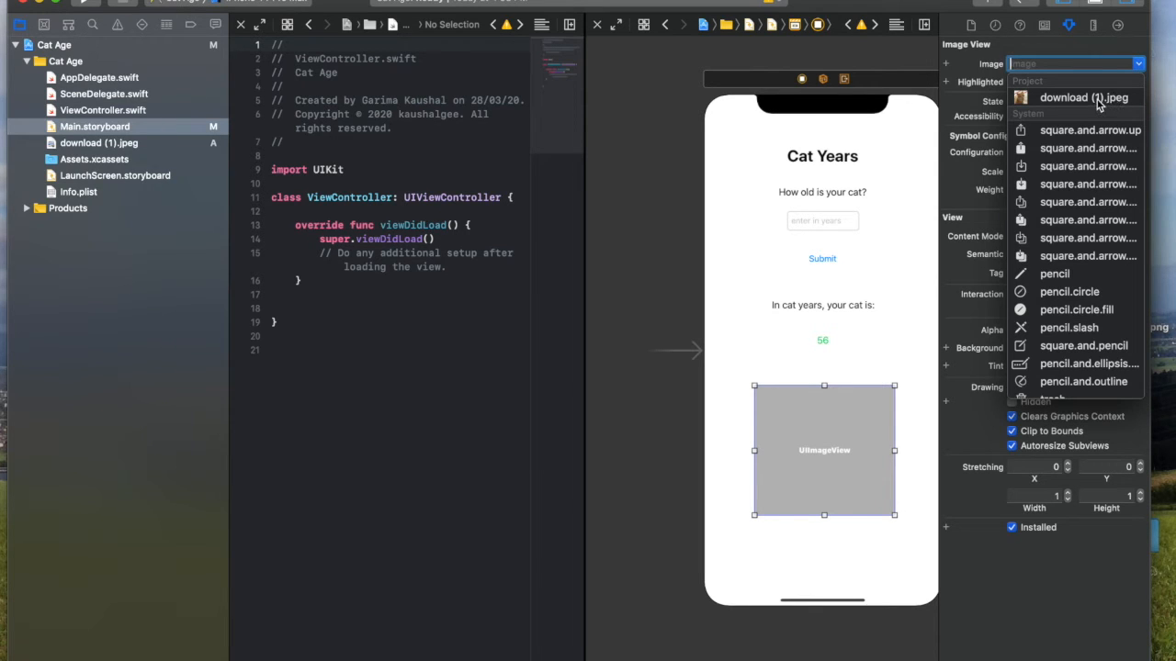
click(1084, 98)
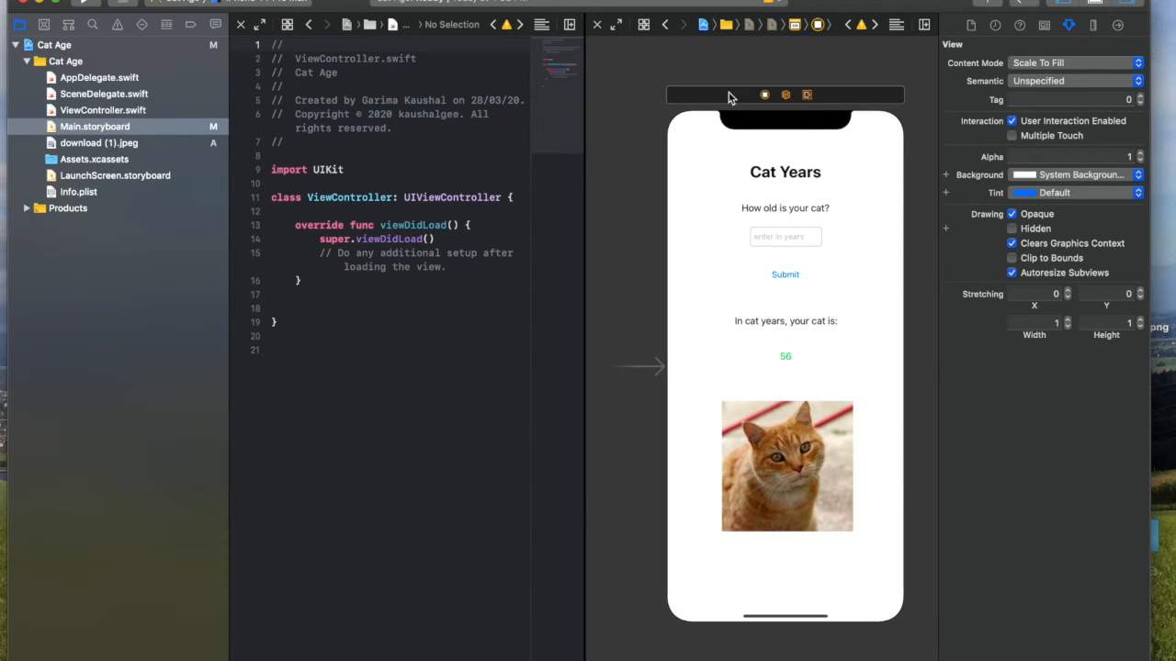
mouse_move(720, 261)
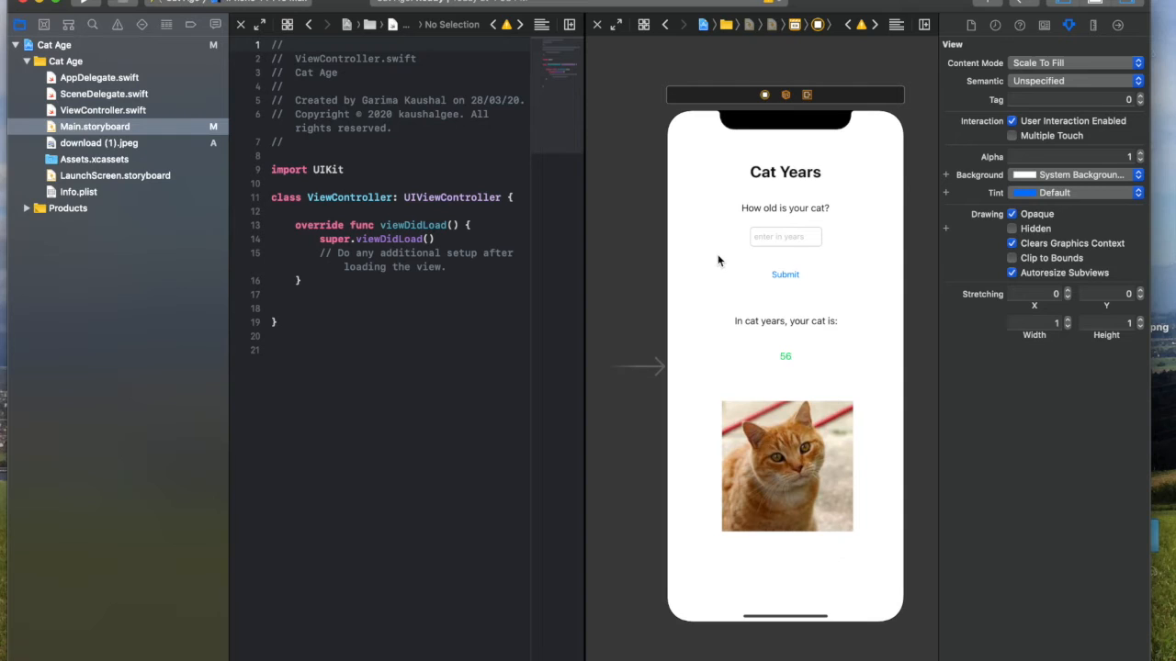
mouse_move(695, 309)
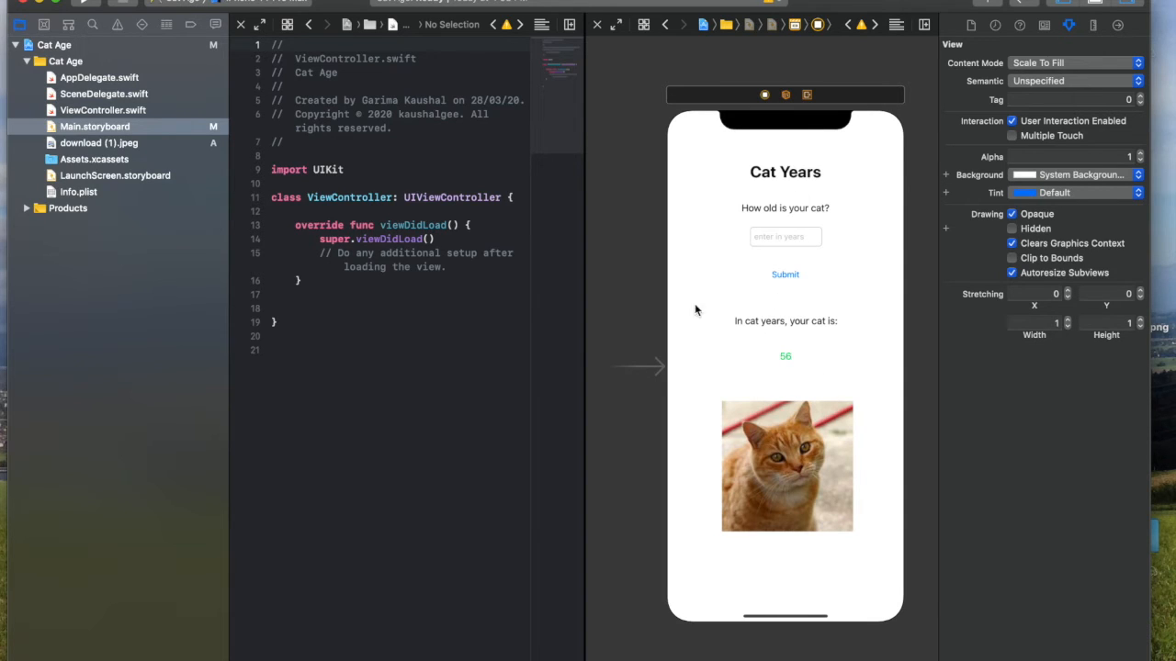
mouse_move(750, 235)
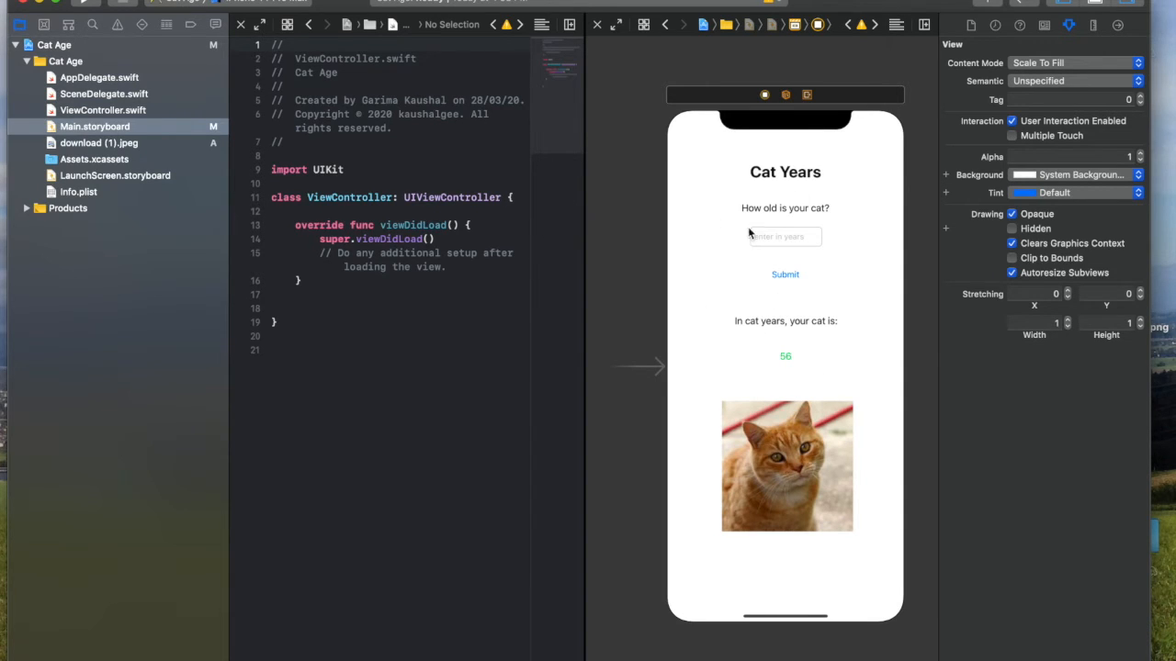
Step: Connect the age text field to a new outlet named age in ViewController.swift
click(785, 237)
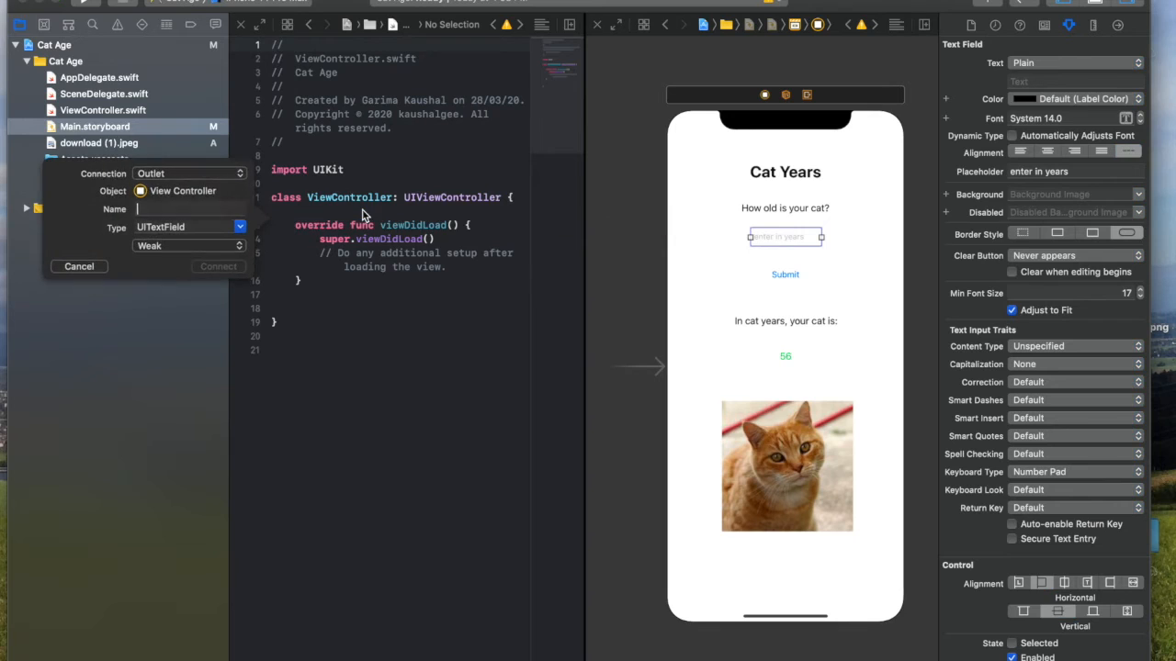
click(187, 209)
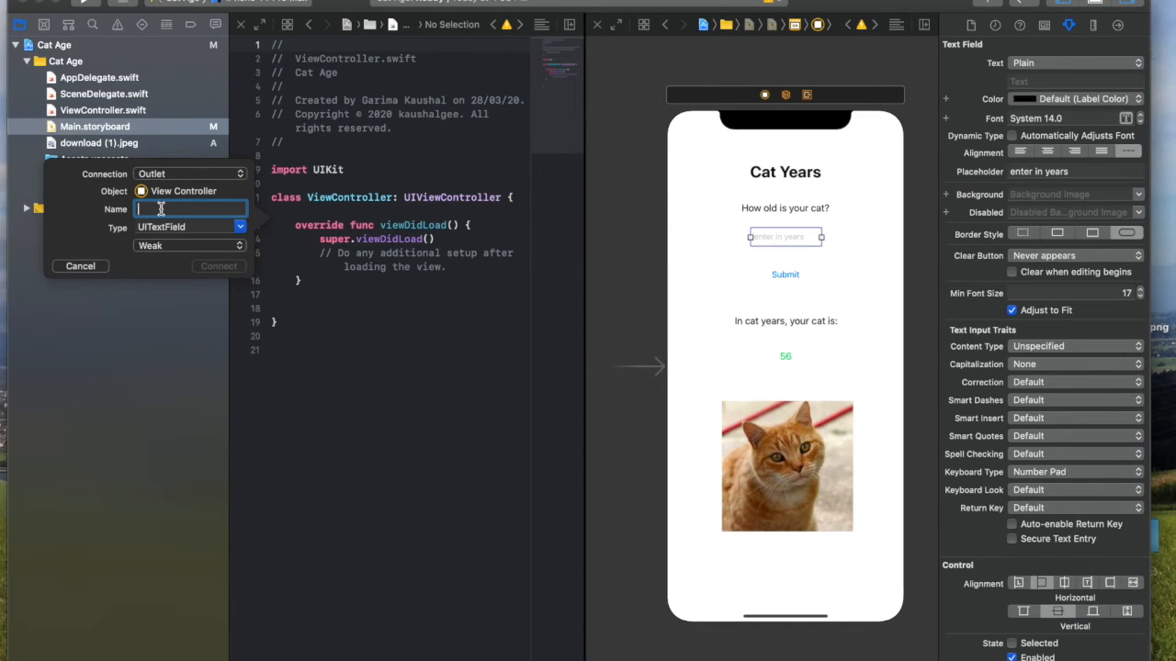
text(age)
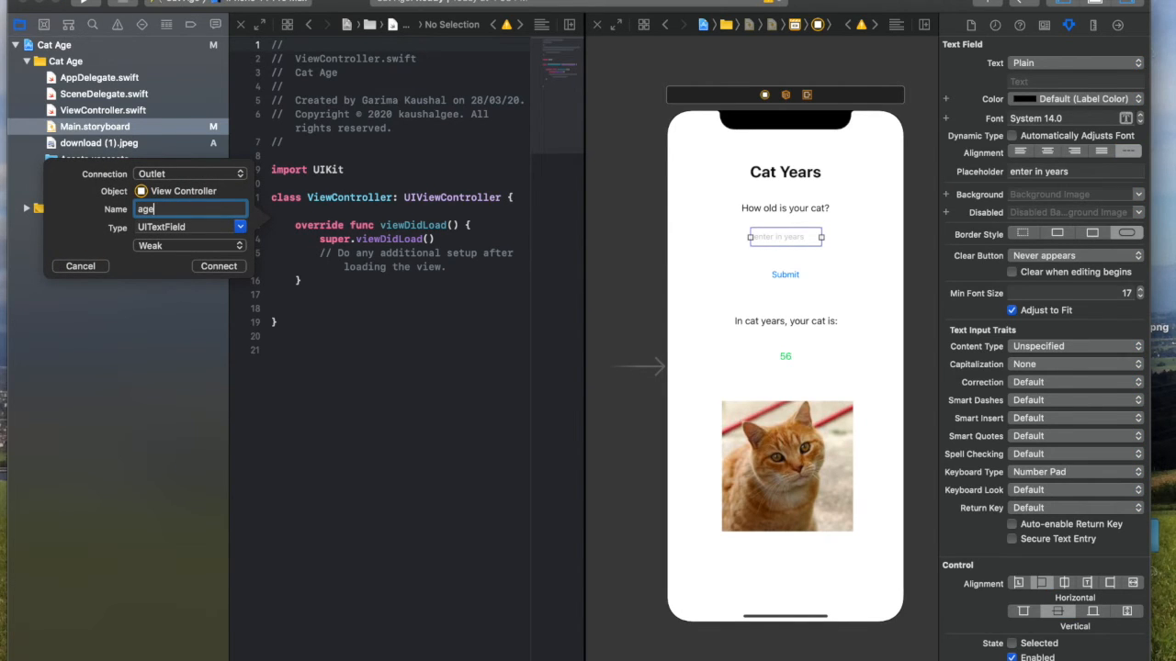
click(219, 265)
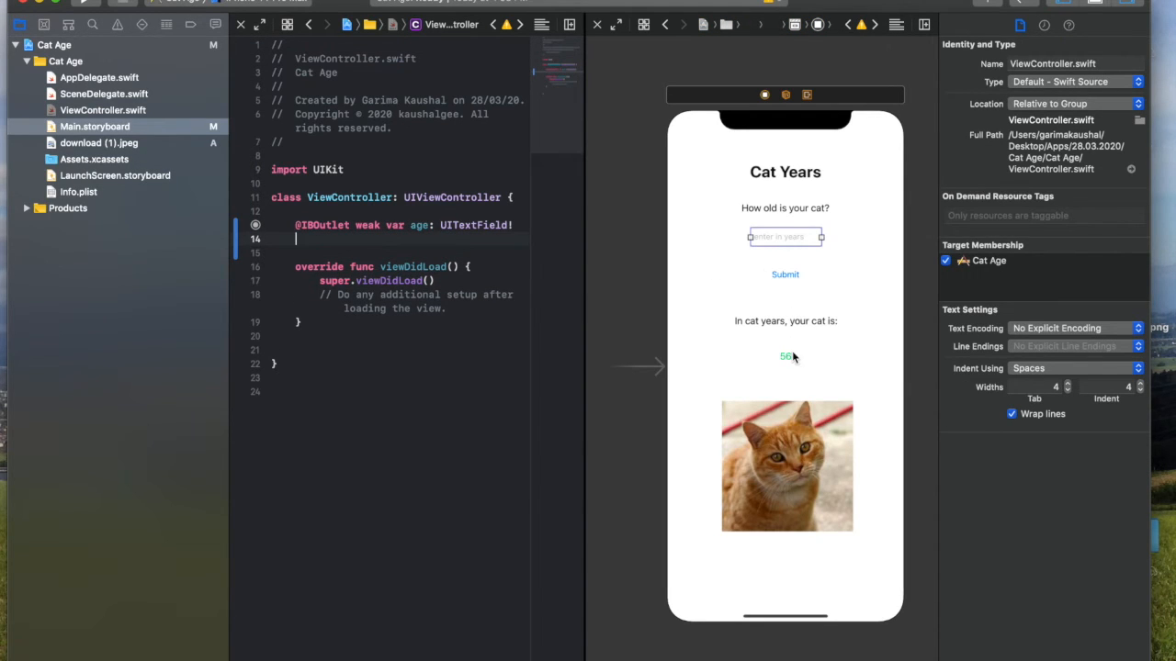
Step: Connect the result label to a new outlet named catYears, then select the Submit button
click(784, 356)
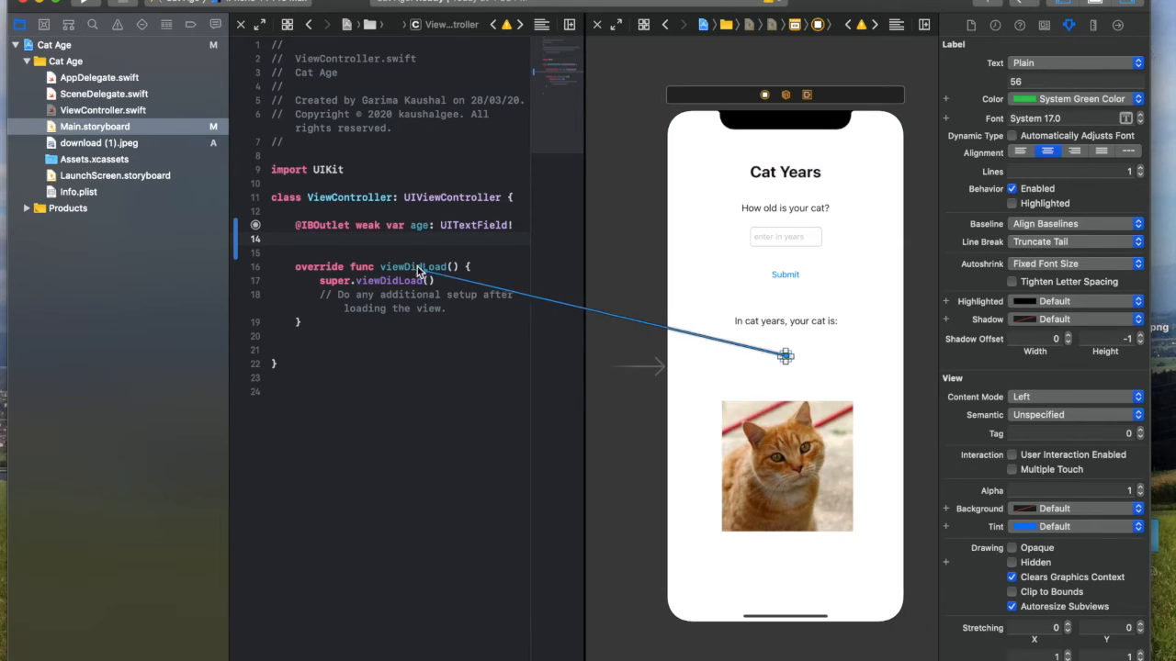
drag(787, 356, 786, 356)
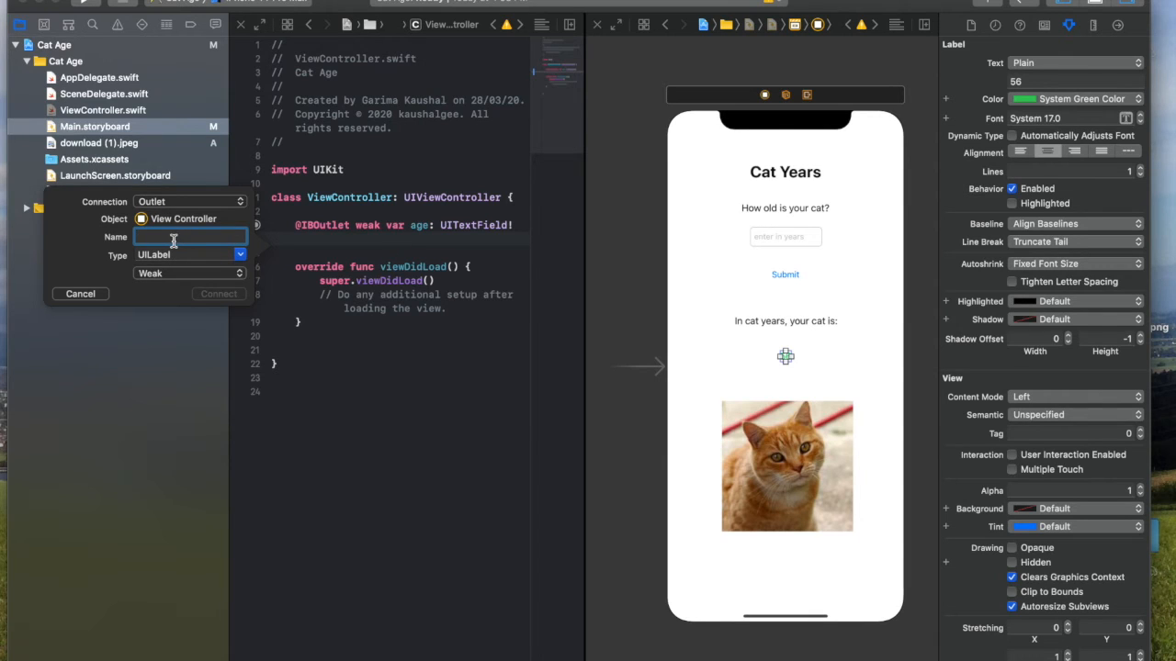
text(catYears)
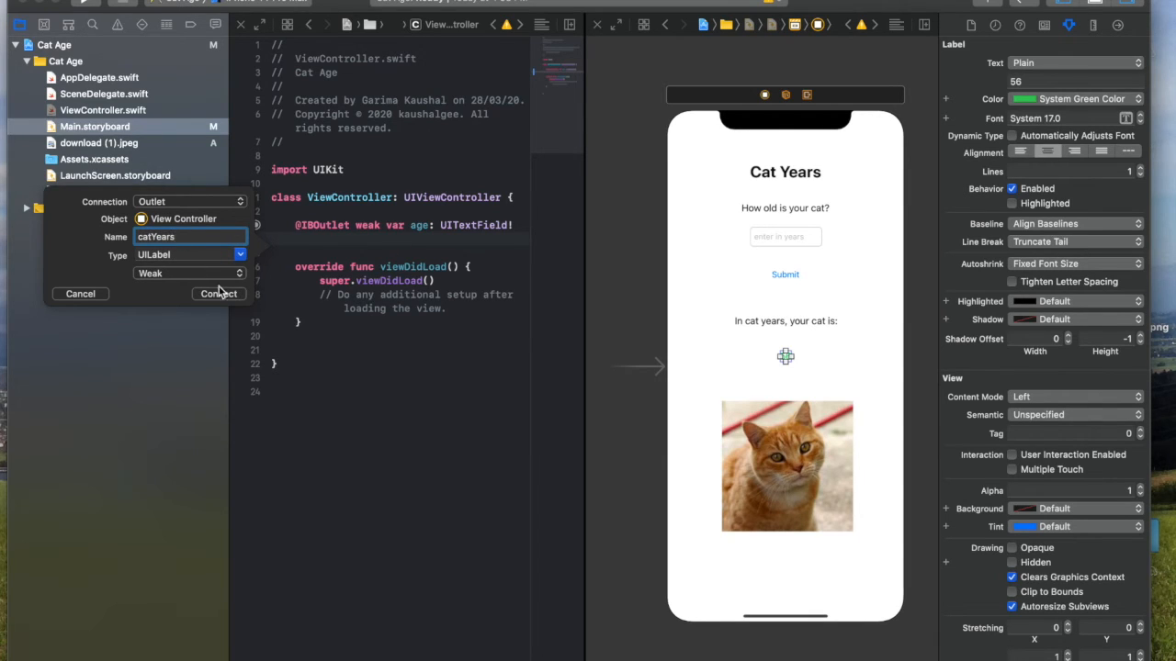
click(219, 294)
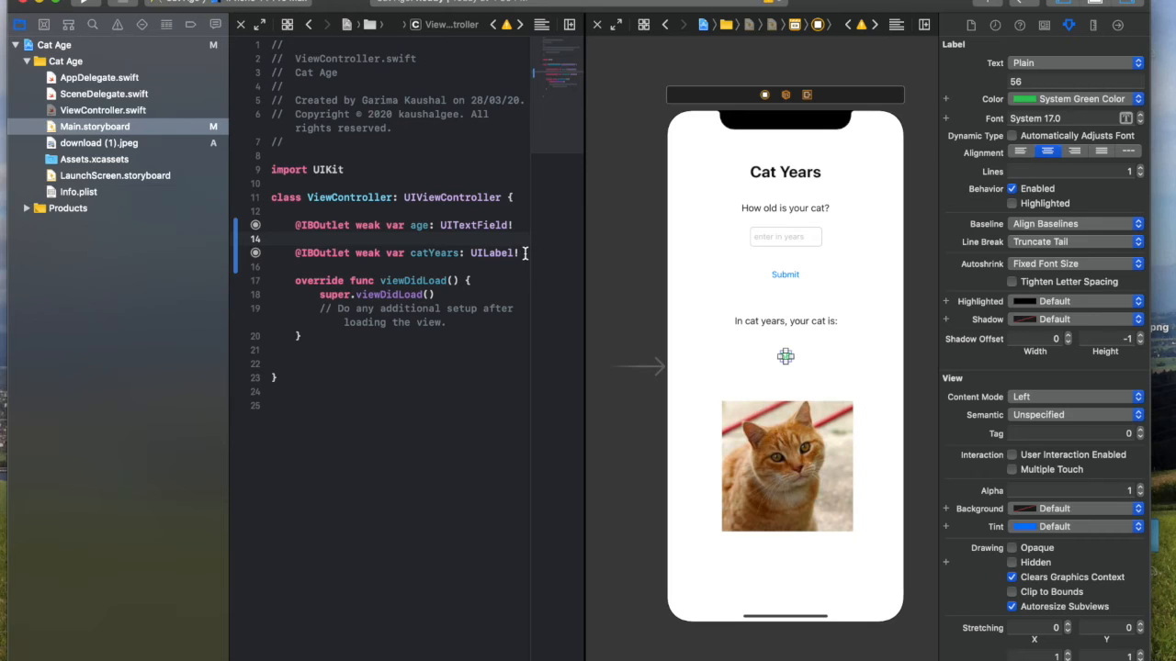
click(786, 274)
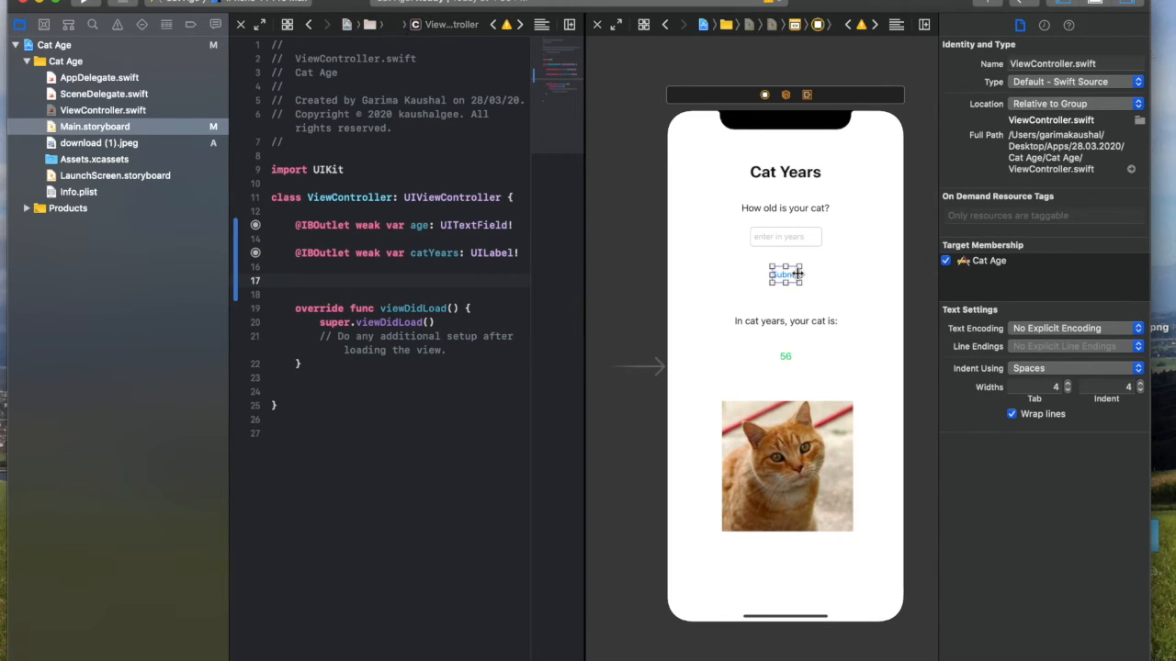
Step: Connect the Submit button to a new action named submit in ViewController.swift
click(786, 274)
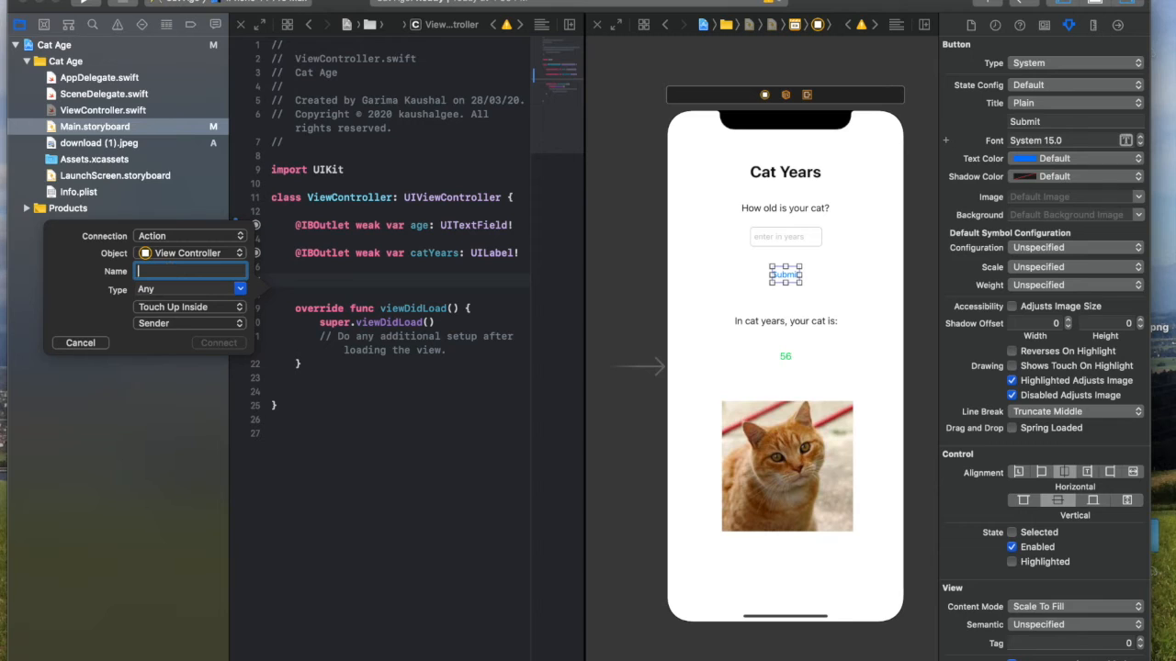
text(submit)
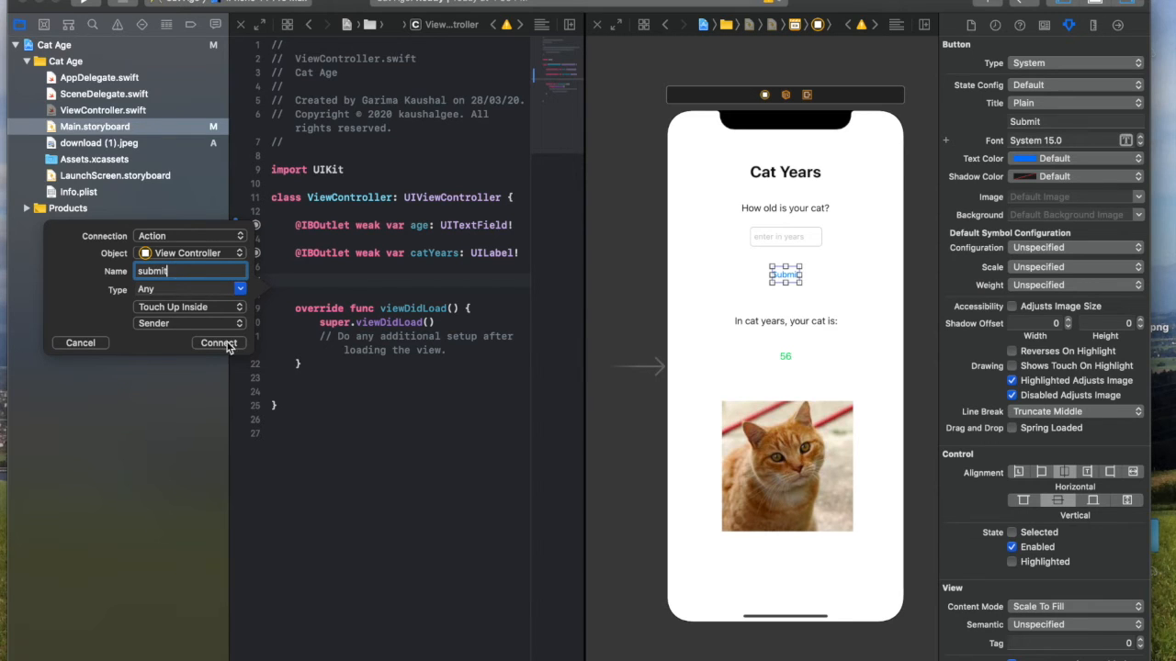
click(219, 344)
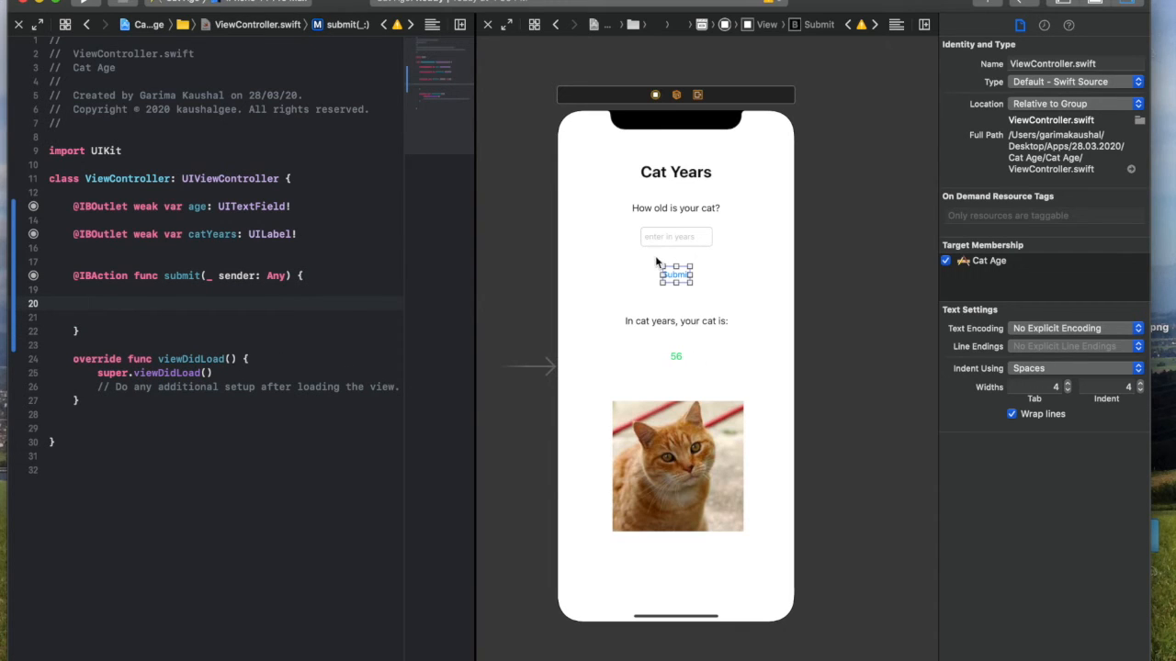
mouse_move(698, 241)
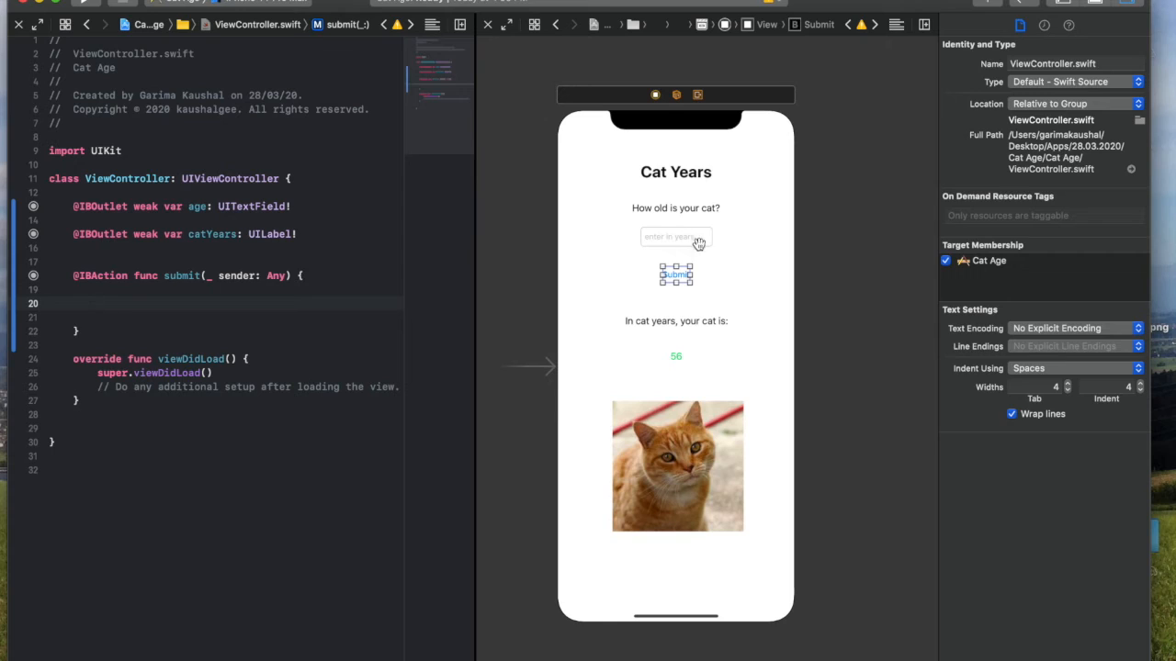
mouse_move(684, 237)
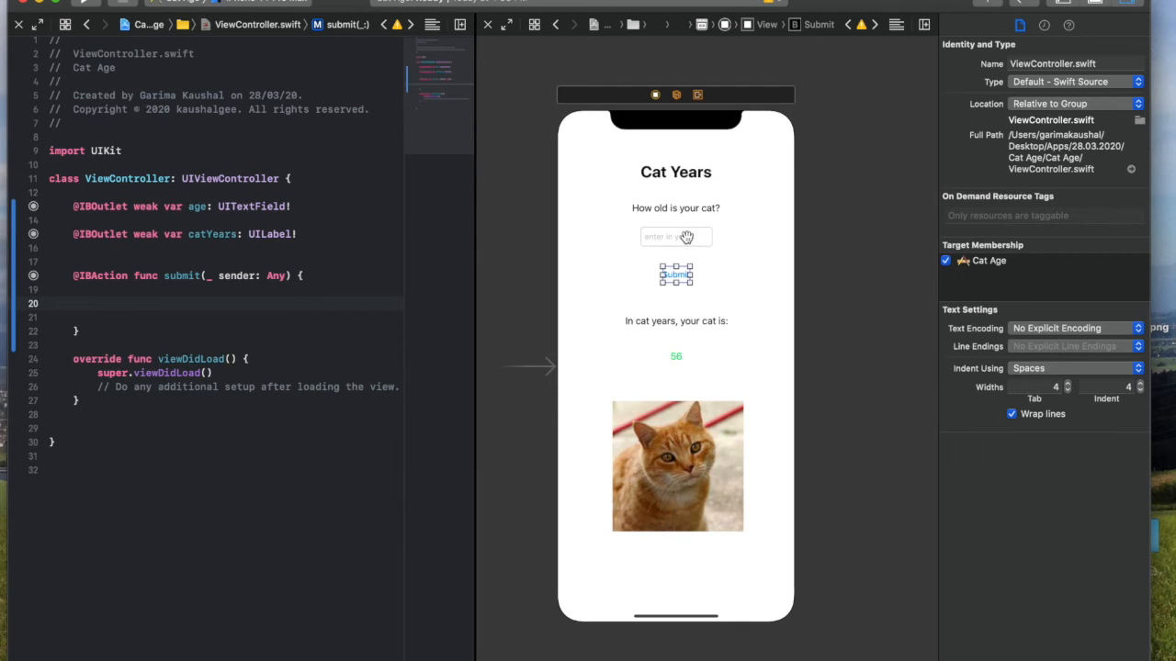
mouse_move(676, 237)
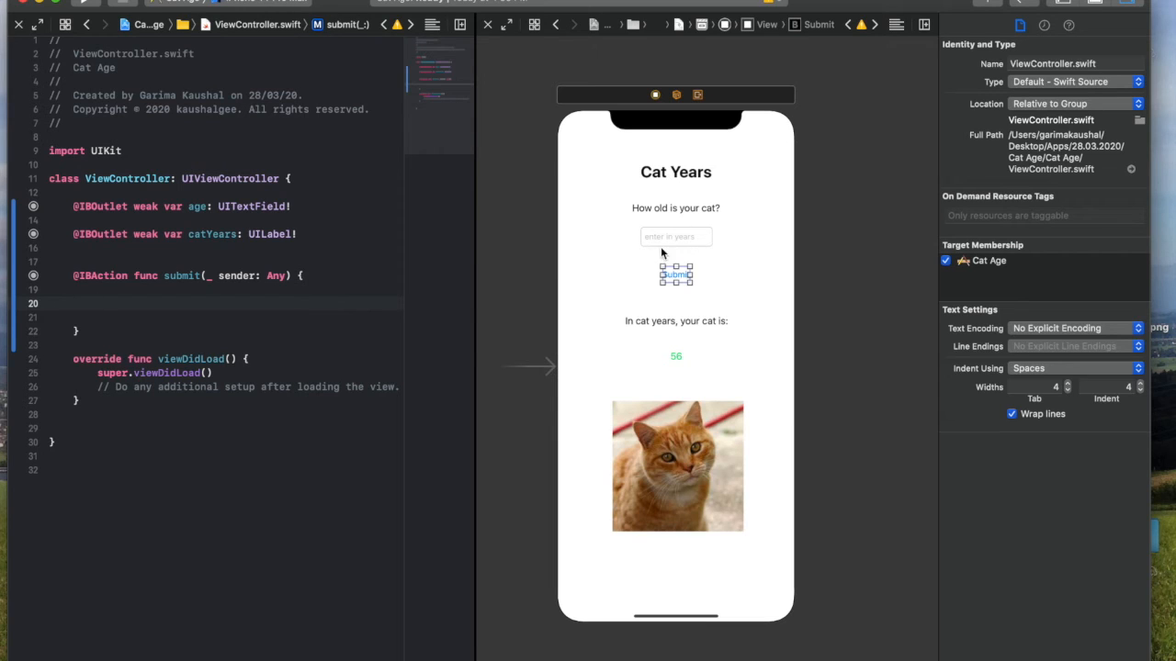
Step: Write let inCatYears = Int(age.text!) * 7 inside the submit action
text(Int)
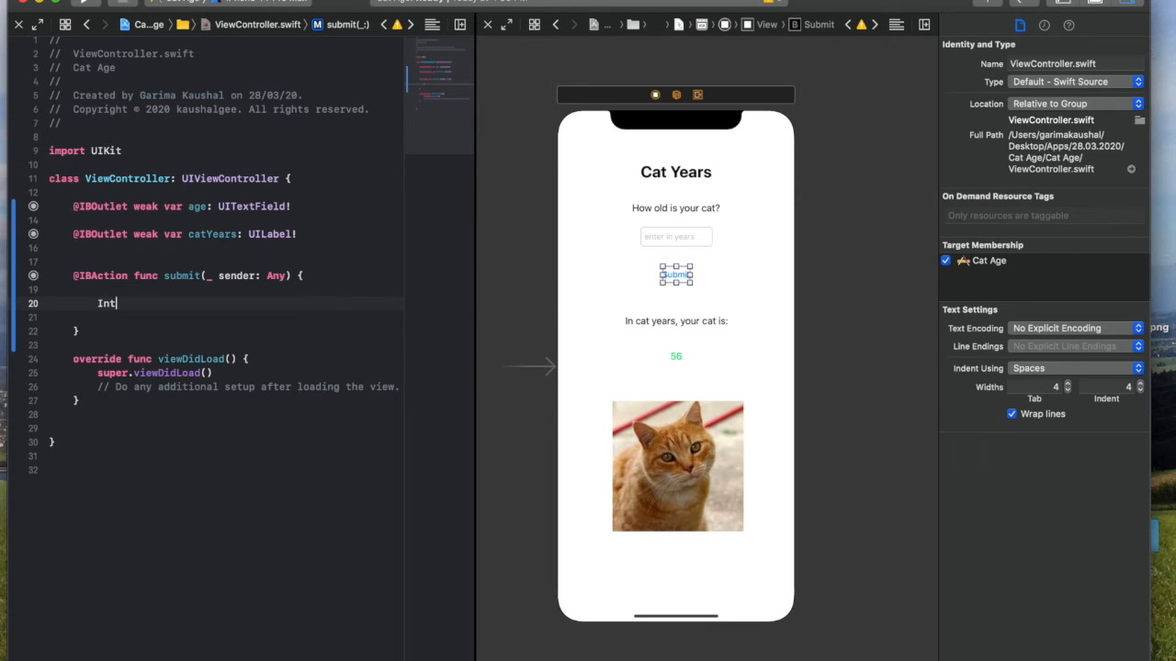
text(()
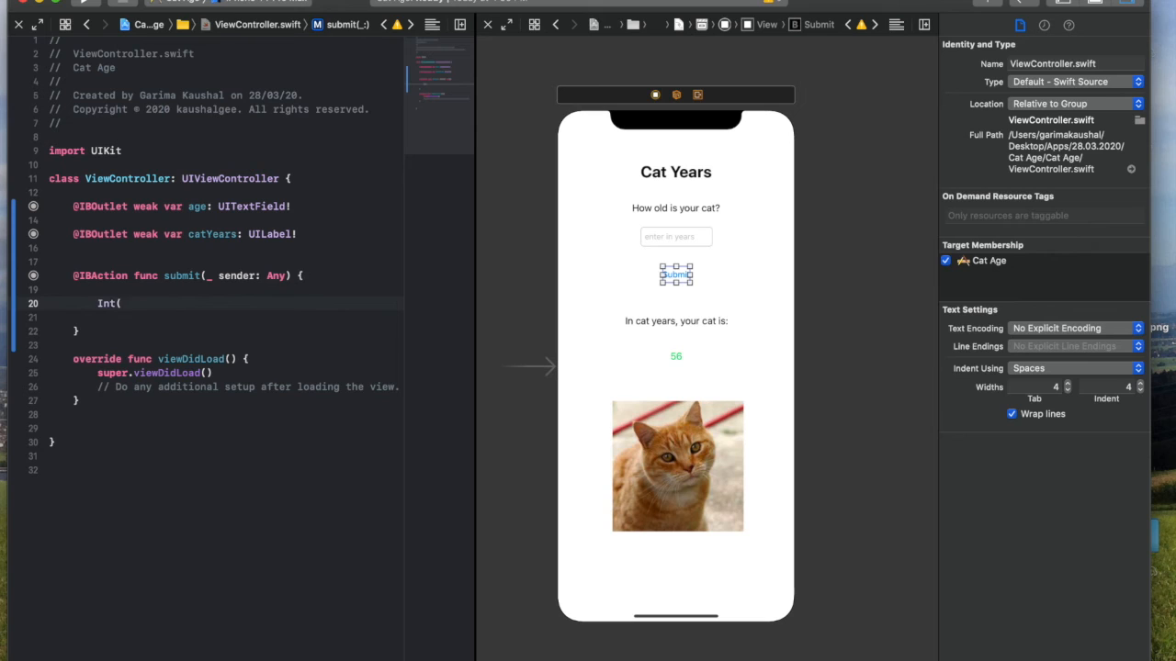
text(ag))
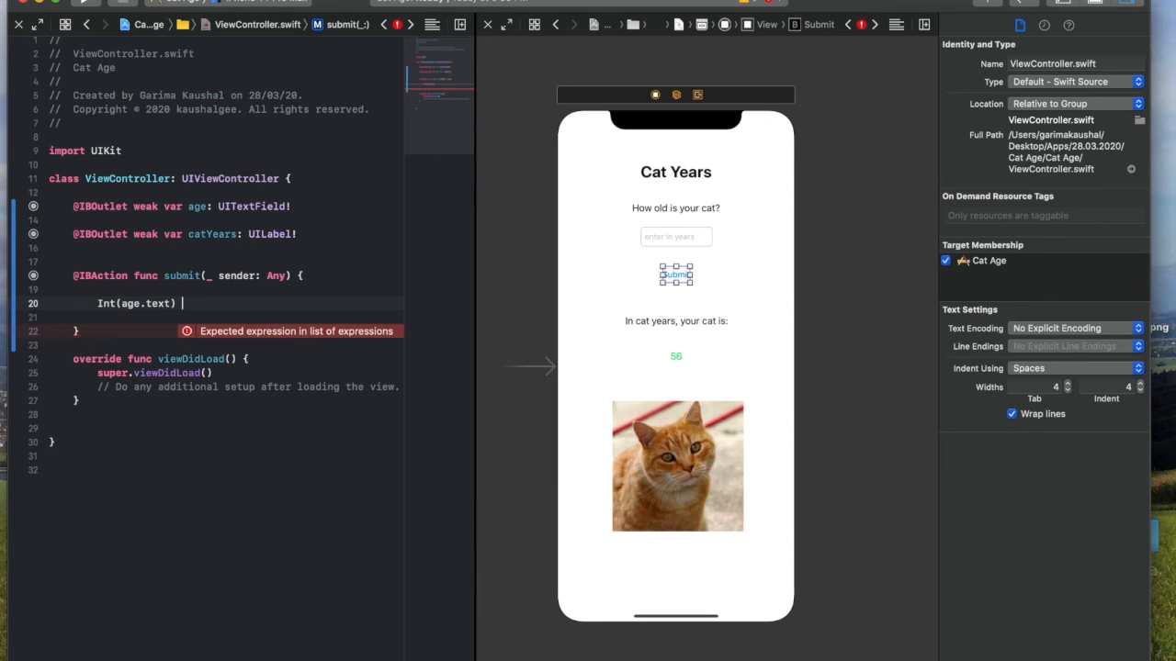
text(* 7)
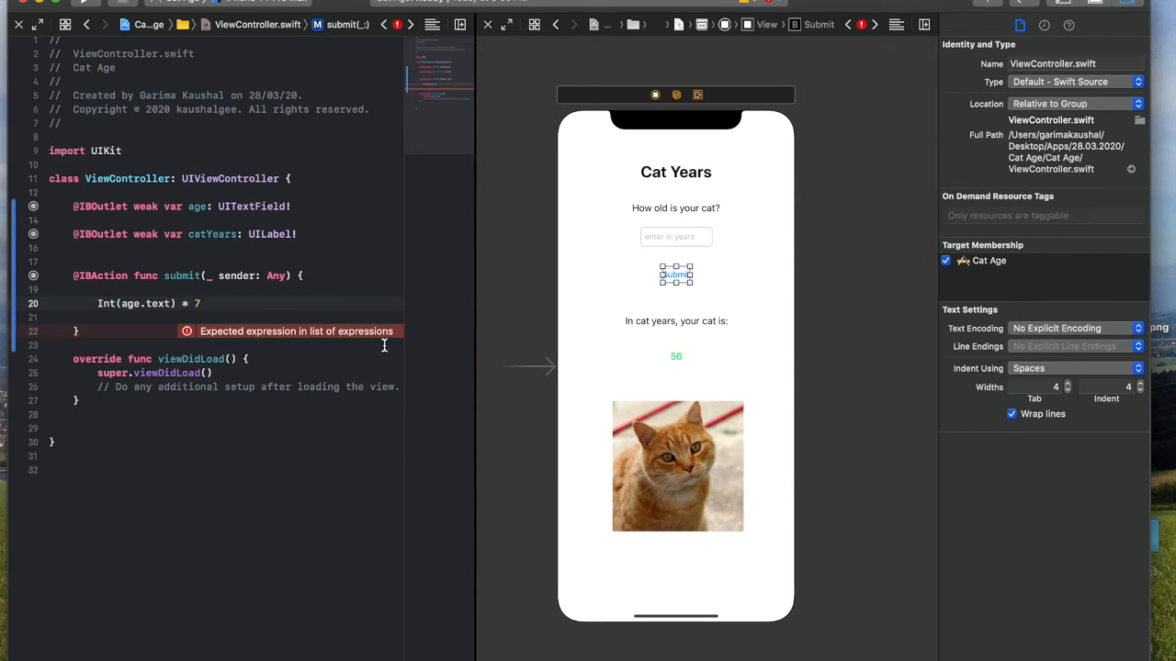
text(var)
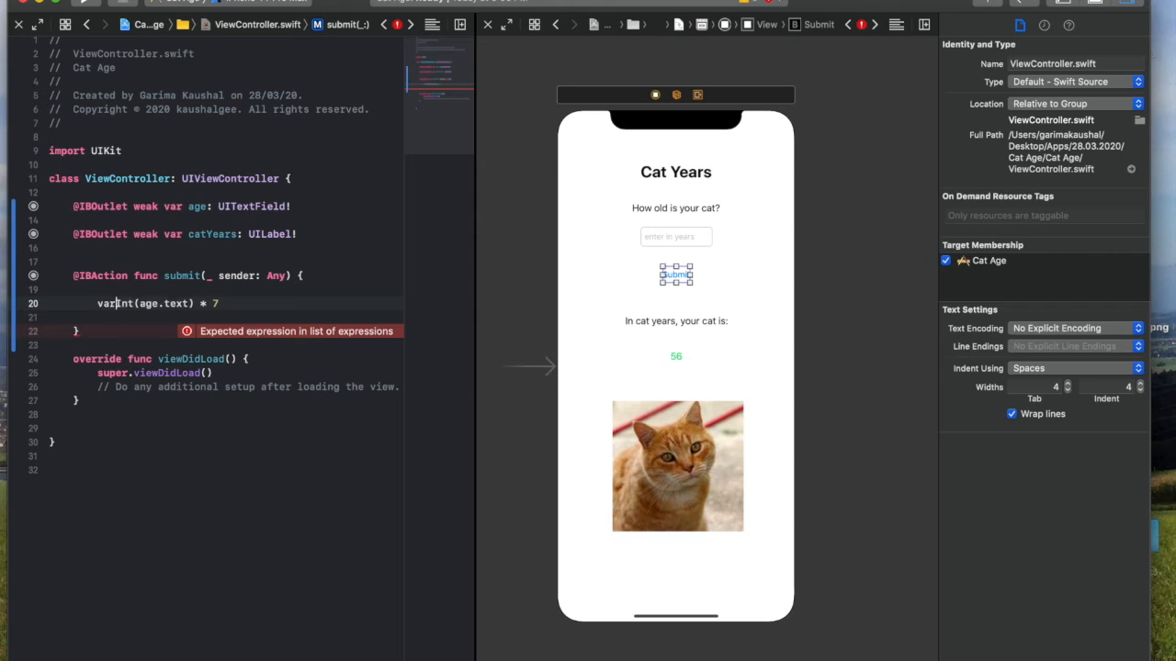
text(let)
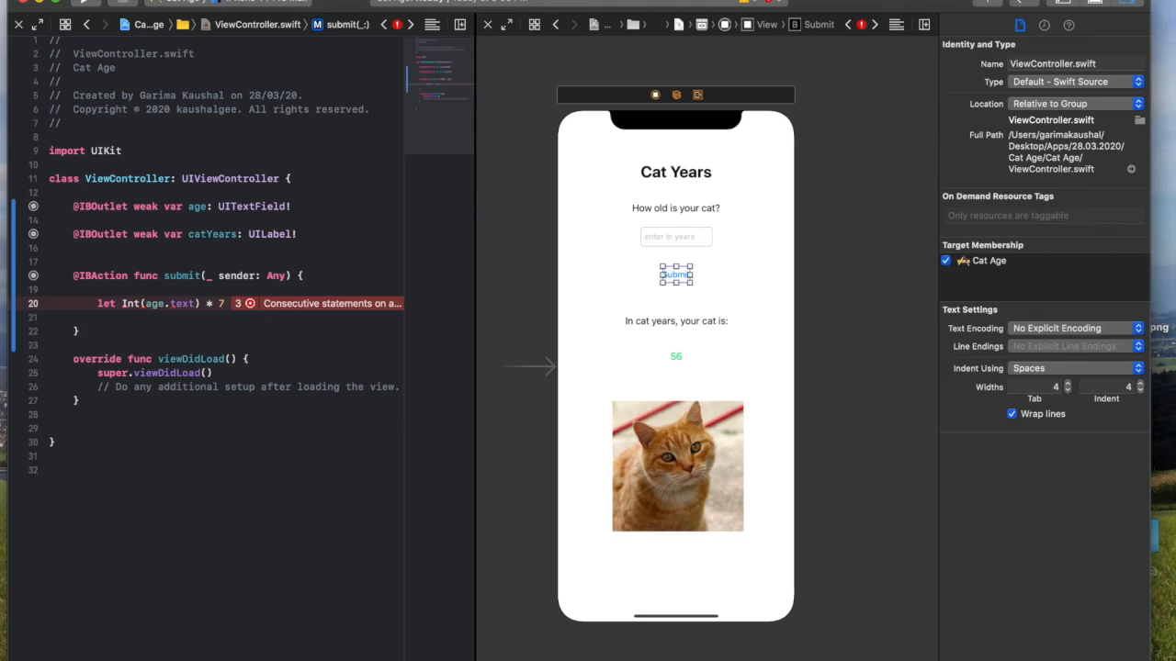
text(inCatYears)
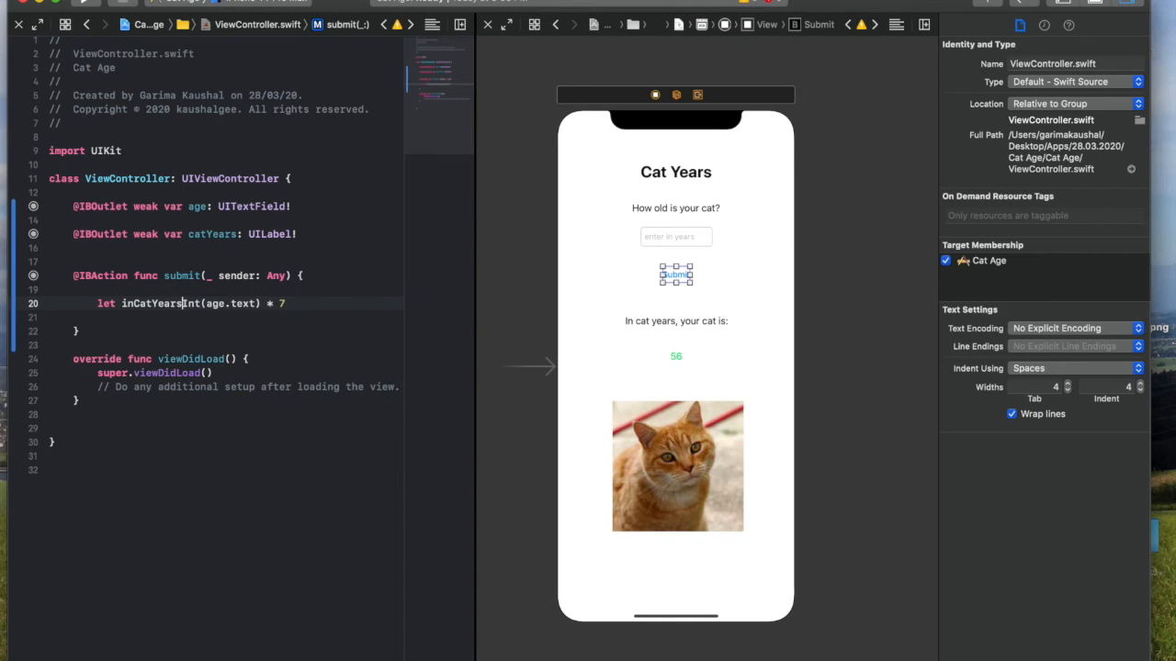
text(=)
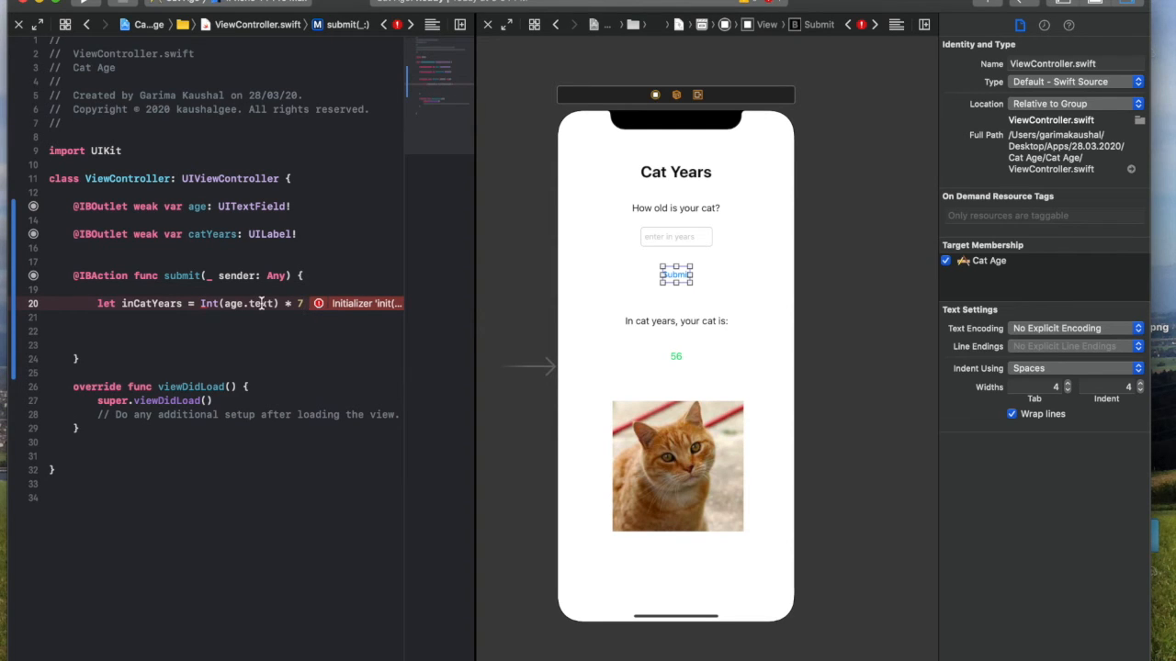
text(!)
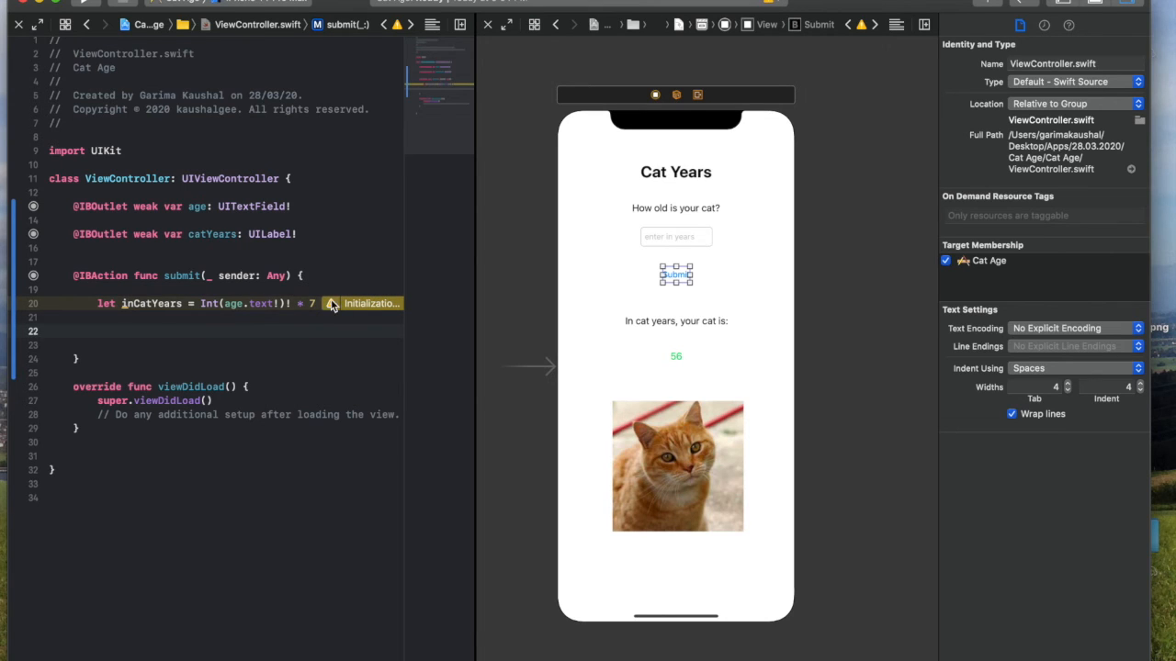
click(333, 303)
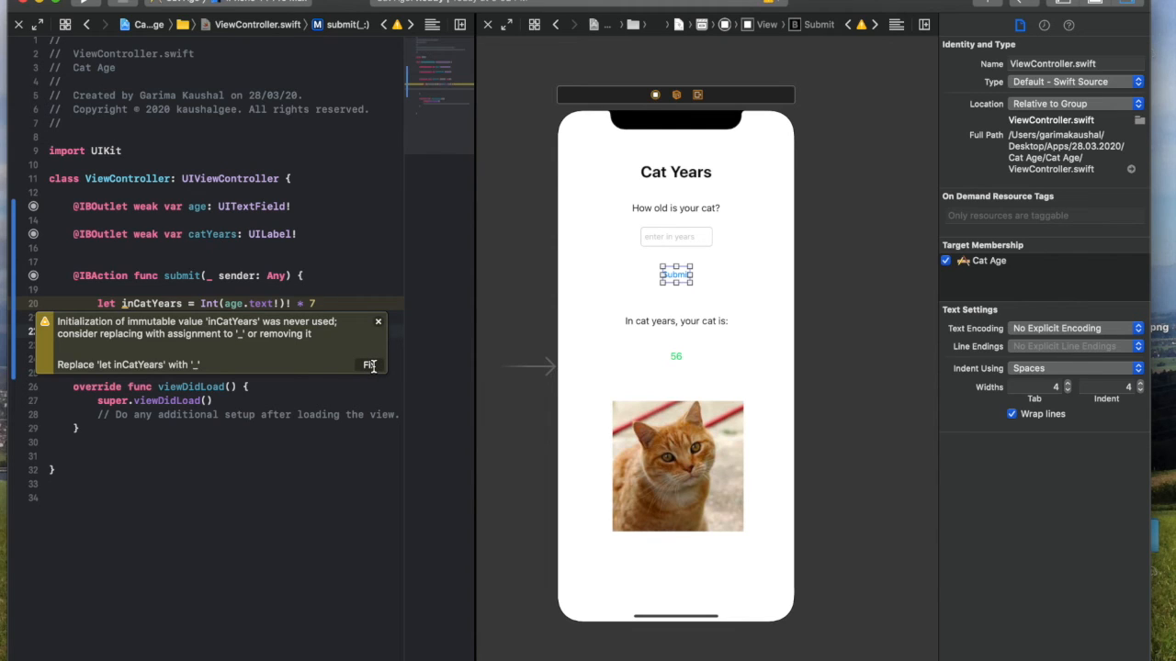
click(369, 364)
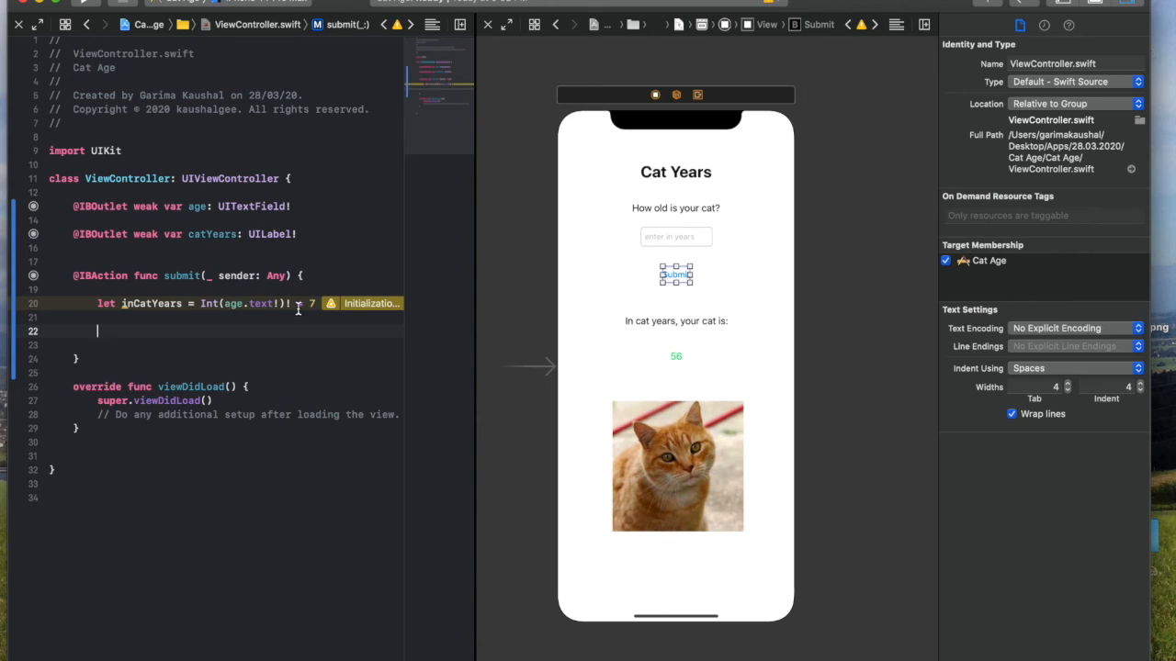
mouse_move(271, 345)
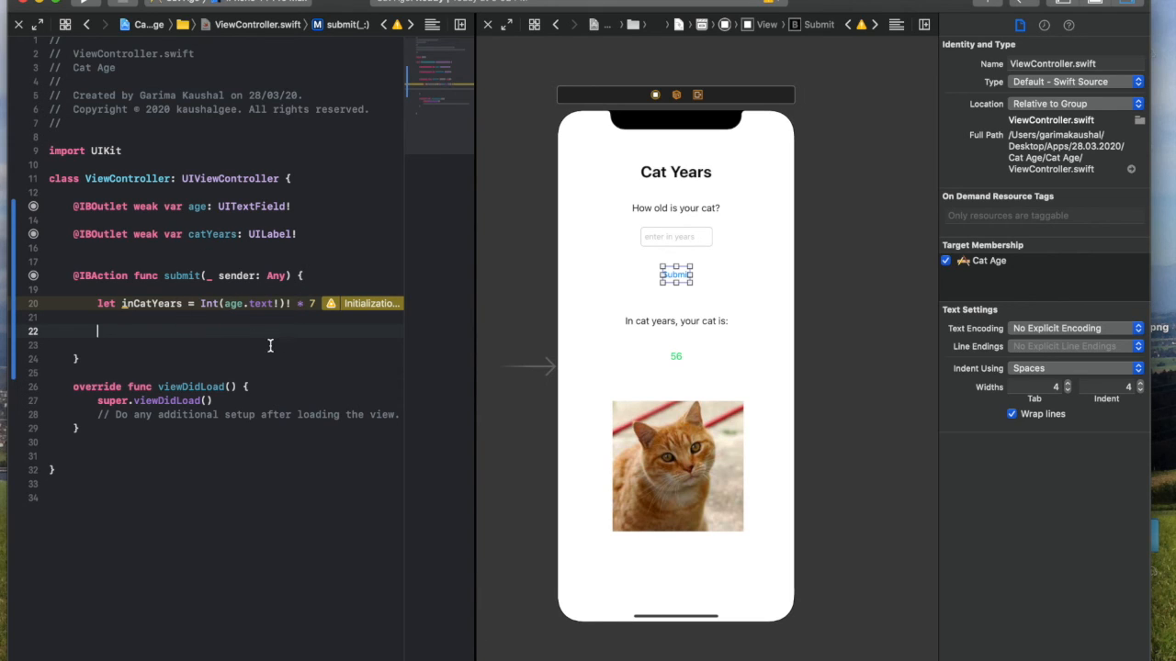
mouse_move(180, 320)
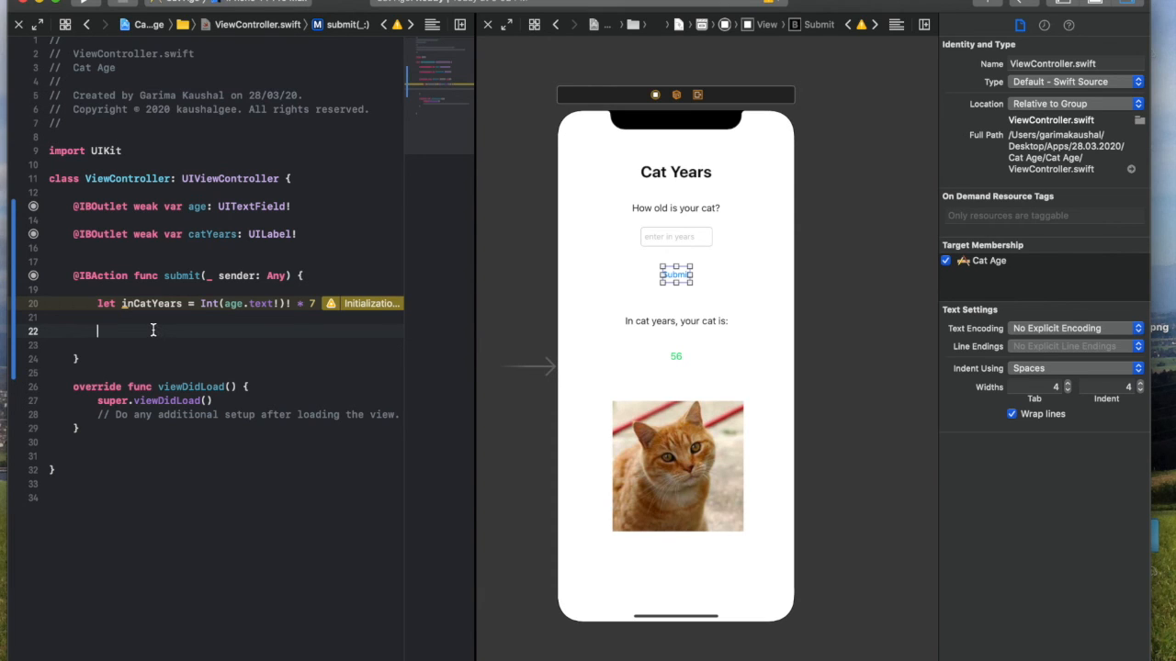
Step: Write catYears.text = String(inCatYears) below the calculation
text(catYears.text =)
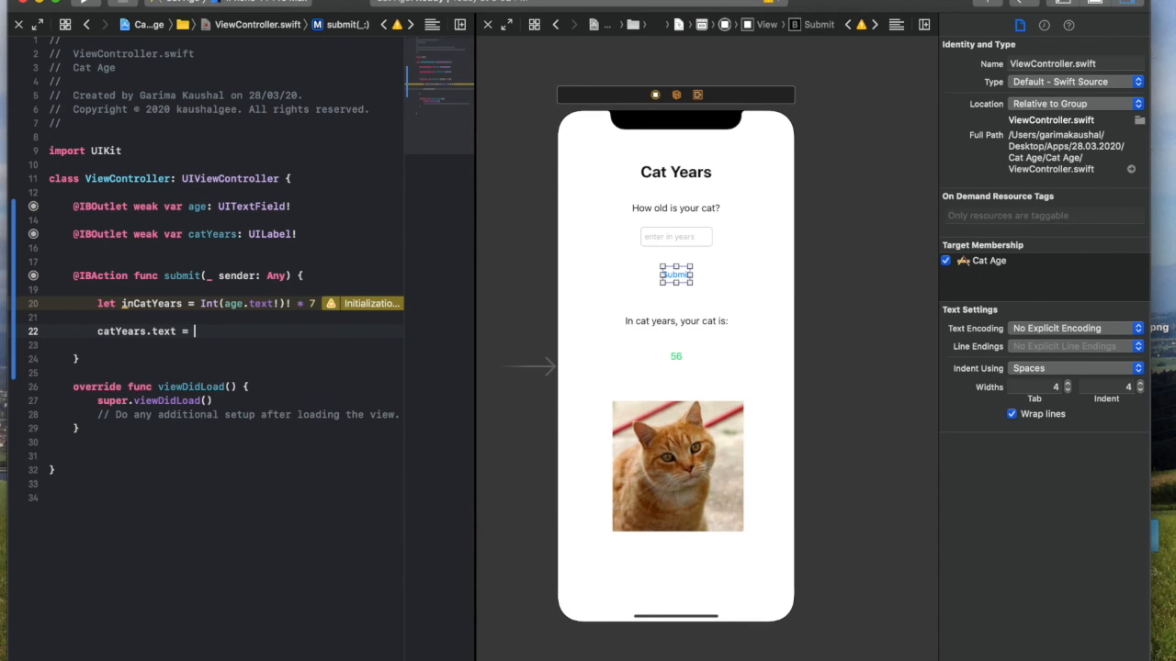
text(String(inCatYears)
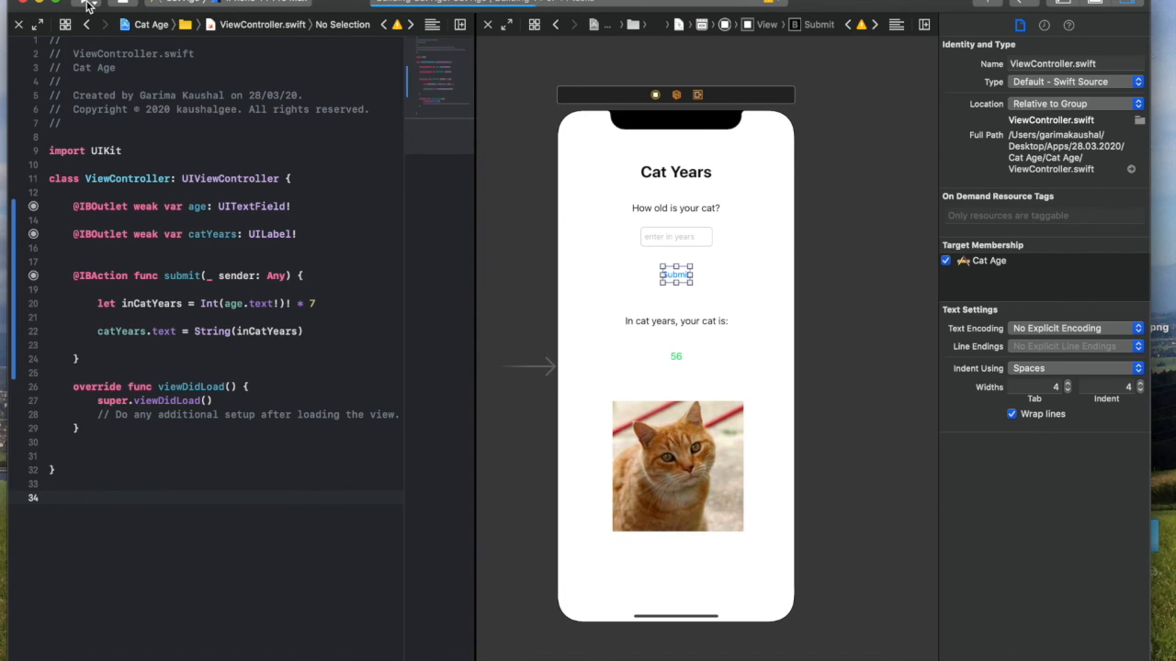
Step: Run the app in the Simulator, enter age 3 and submit to show 21 cat years
click(84, 26)
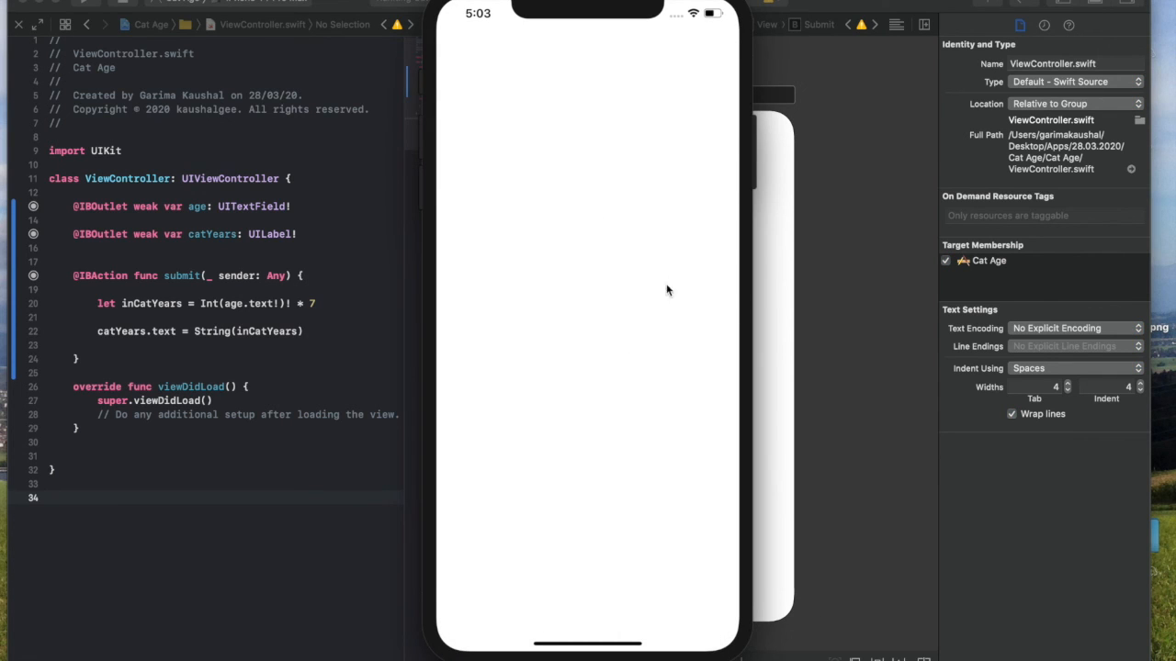
mouse_move(689, 289)
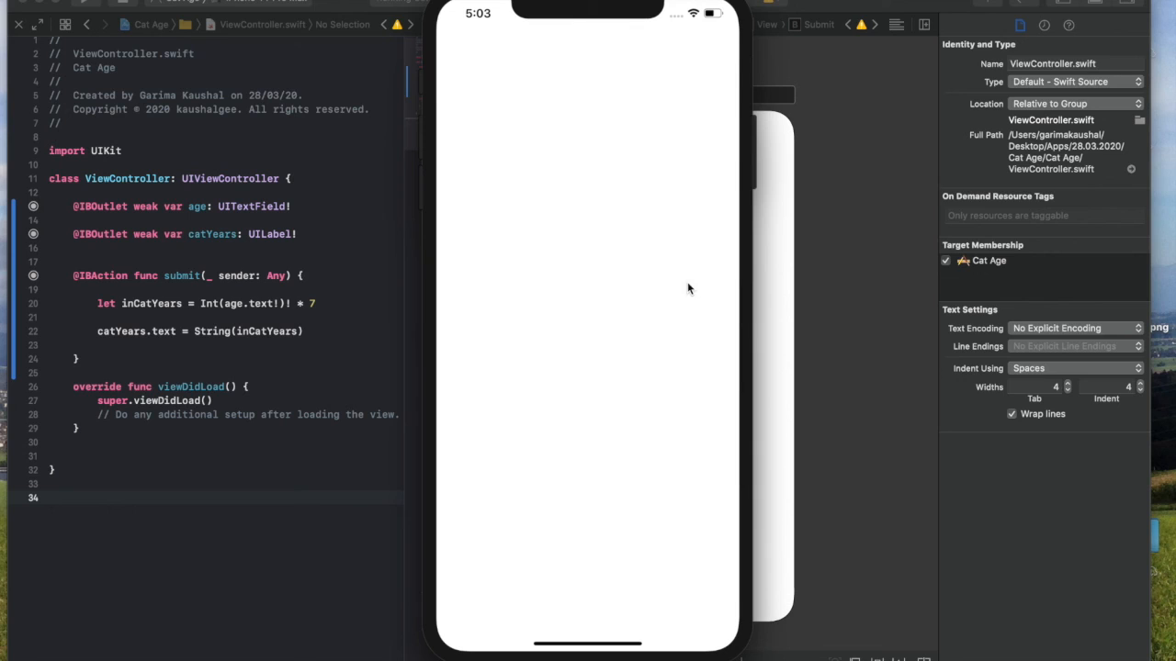
mouse_move(555, 172)
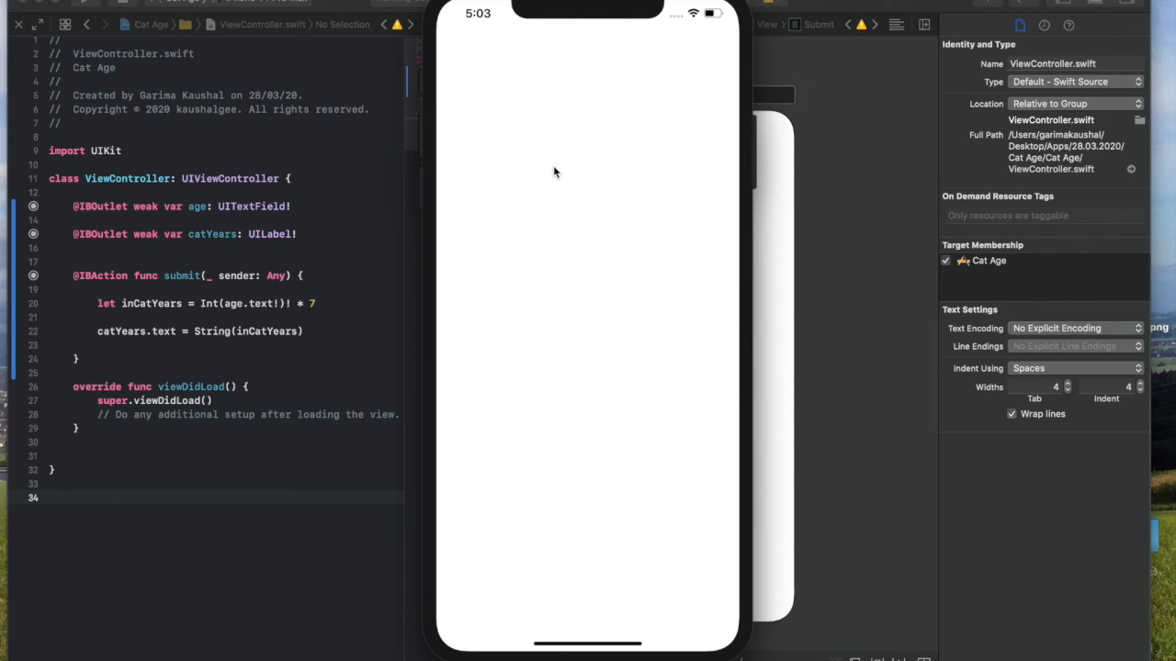
mouse_move(531, 289)
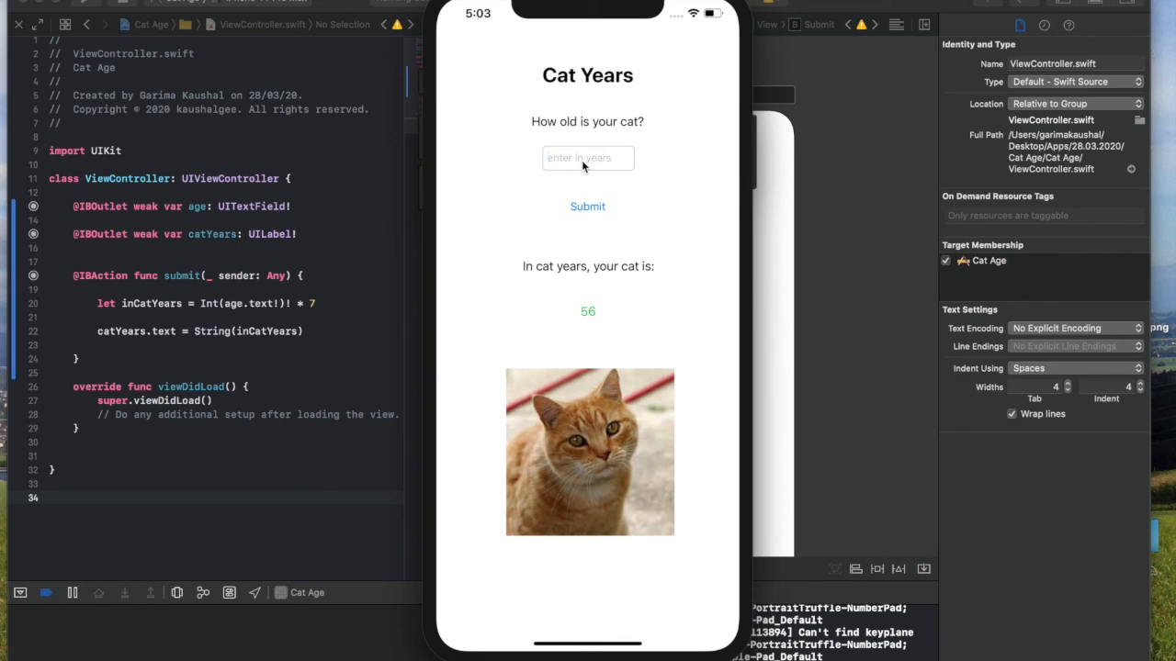
click(588, 206)
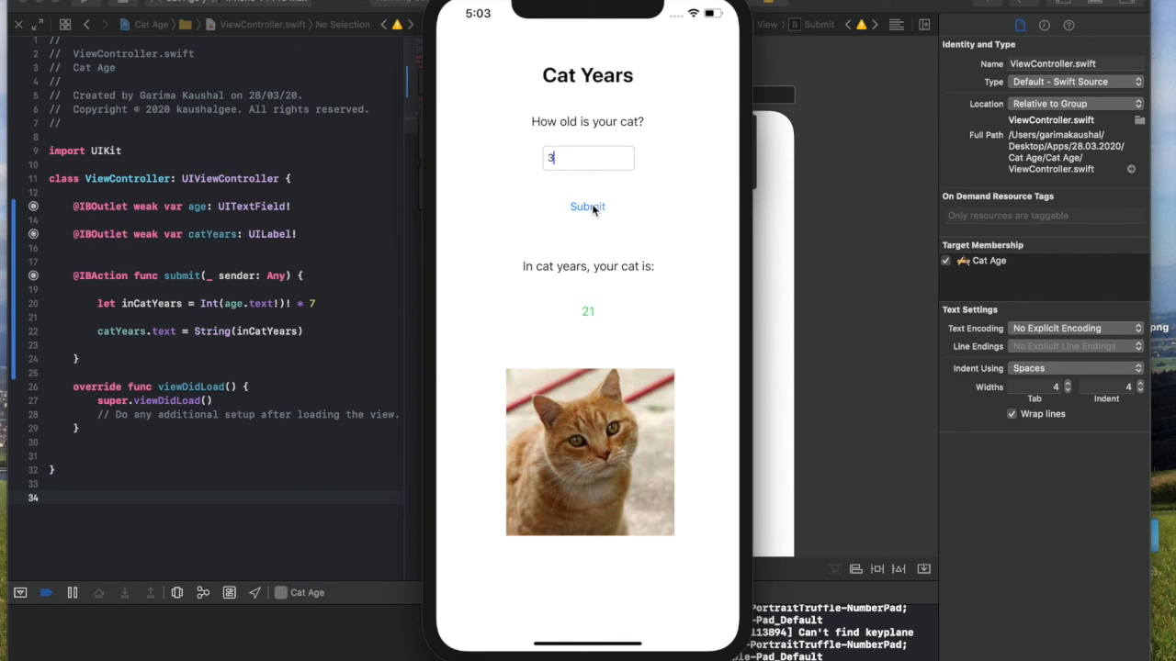
mouse_move(604, 316)
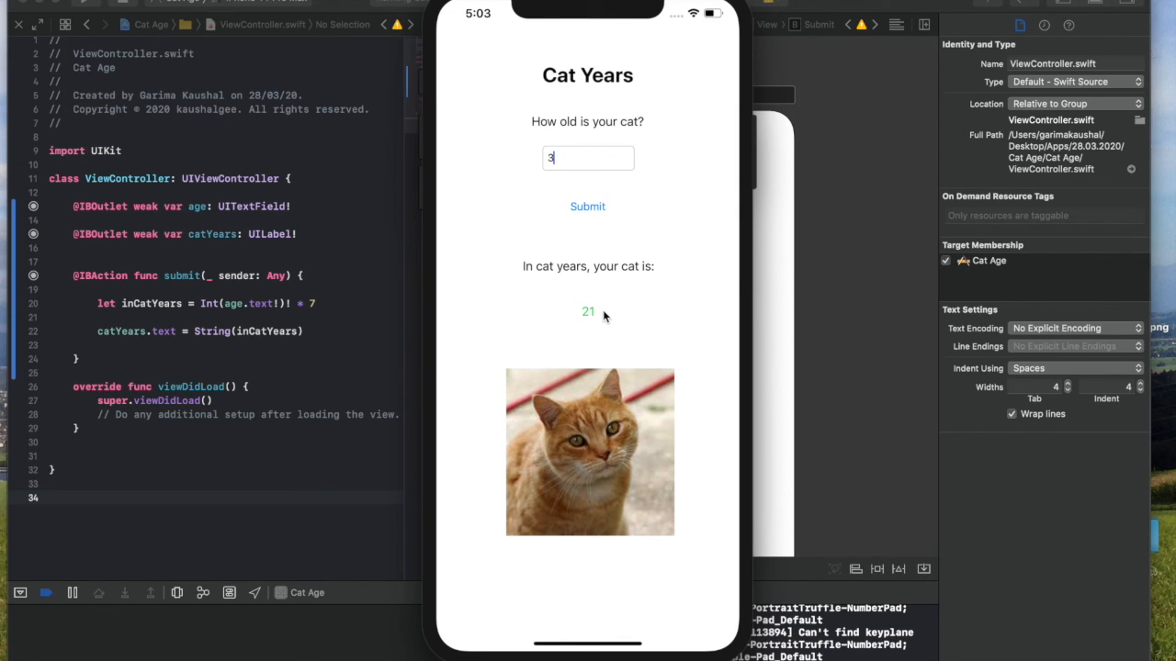